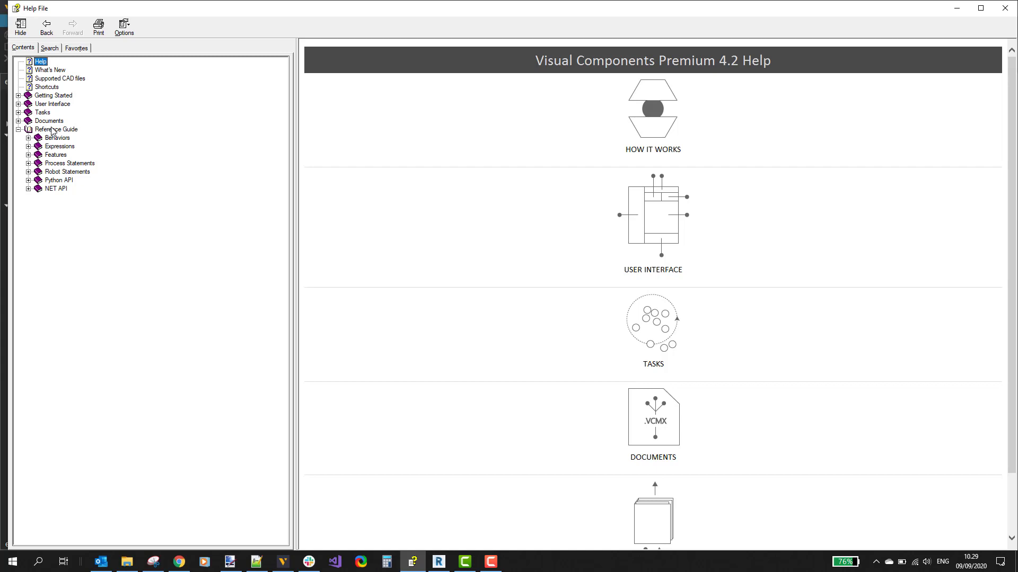
mouse_move(70, 138)
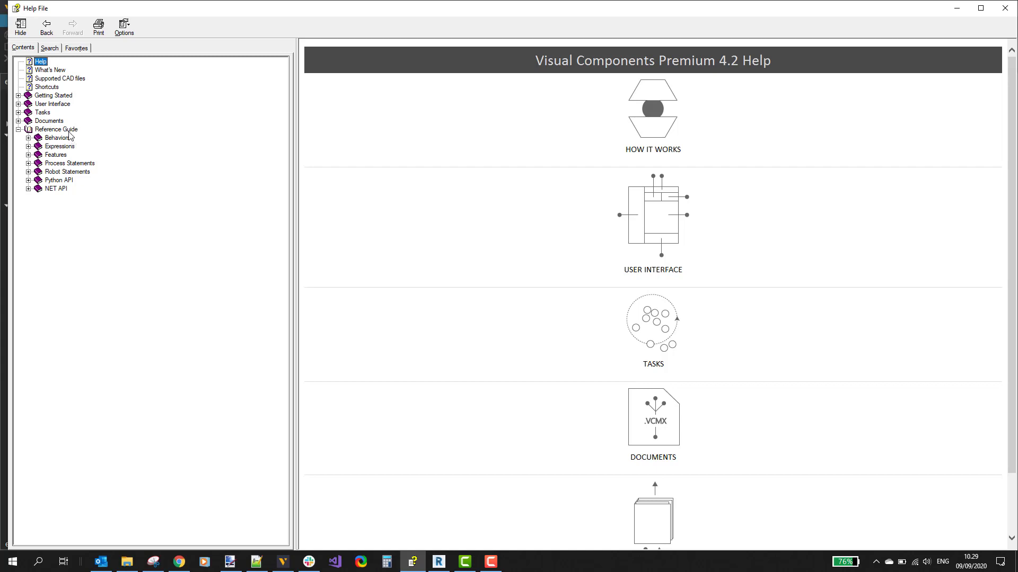
- Navigate Reference Guide > Python API > Add-On to the Creating a Python Add-on page
left_click(56, 129)
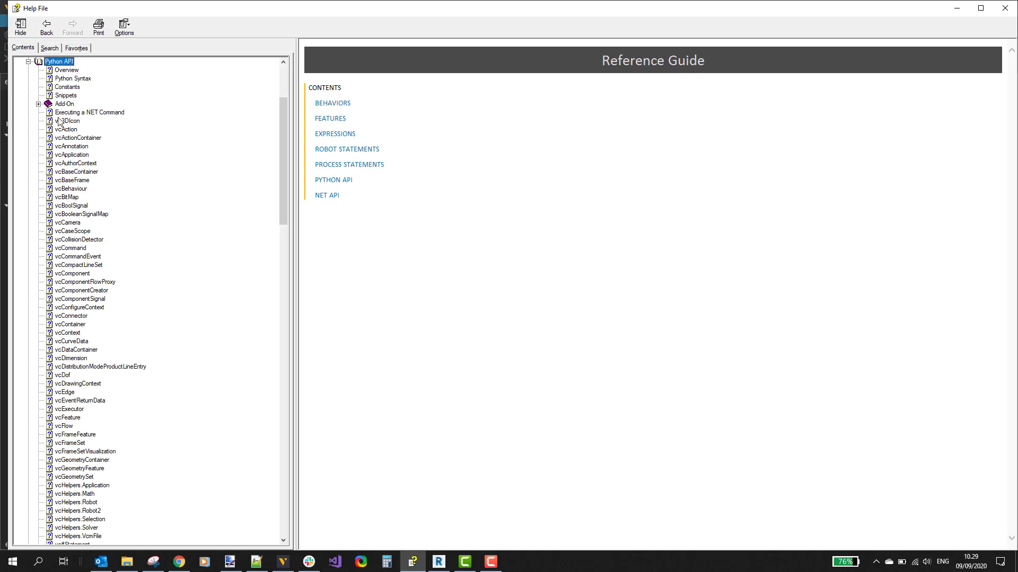
left_click(39, 104)
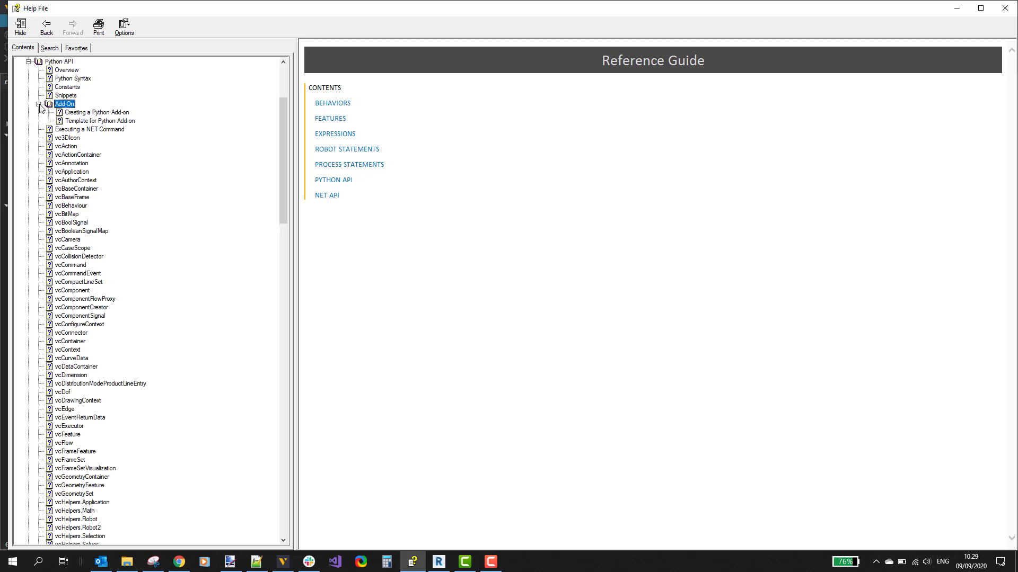
left_click(97, 112)
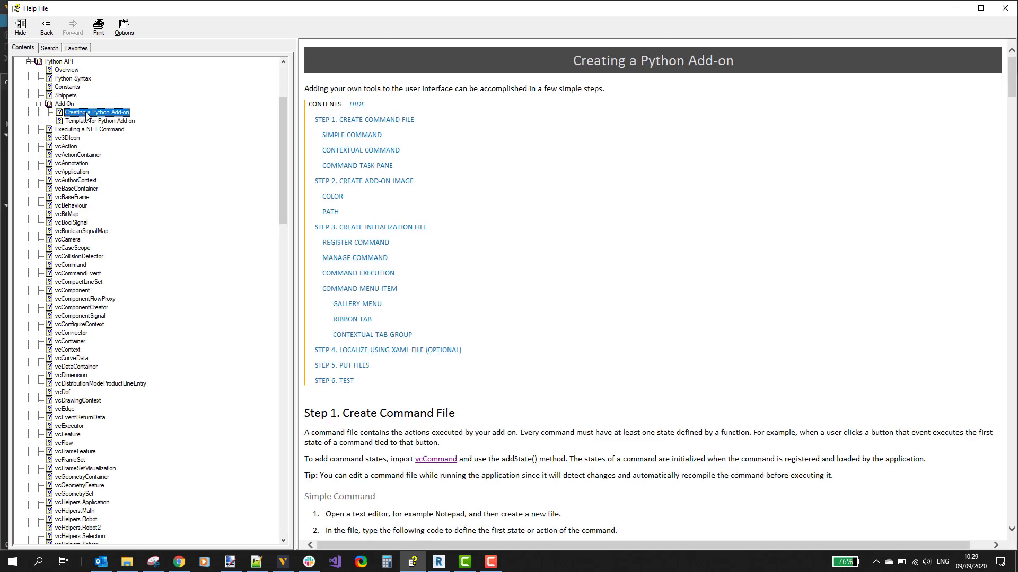
mouse_move(142, 141)
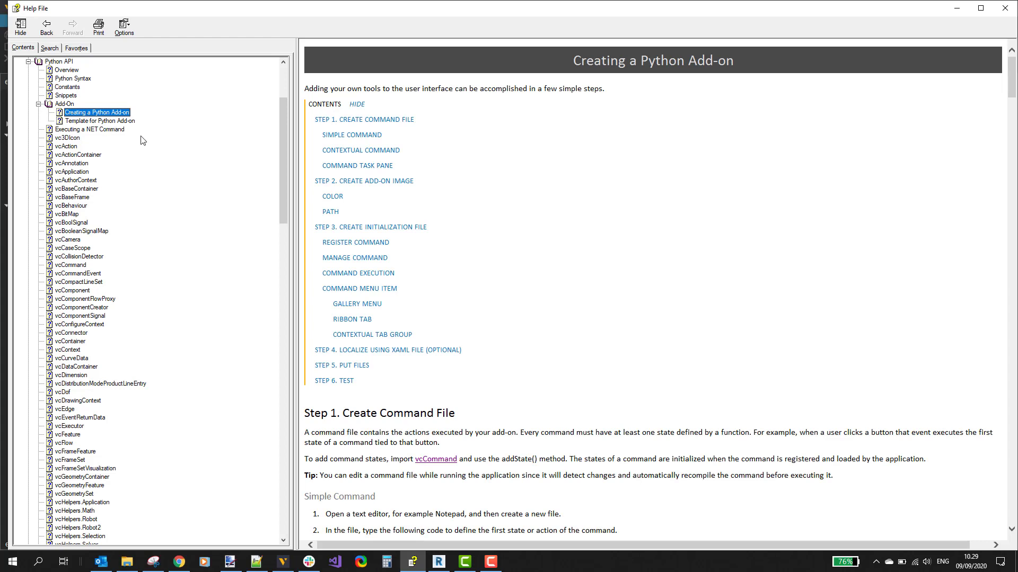
mouse_move(530, 213)
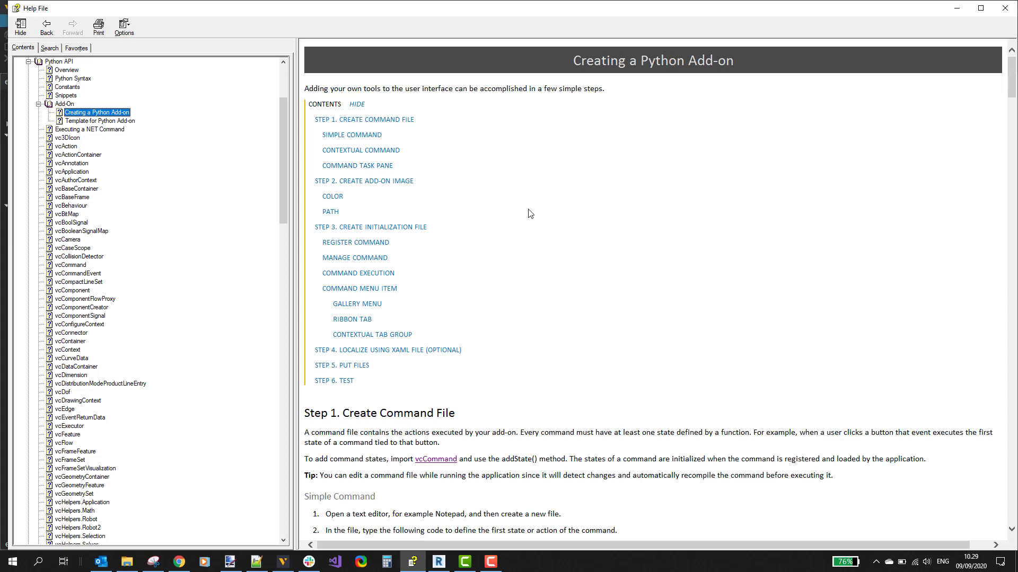
mouse_move(556, 229)
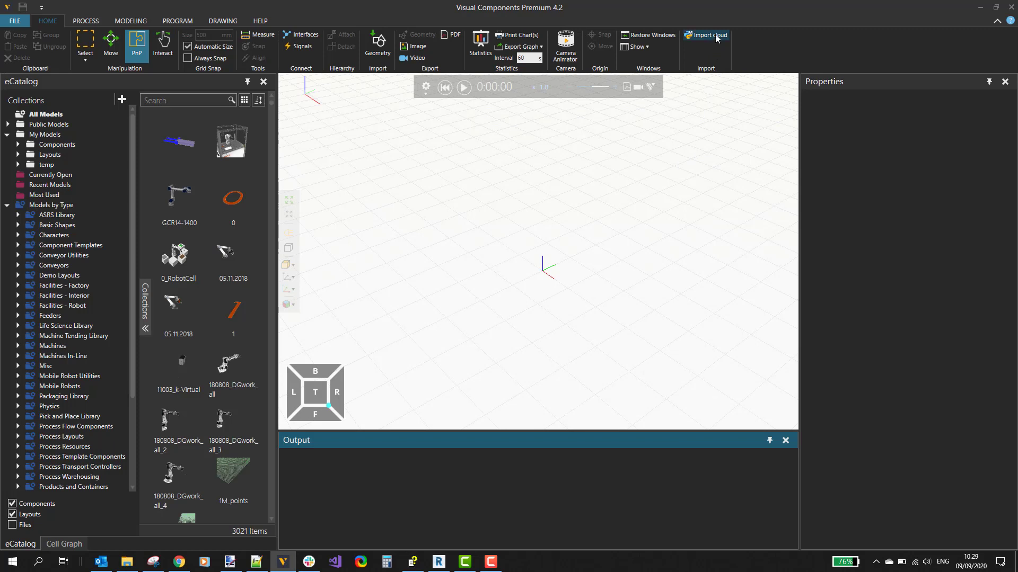
mouse_move(712, 41)
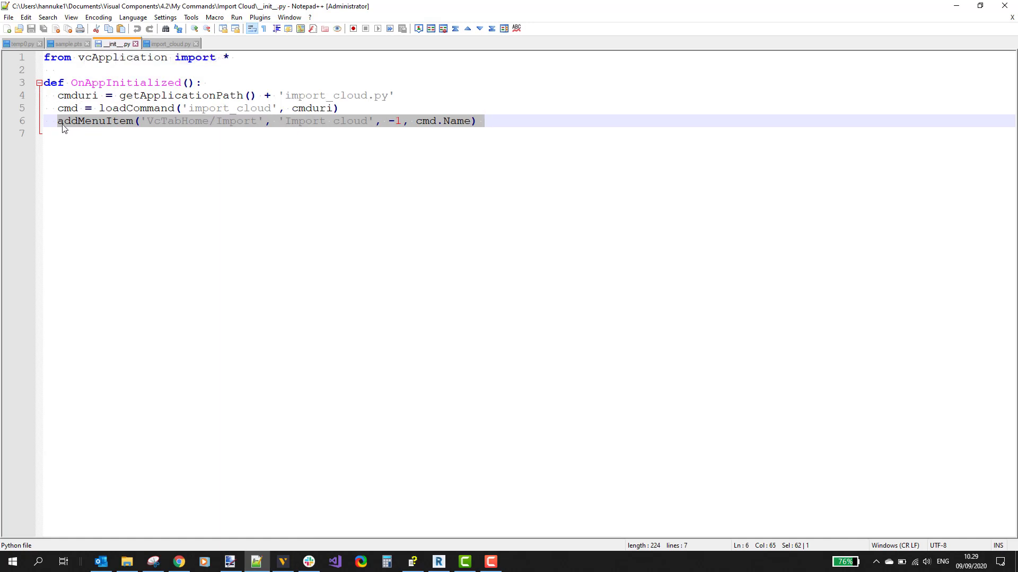
- Inspect the VcTabHome addMenuItem path in __init__.py, then show import_cloud.py
left_click(58, 121)
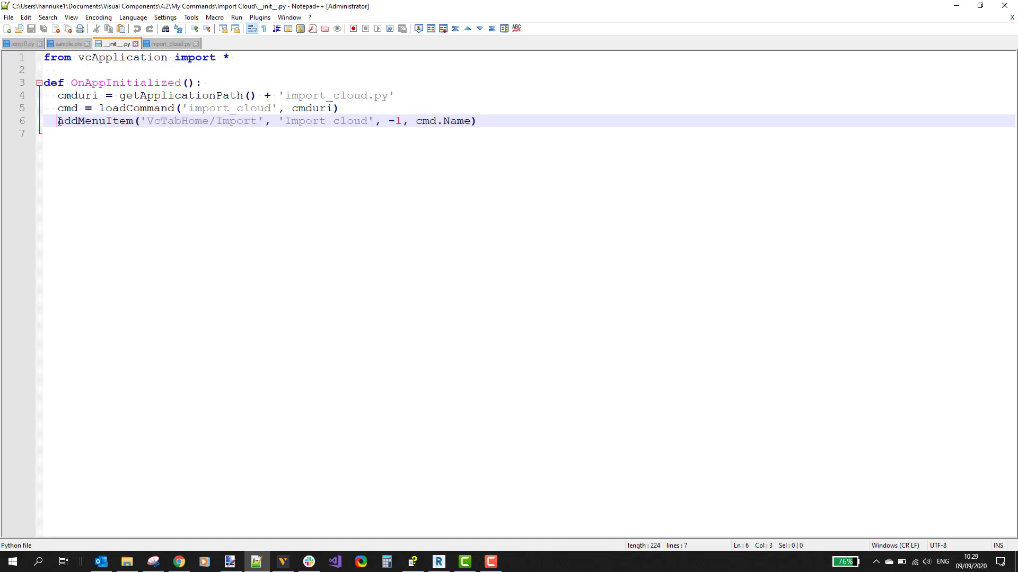
double_click(177, 121)
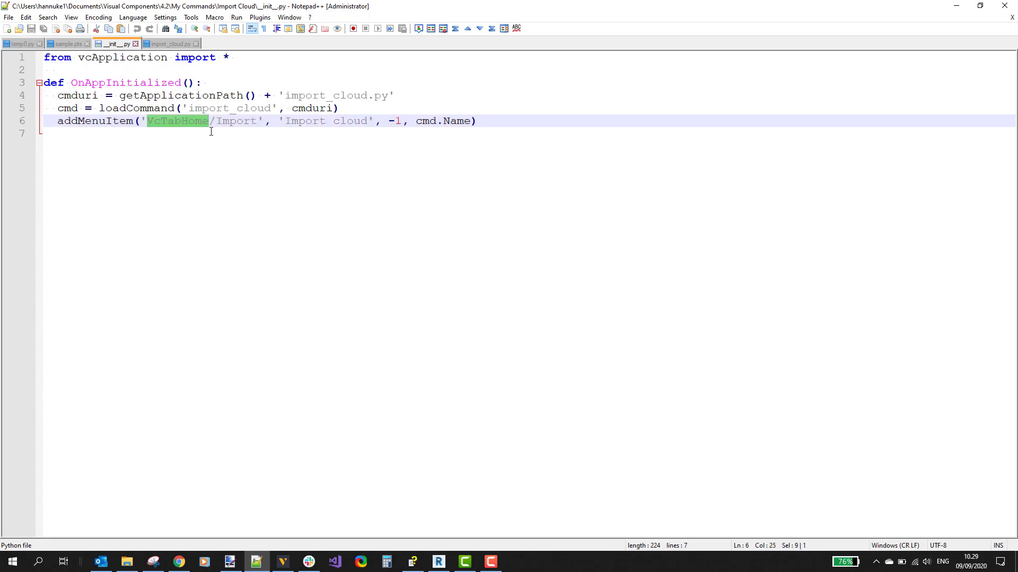
left_click(170, 43)
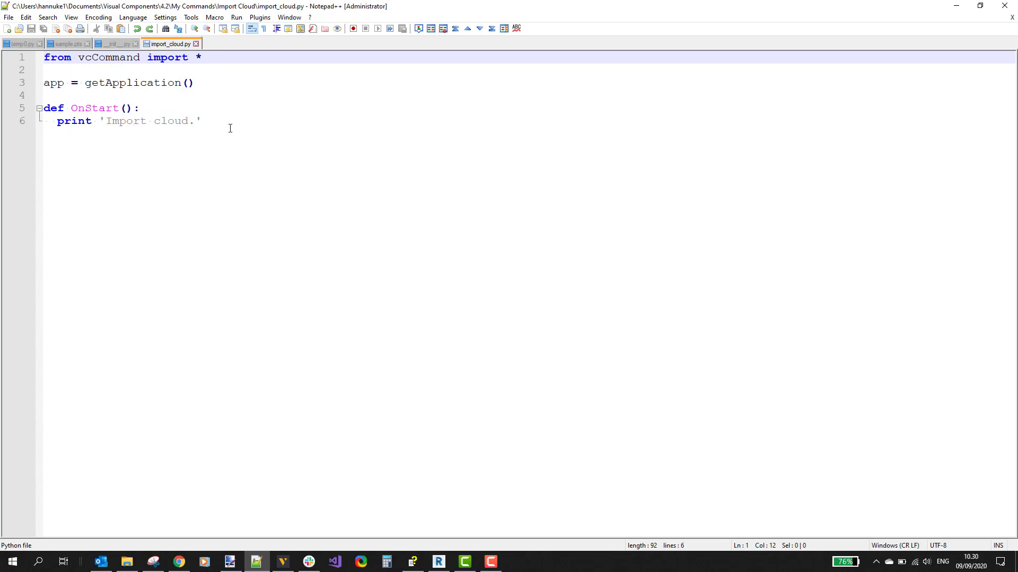
mouse_move(100, 58)
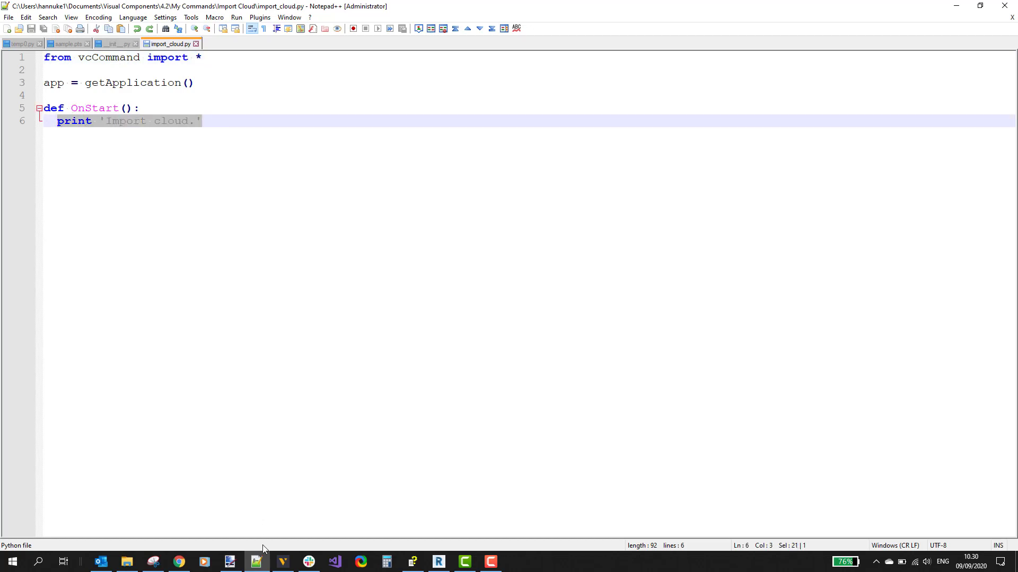
- Run the Import cloud command in Visual Components so it prints 'Import cloud.' in Output
left_click(282, 562)
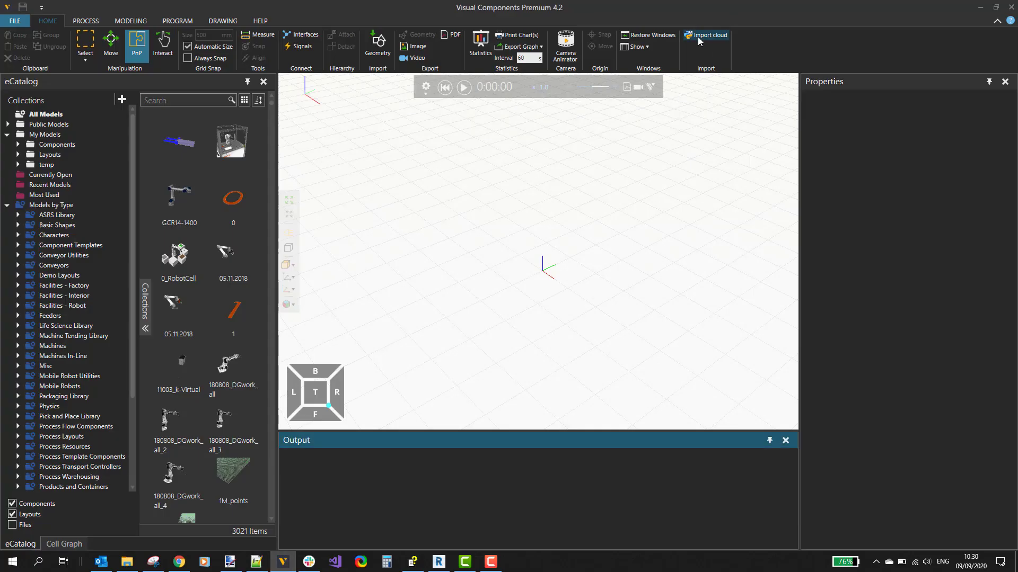
left_click(706, 35)
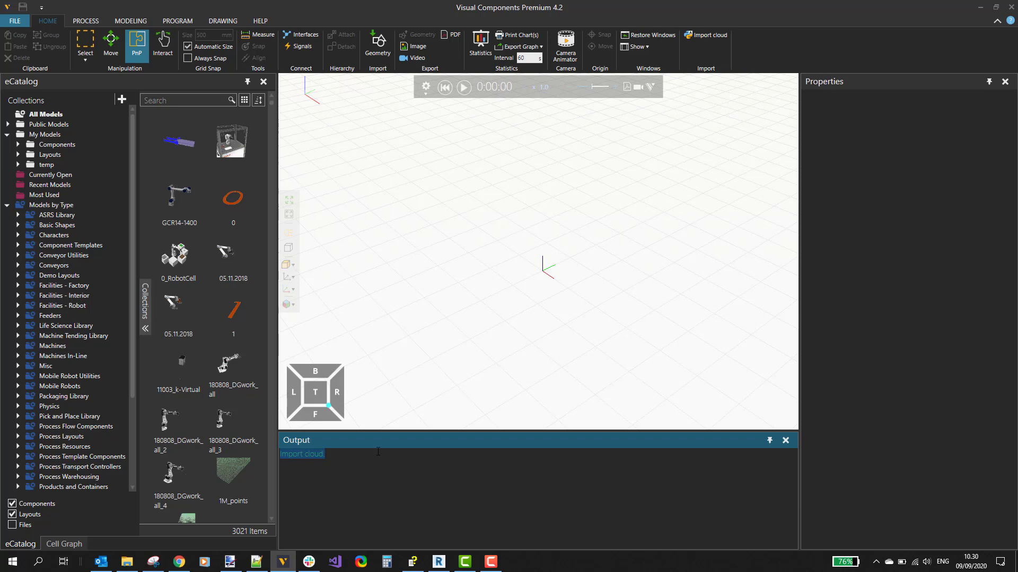
mouse_move(255, 561)
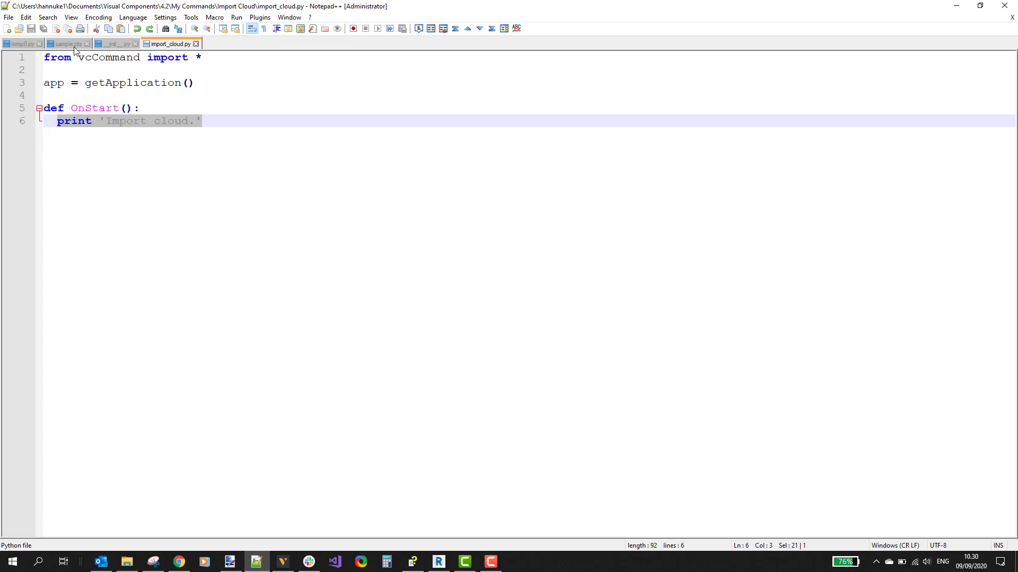
- Examine sample.pts: the 8,772,682-point header and the first point's coordinates and red value 69
left_click(64, 44)
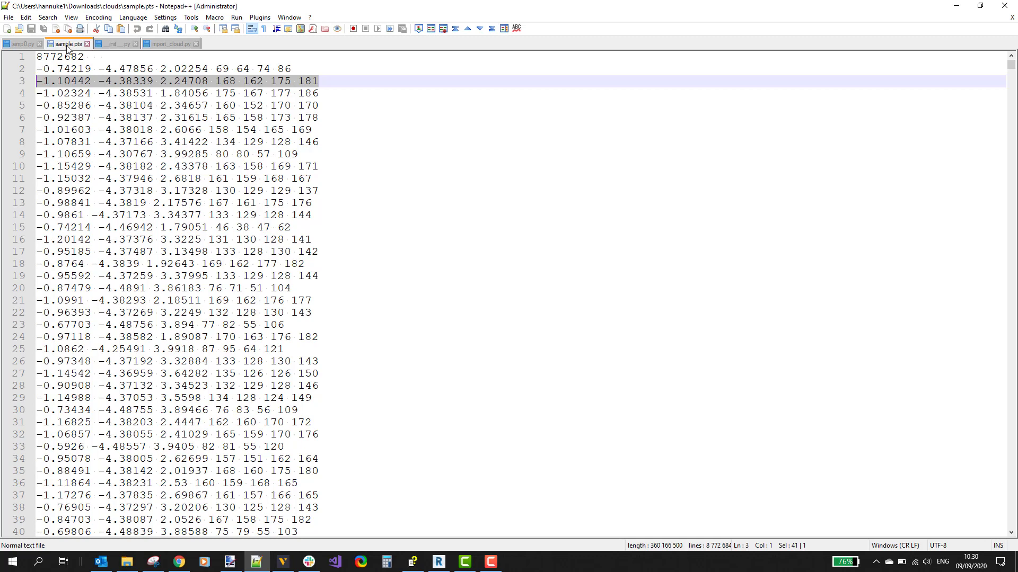
mouse_move(66, 44)
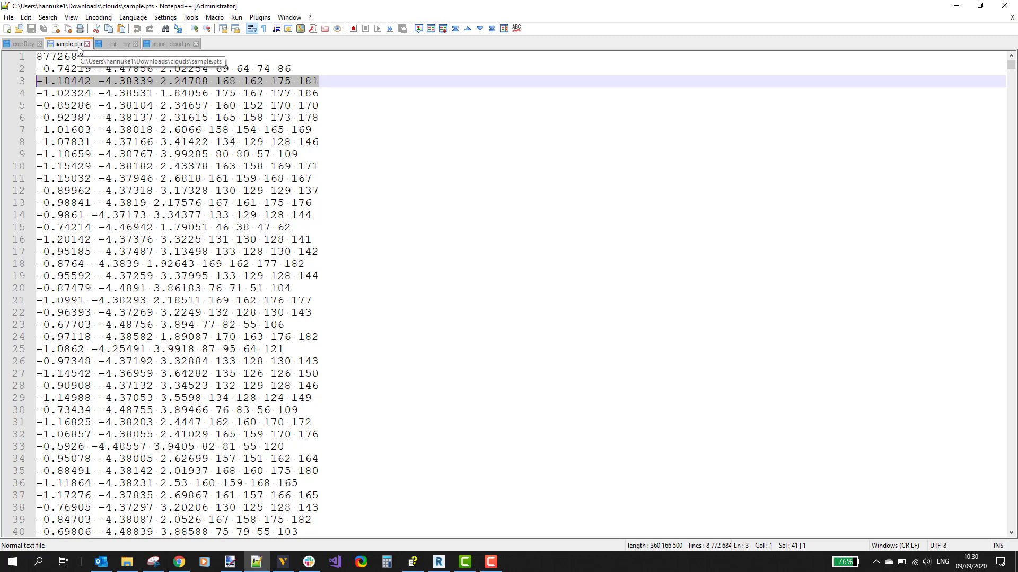
mouse_move(383, 438)
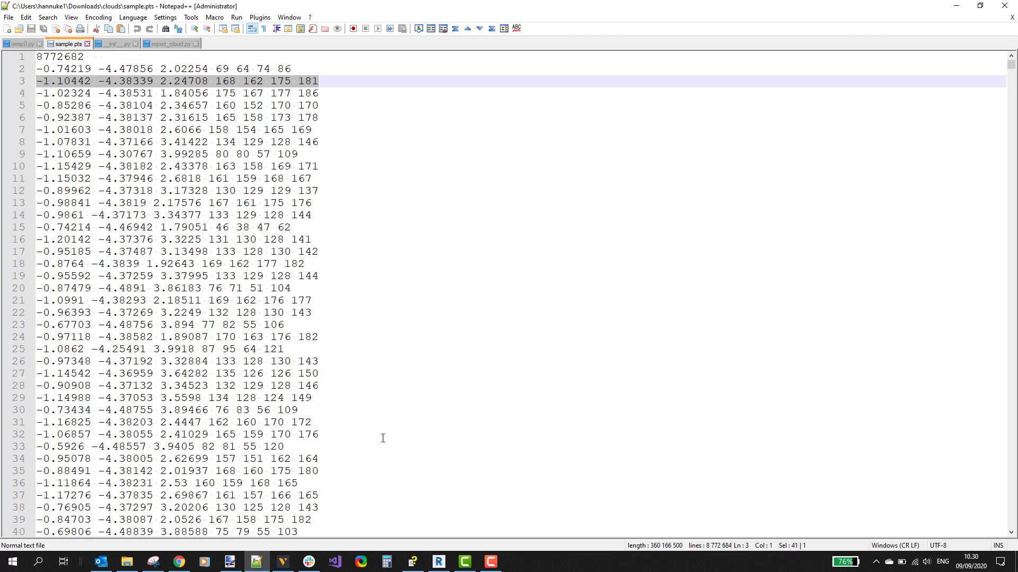
left_click(439, 562)
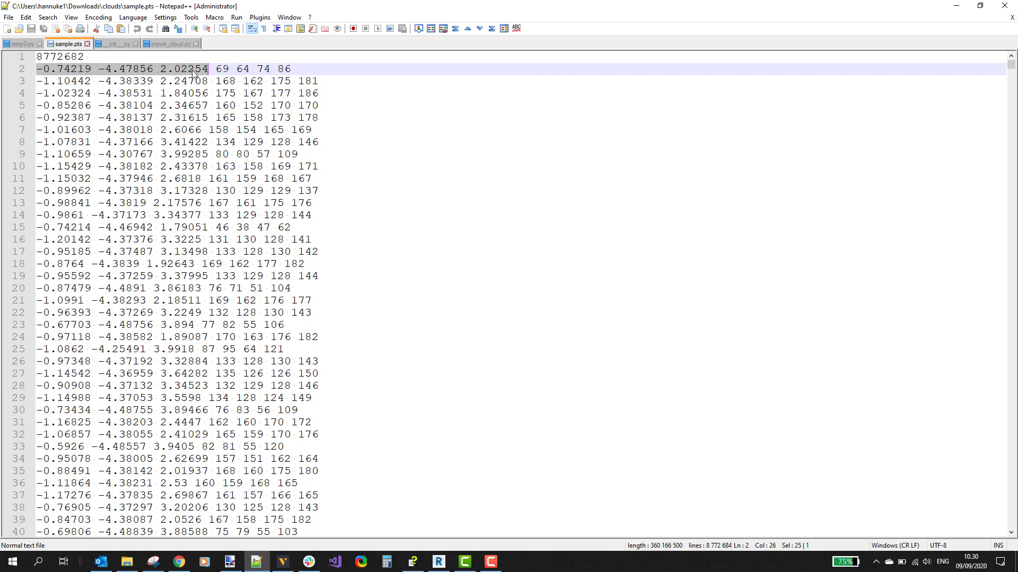
left_click(209, 68)
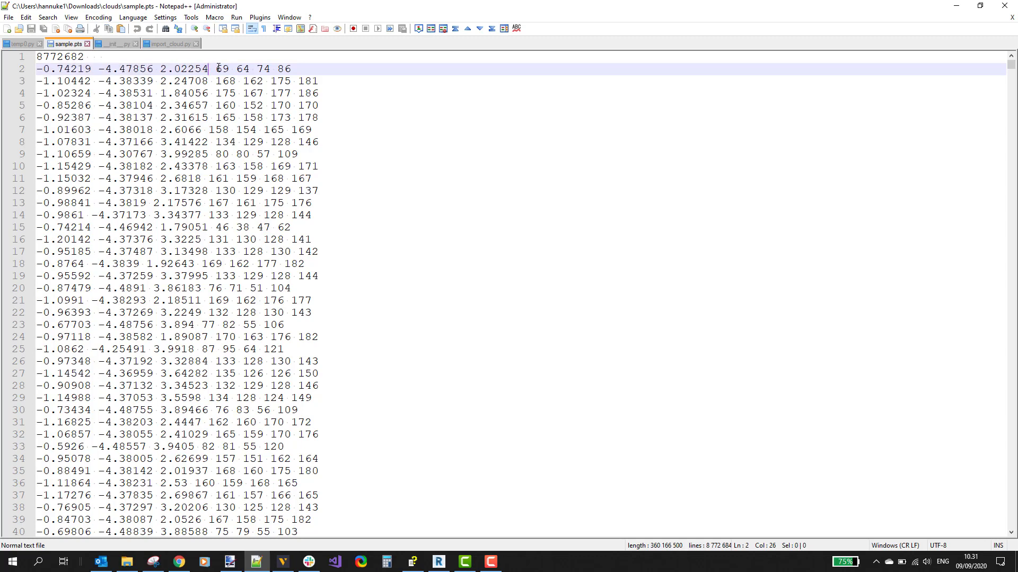
double_click(222, 69)
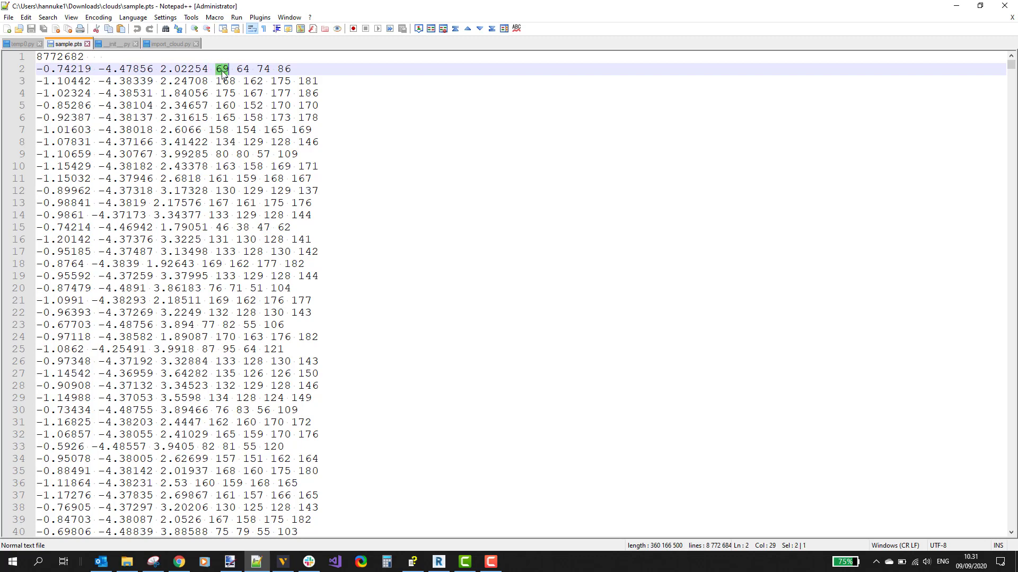
mouse_move(264, 98)
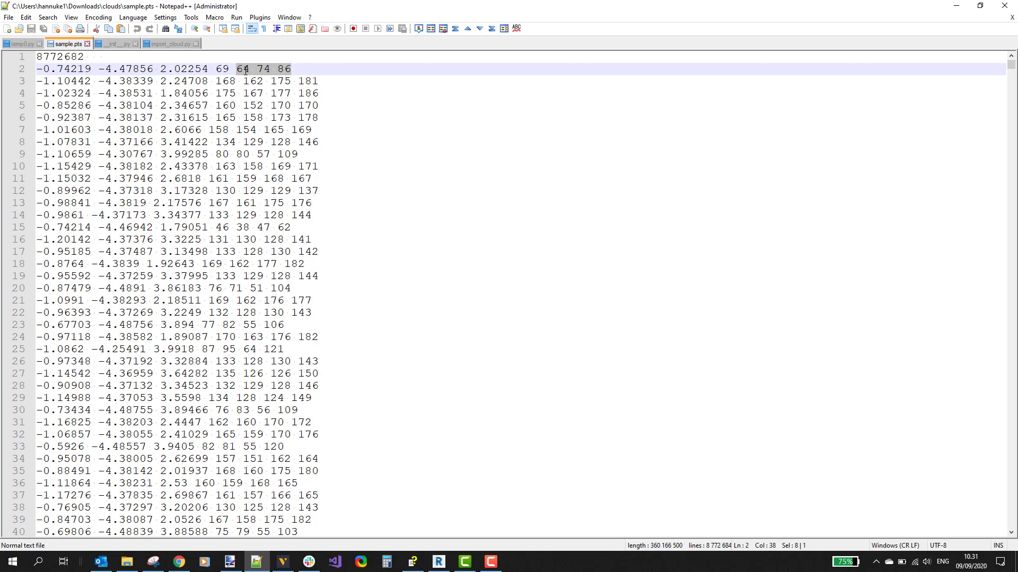
left_click(296, 69)
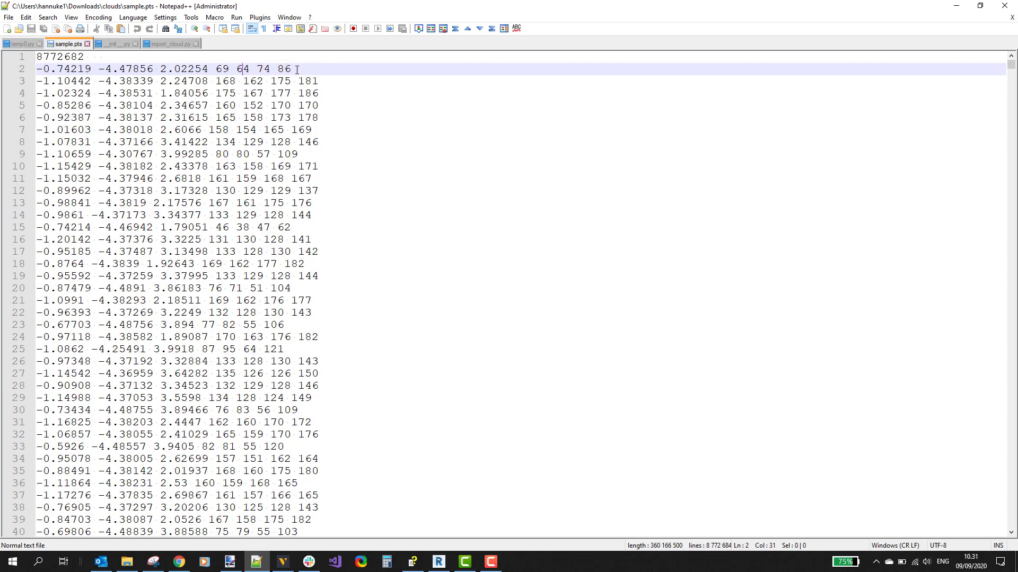
mouse_move(333, 323)
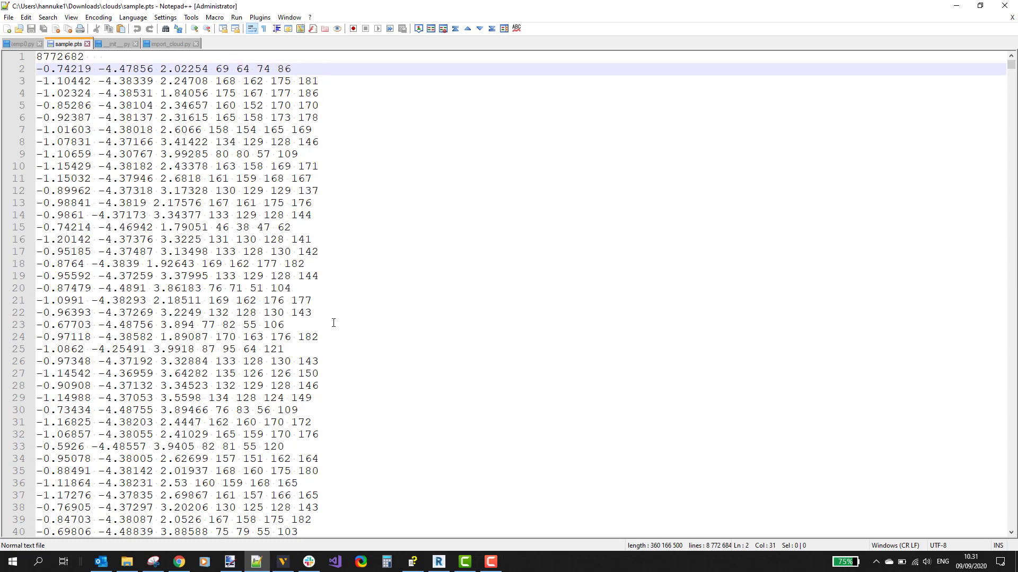
left_click(318, 362)
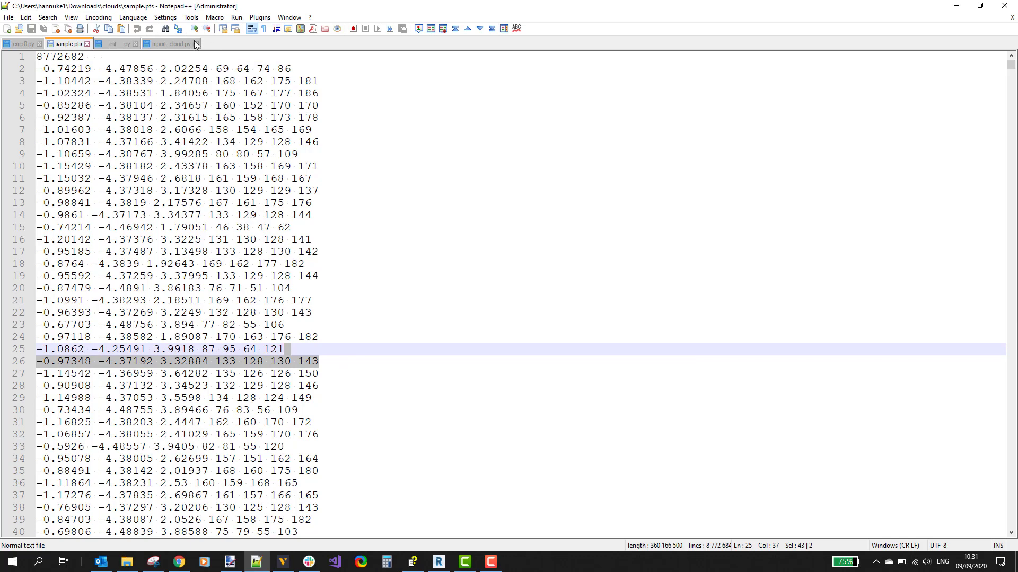
mouse_move(169, 43)
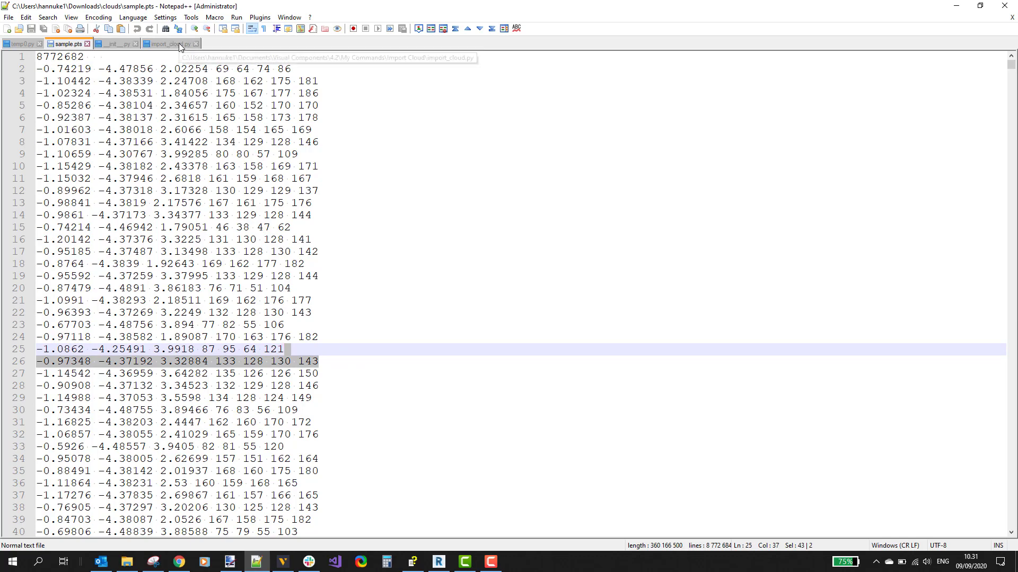
left_click(168, 44)
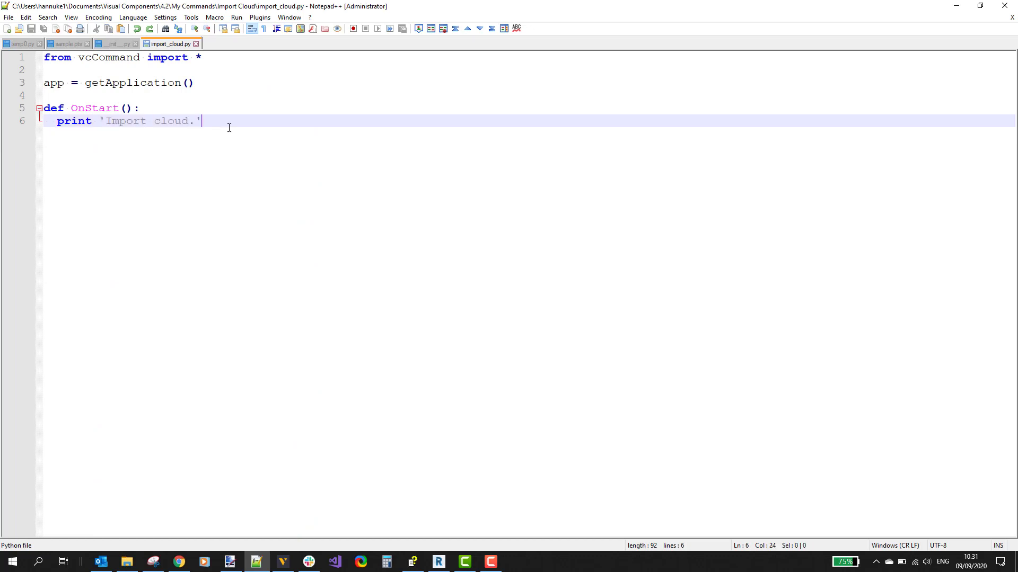
mouse_move(229, 121)
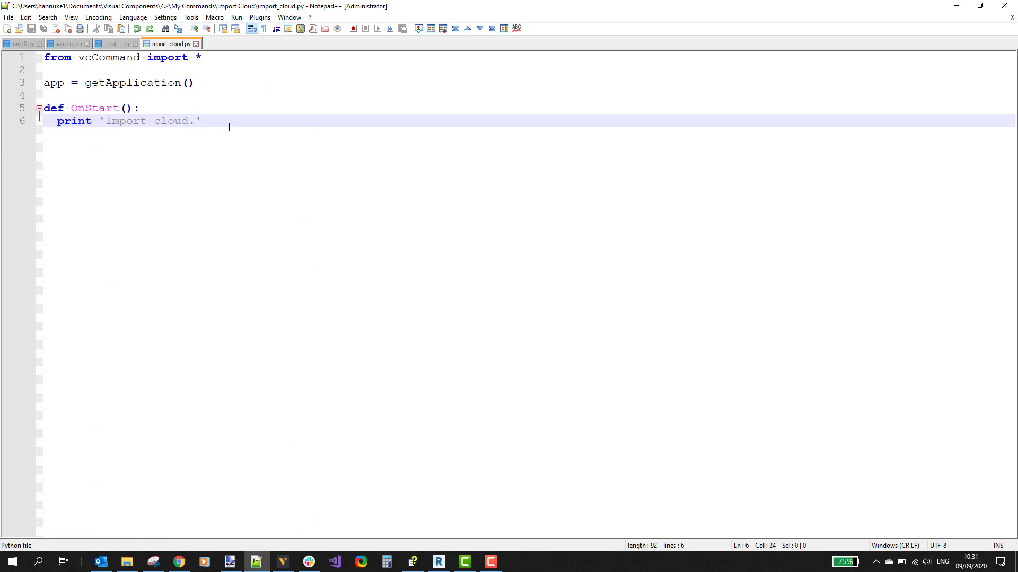
mouse_move(189, 105)
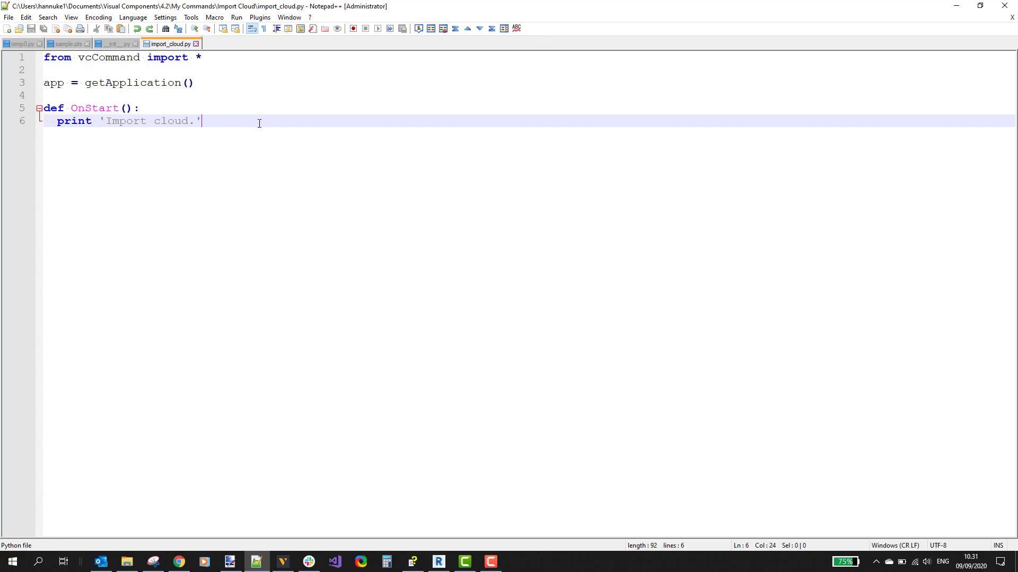
mouse_move(352, 182)
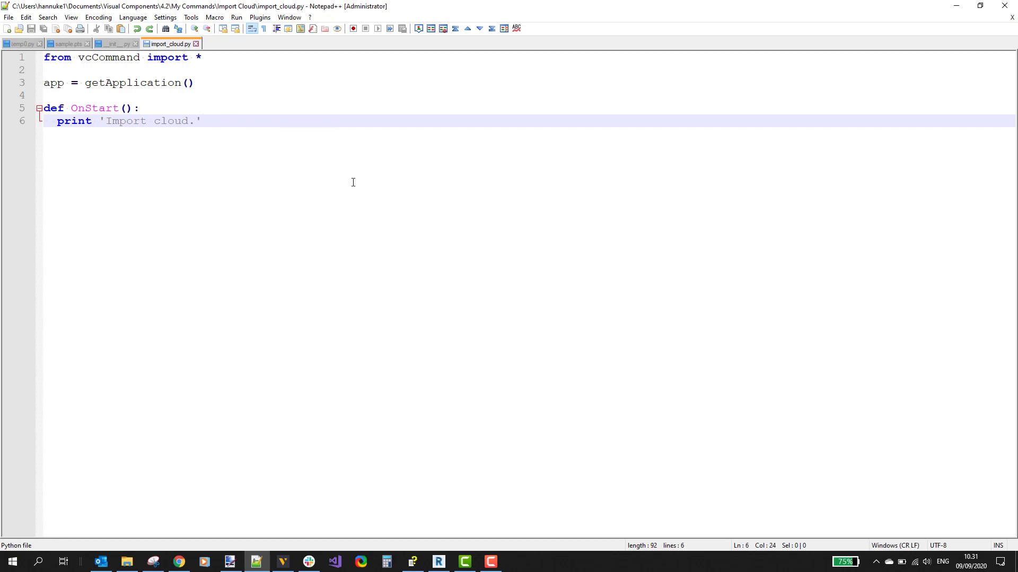
mouse_move(289, 162)
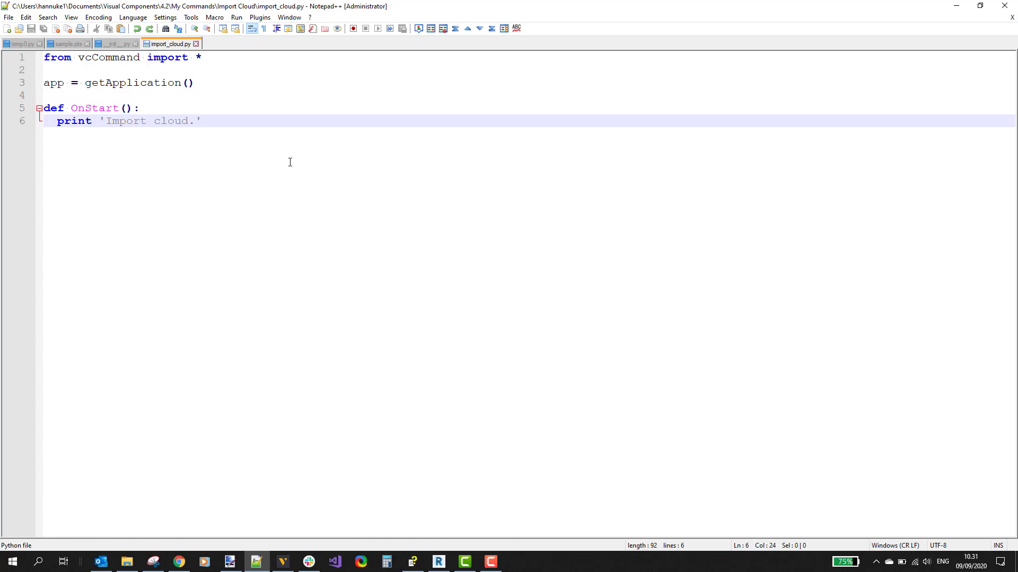
left_click(201, 121)
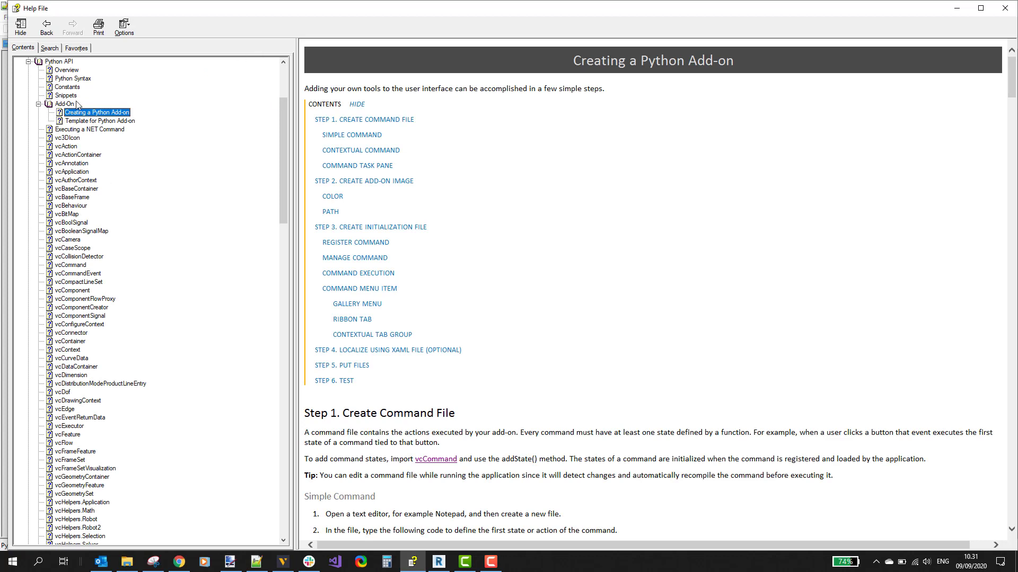
mouse_move(77, 265)
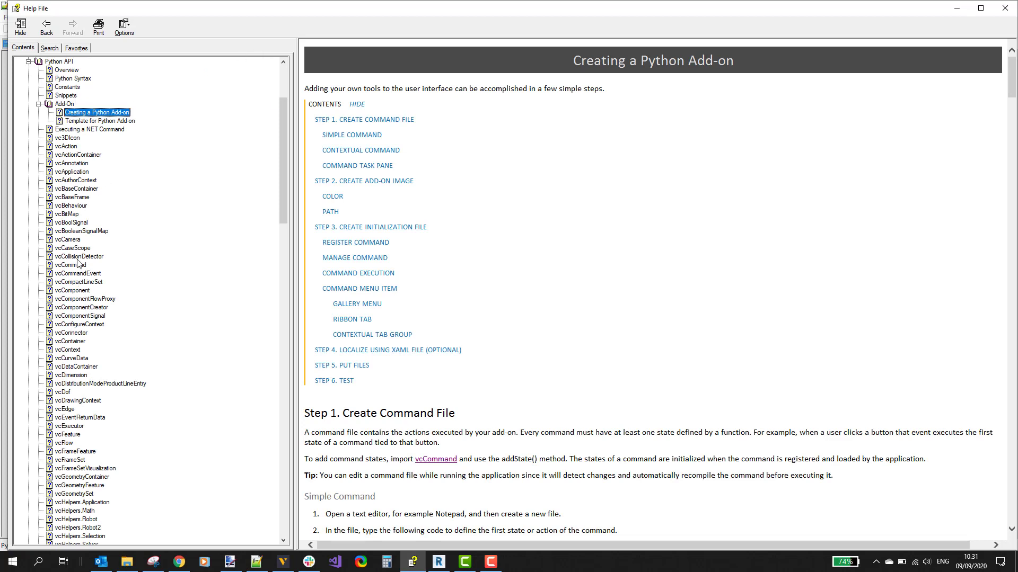
- Locate dialogOpen with its uri, defined and filter parameters in the vcCommand Standard Commands table
left_click(69, 265)
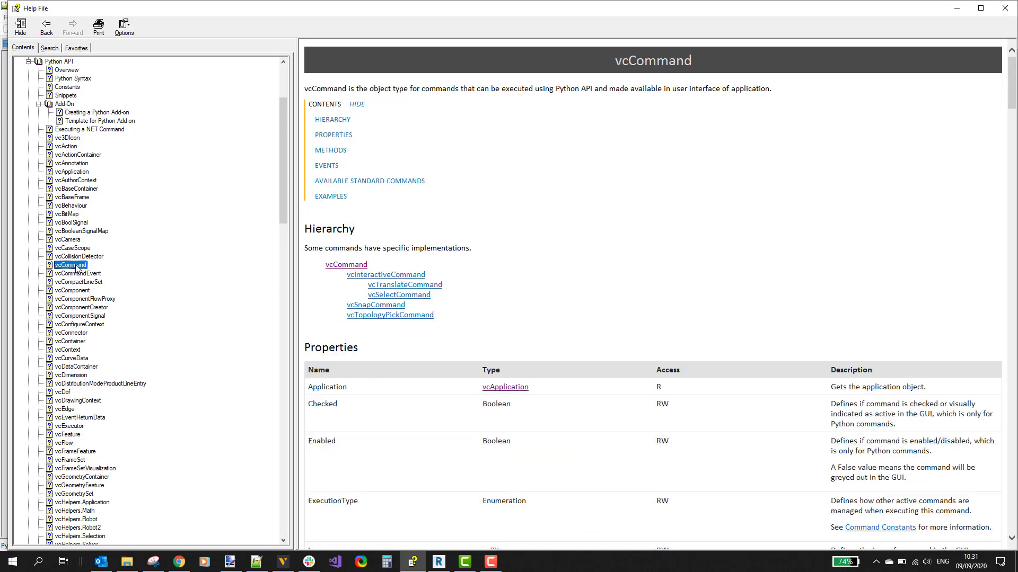
mouse_move(528, 300)
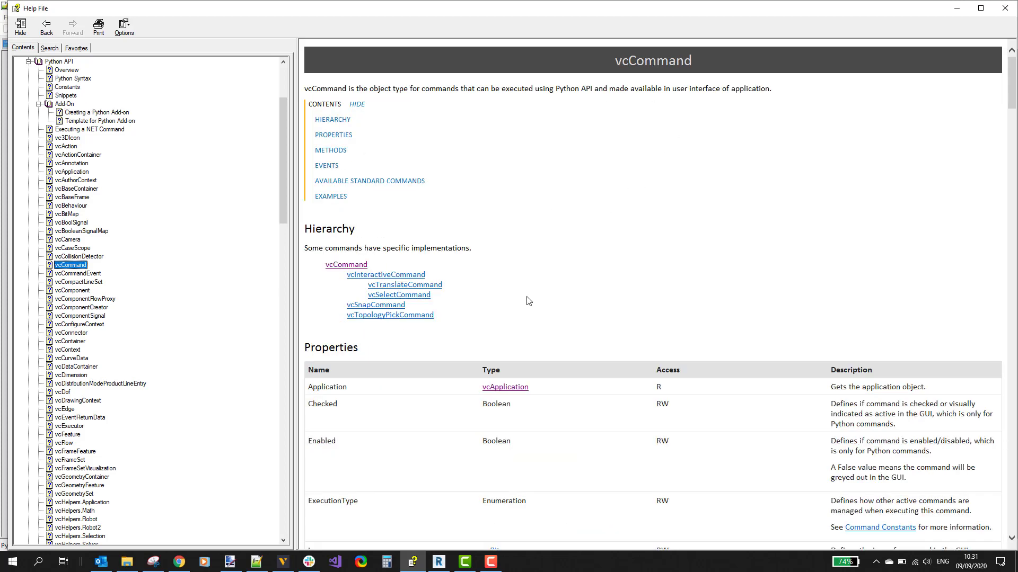
scroll("down", 3)
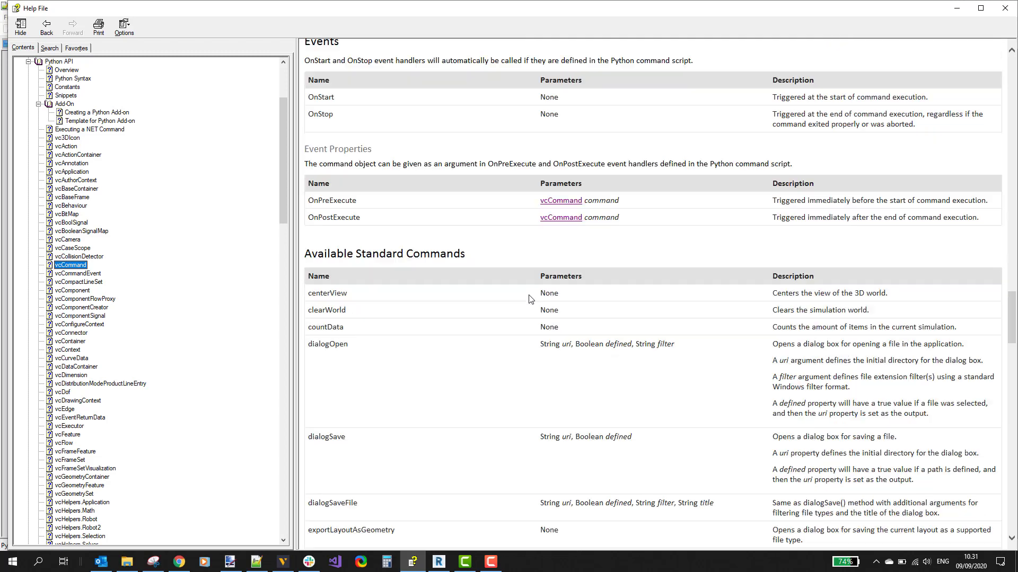
scroll("down", 3)
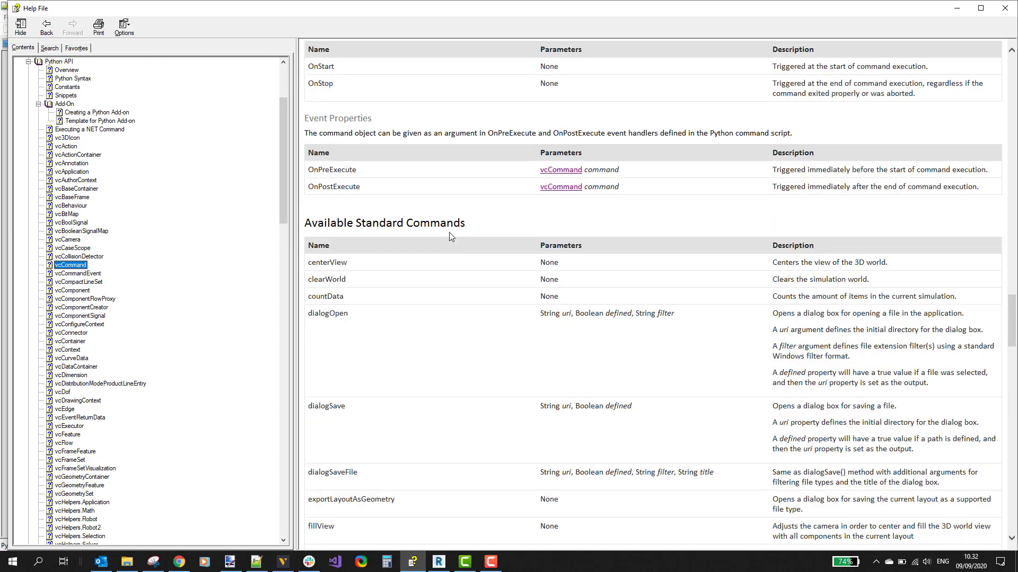
mouse_move(330, 312)
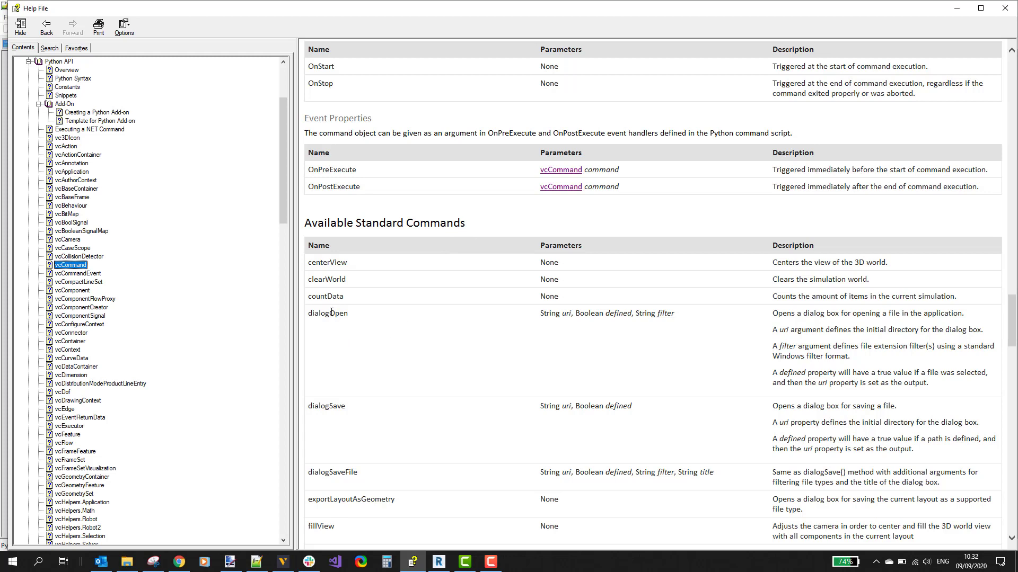
double_click(327, 313)
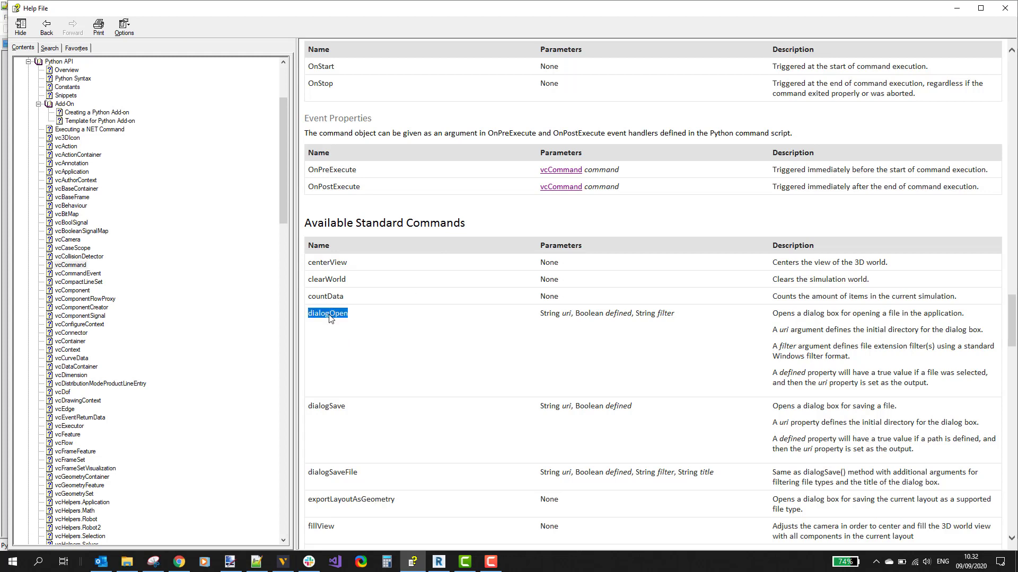
mouse_move(356, 347)
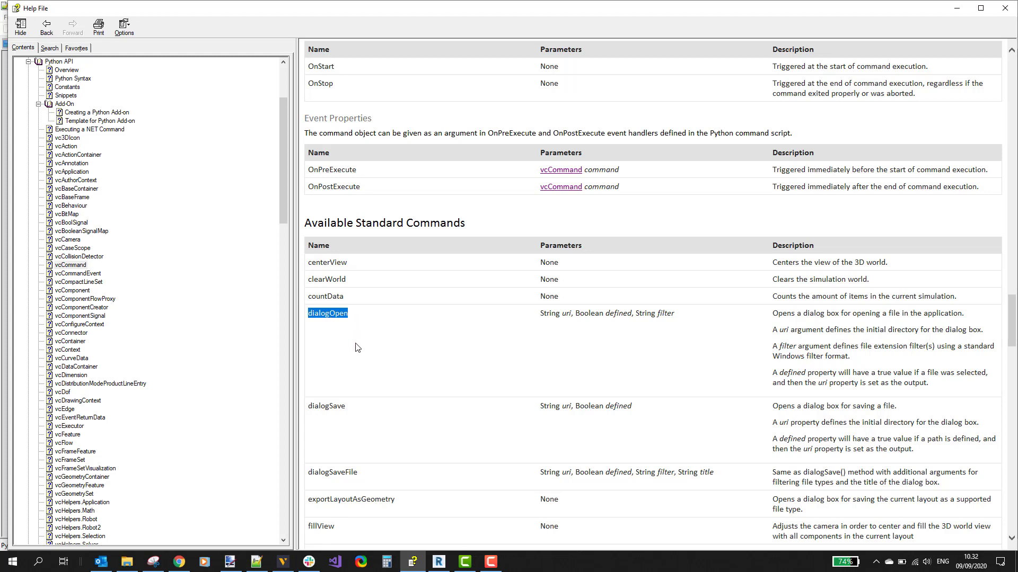
mouse_move(348, 349)
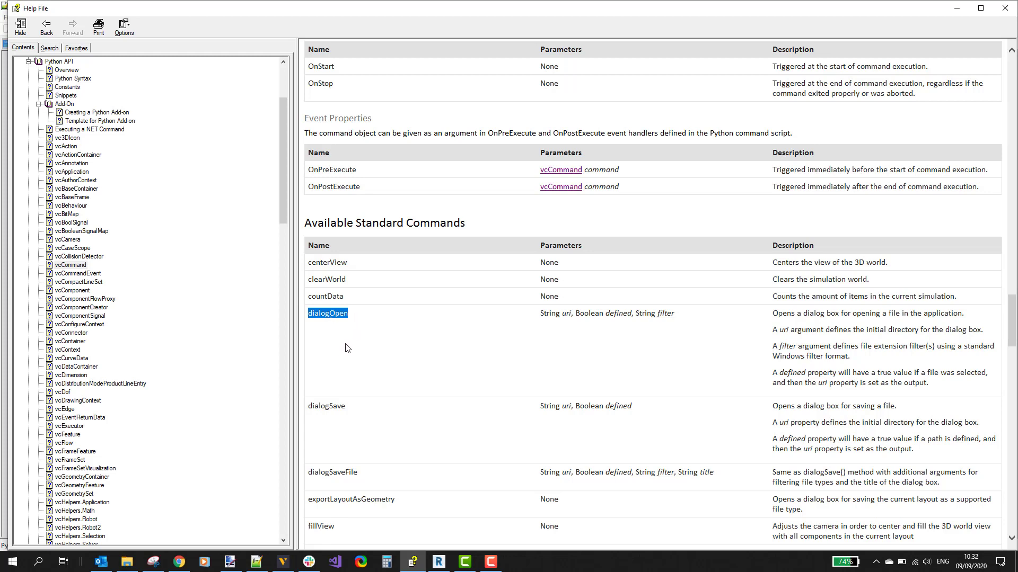
mouse_move(328, 312)
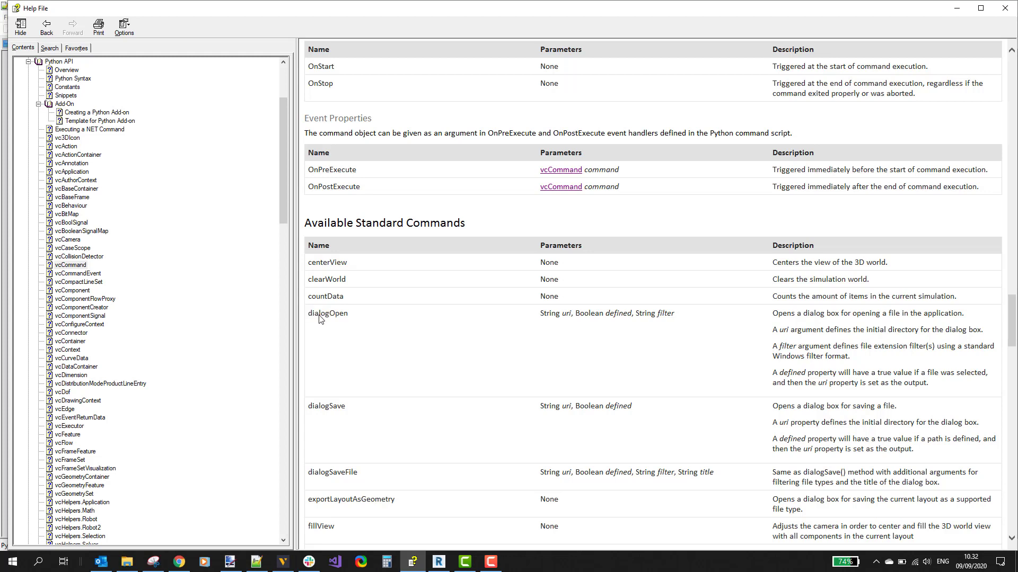
double_click(327, 313)
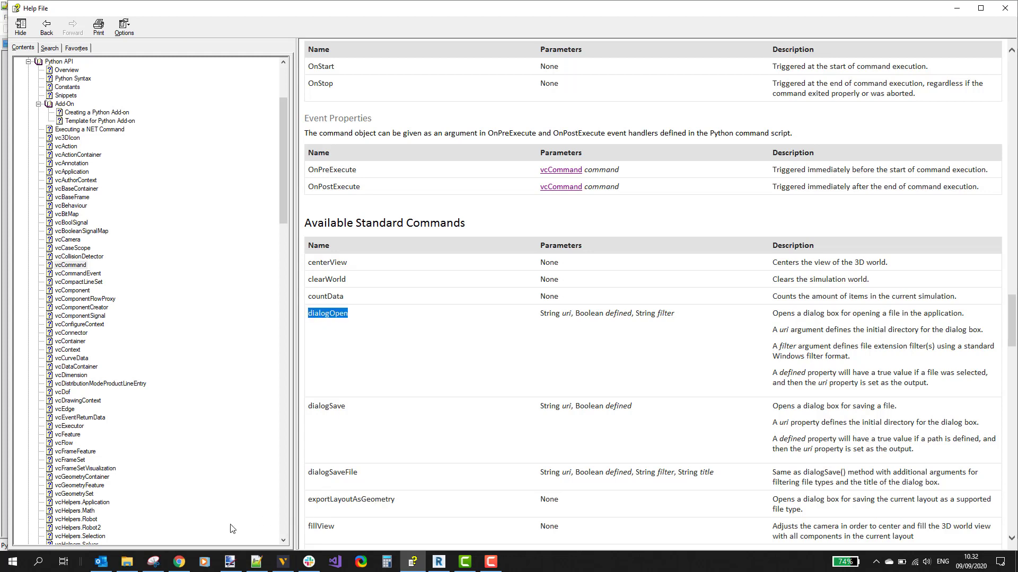
- Write the open_dialog findCommand('dialogOpen') setup with .pts filter, OnPostExecute and a read_file handler
left_click(256, 562)
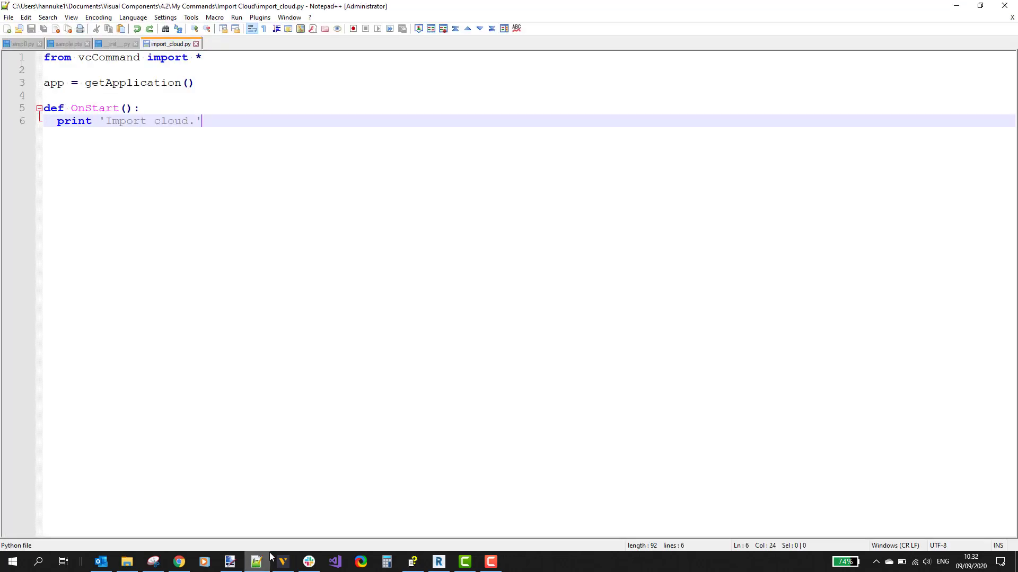
type("ope")
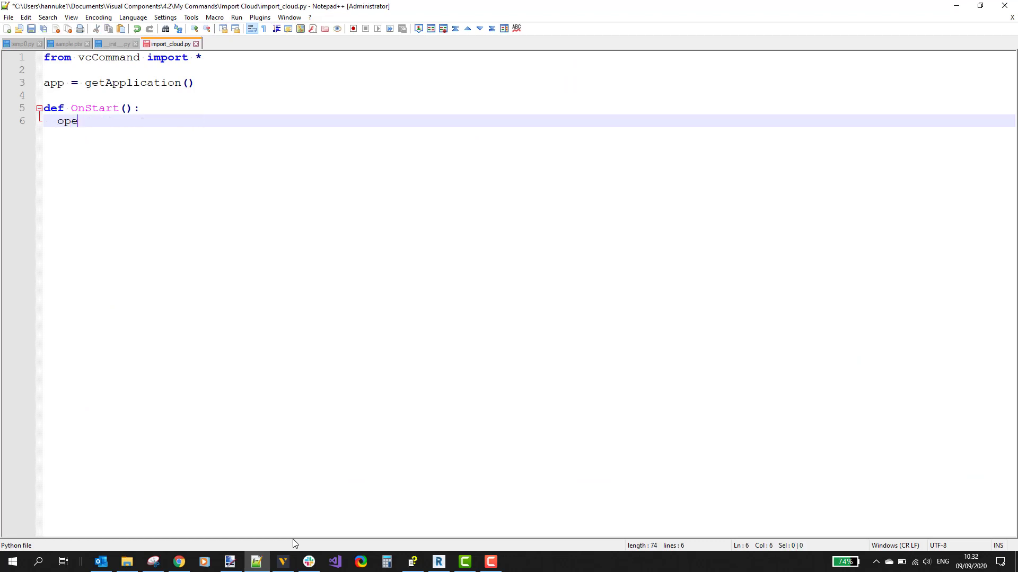
type("n_")
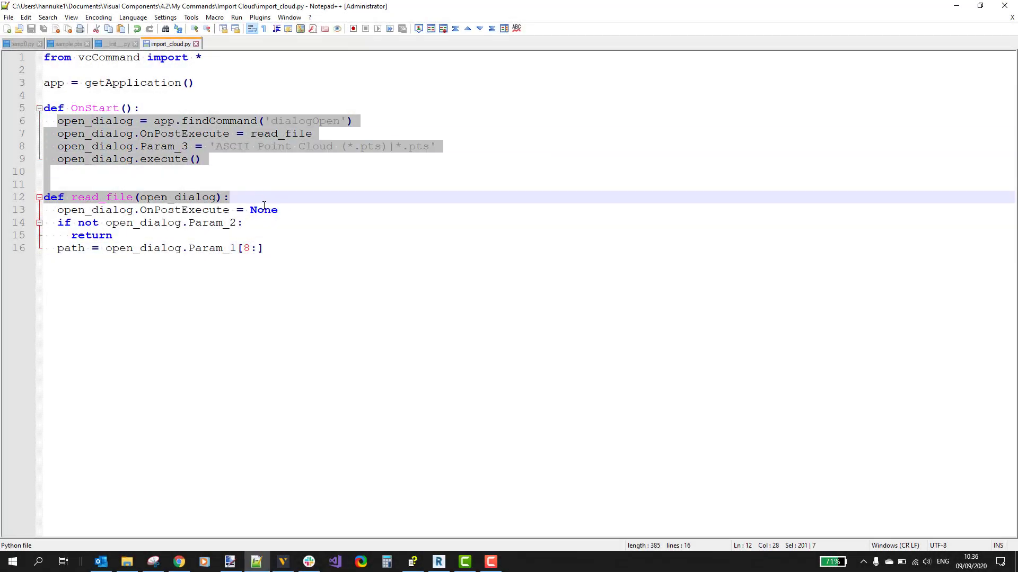
left_click(264, 248)
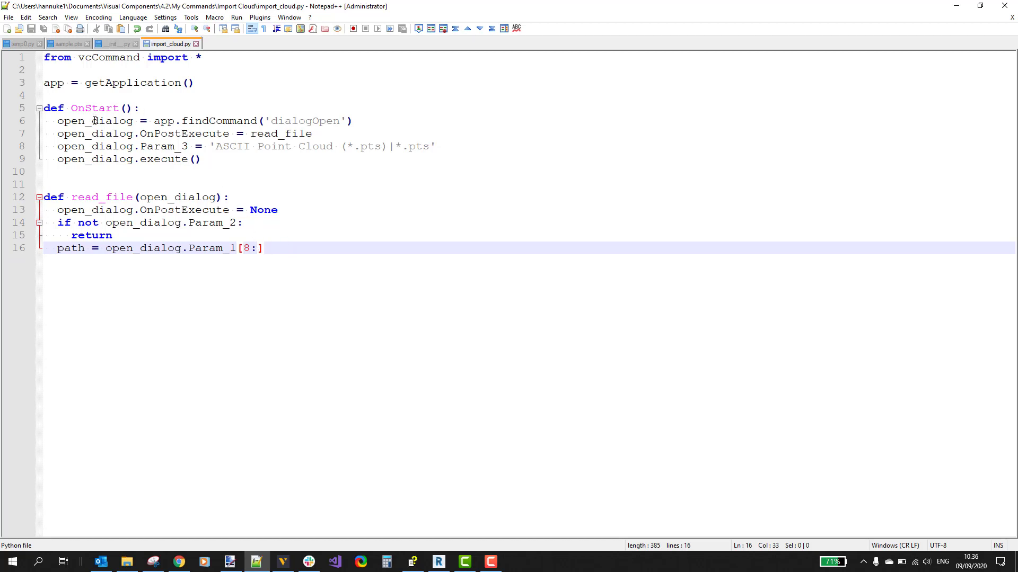
- Highlight the uses of open_dialog, OnPostExecute and read_file to review the new code
double_click(93, 121)
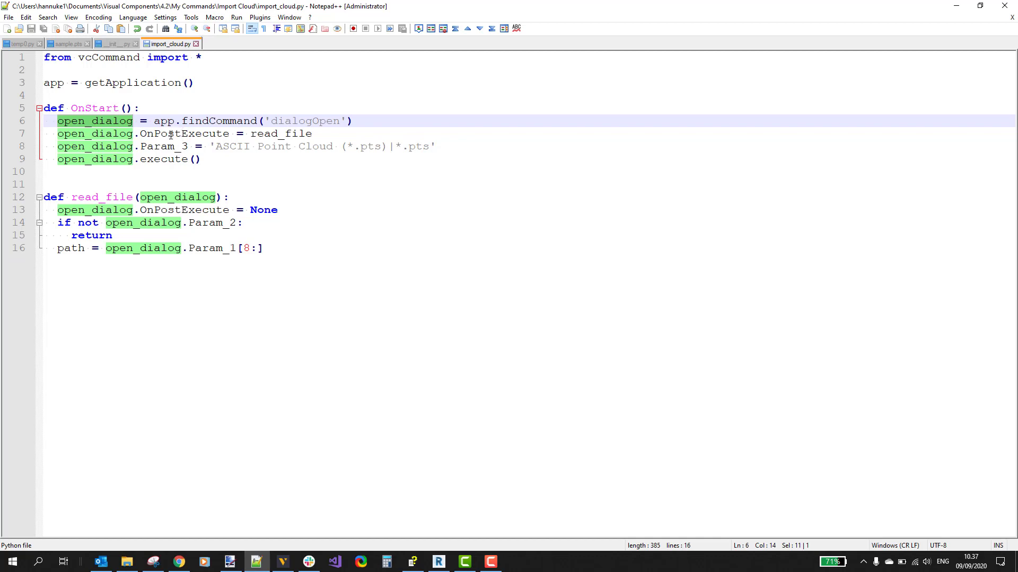
double_click(183, 134)
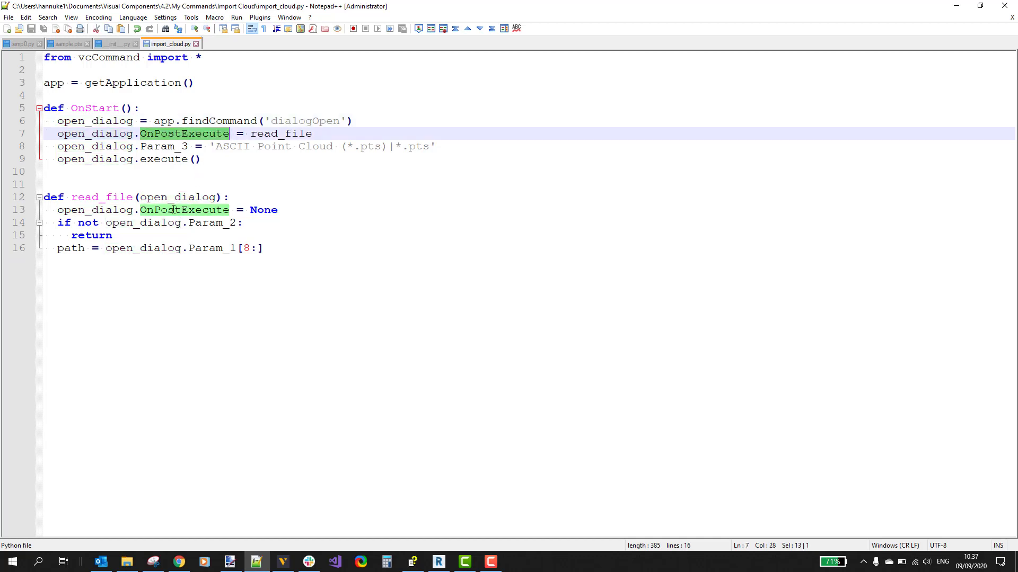
double_click(101, 197)
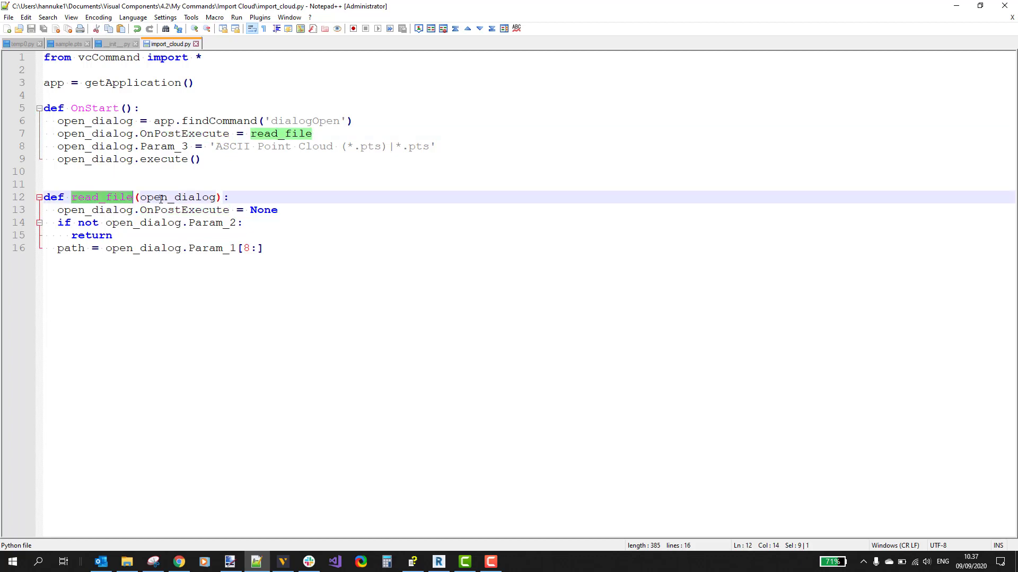
mouse_move(148, 141)
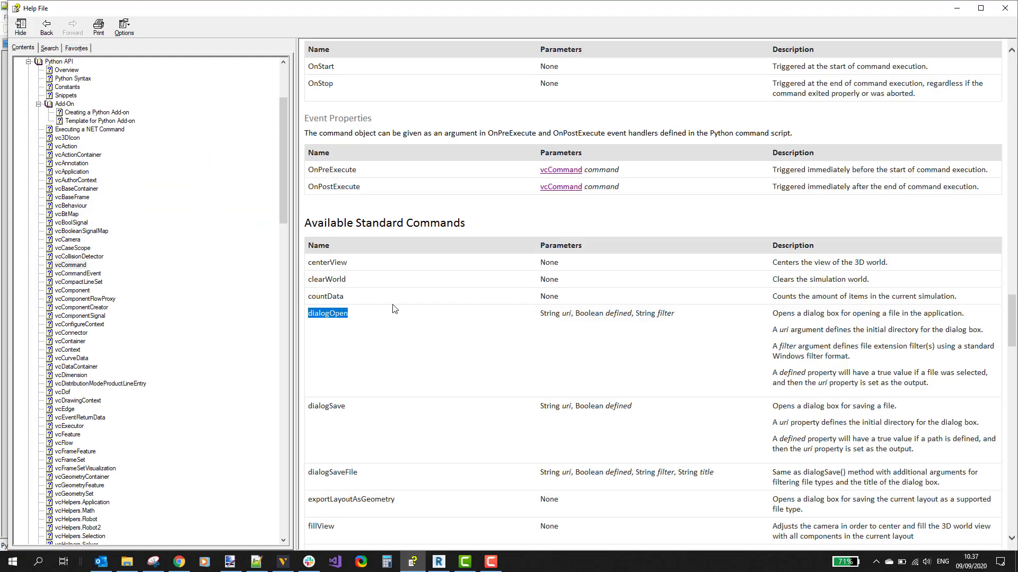
mouse_move(435, 330)
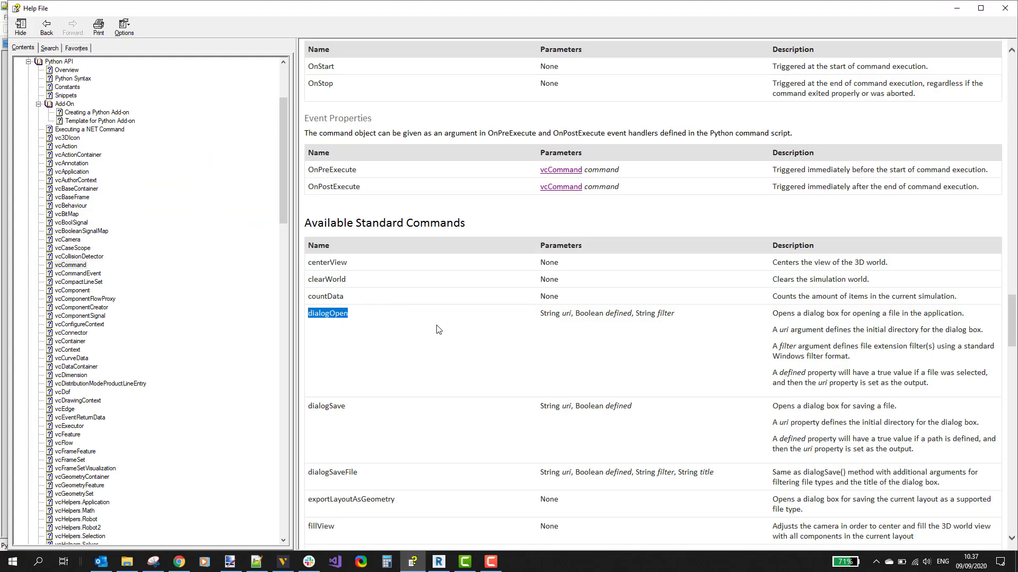
mouse_move(540, 321)
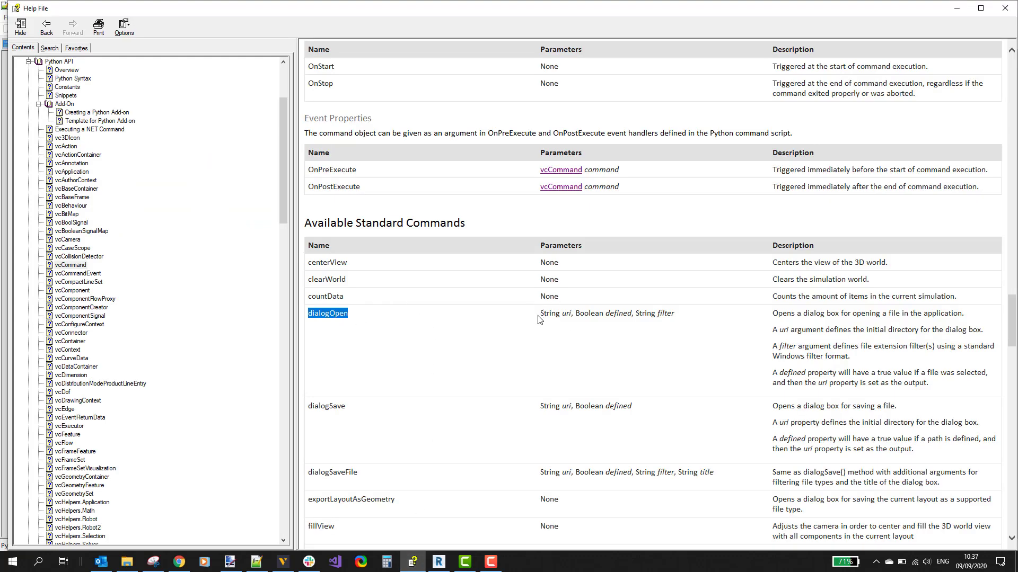
mouse_move(566, 314)
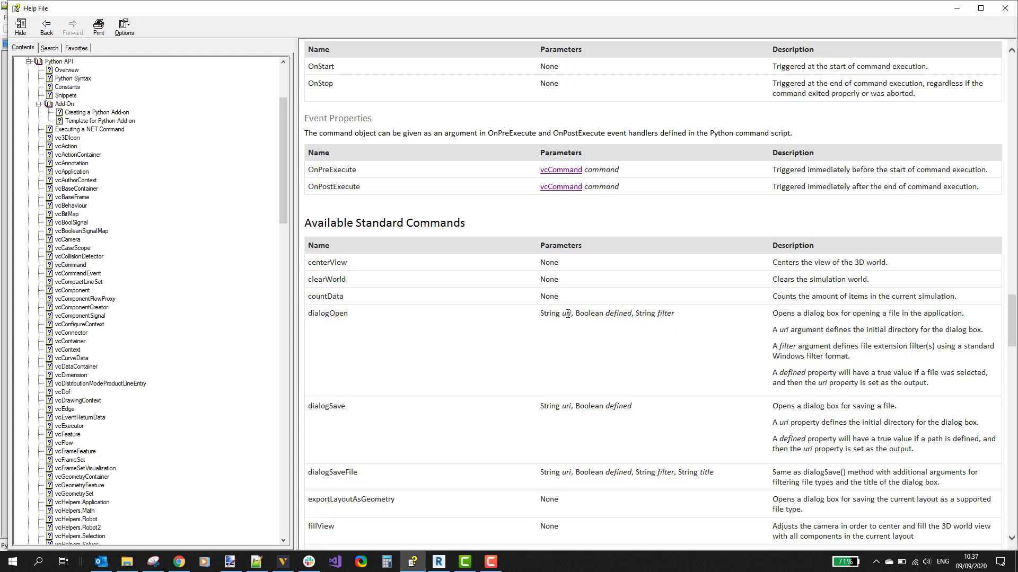
mouse_move(606, 313)
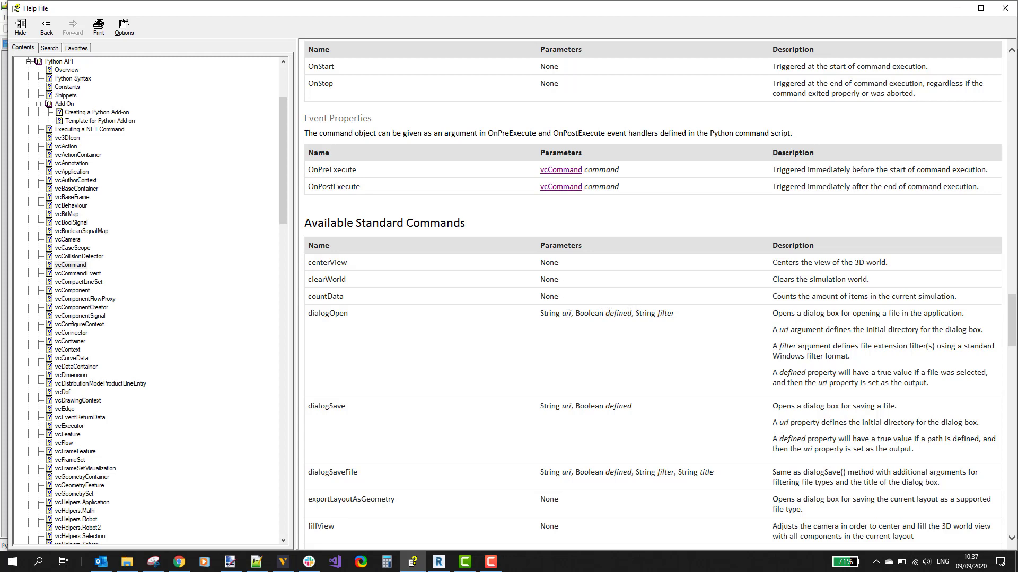
mouse_move(620, 330)
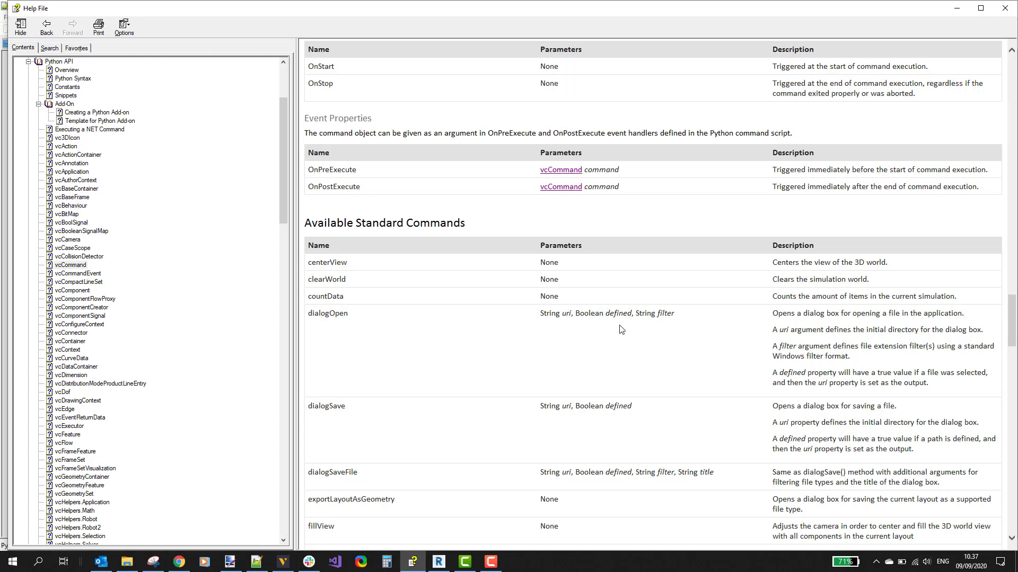
mouse_move(625, 326)
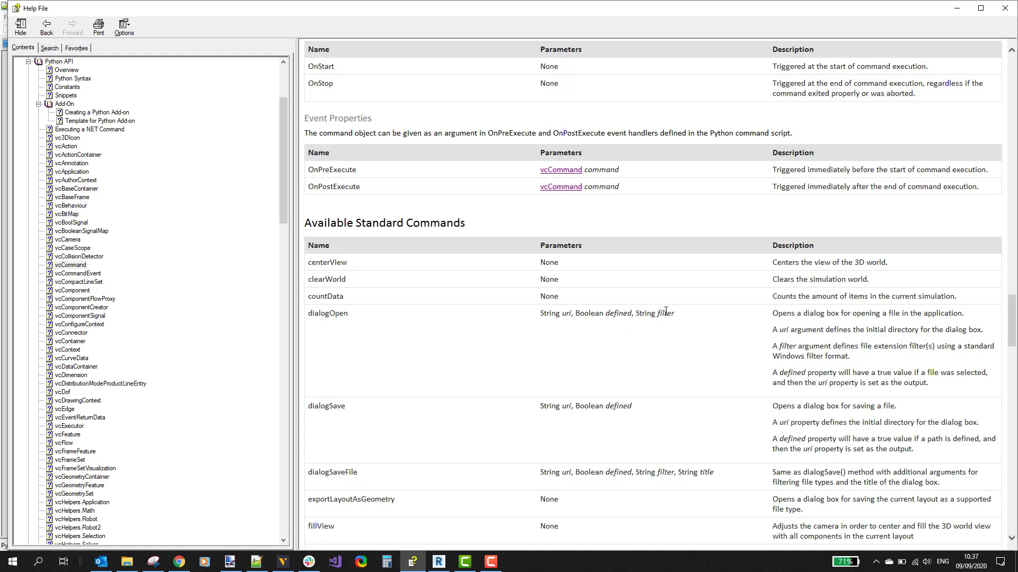
mouse_move(436, 454)
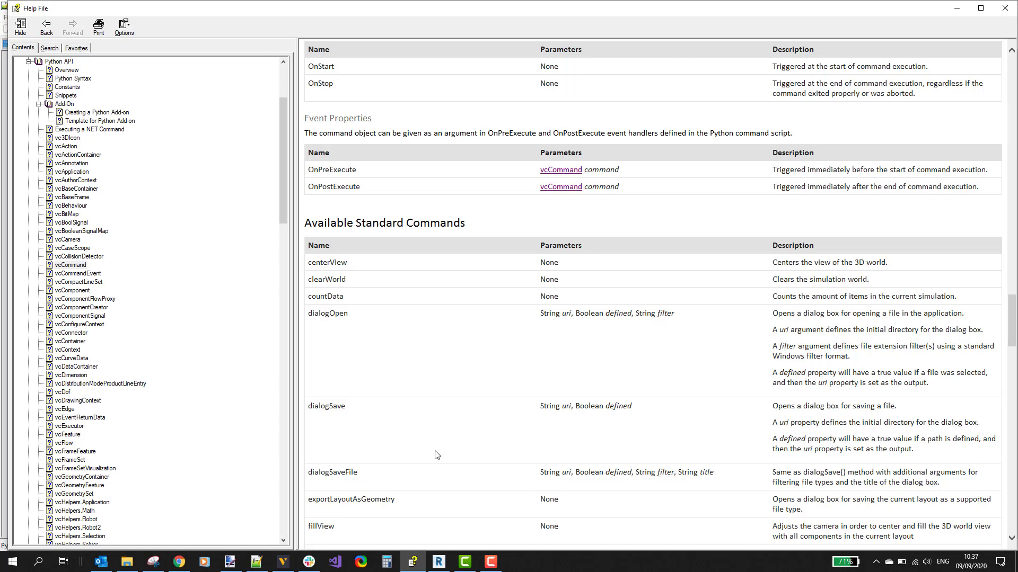
- Return to import_cloud.py after checking dialogOpen's parameter descriptions in the help
left_click(255, 562)
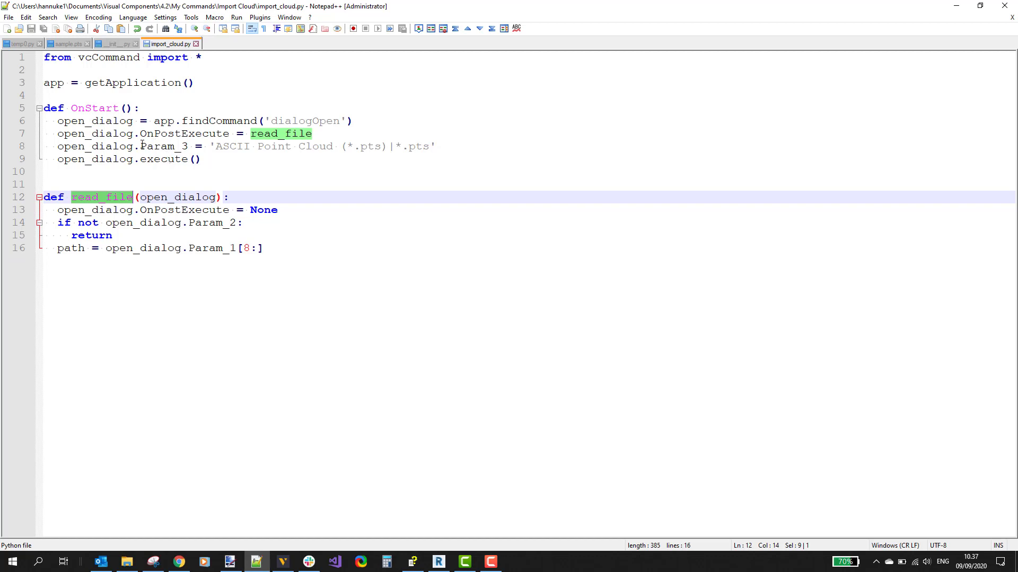
- Review the Param_3 filter, execute call, read_file function and OnPostExecute handler lines
double_click(161, 146)
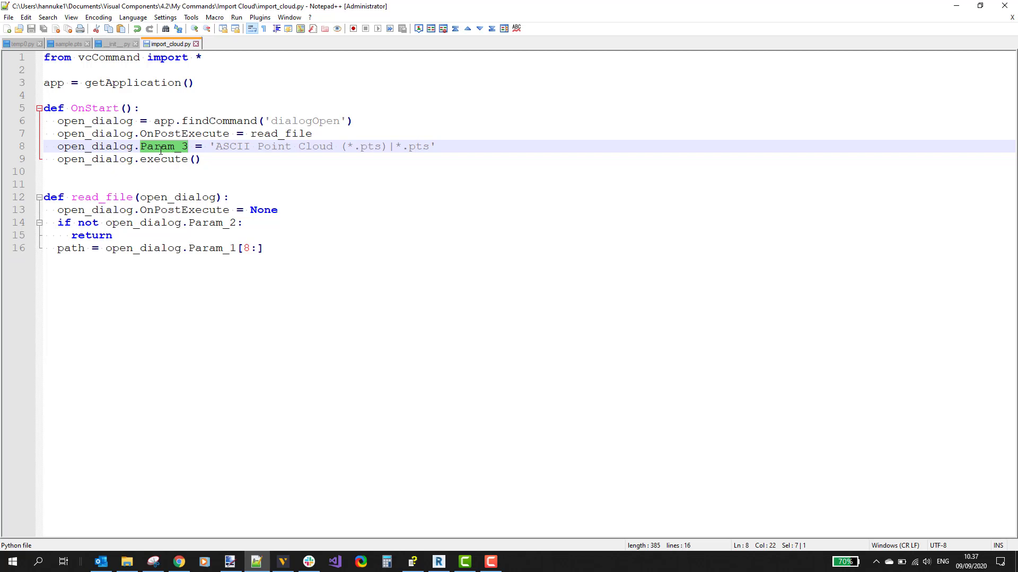
mouse_move(161, 173)
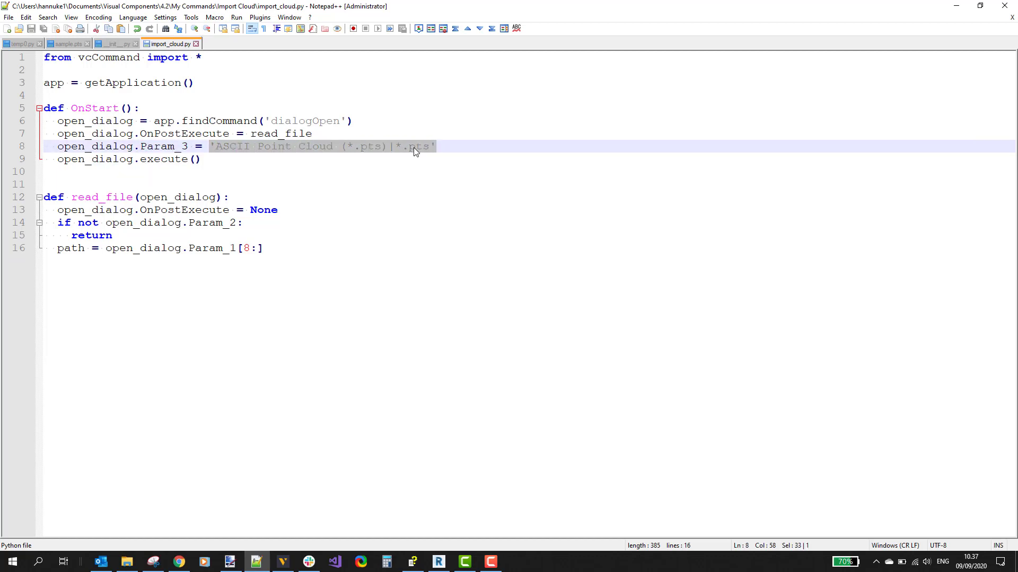
left_click(394, 147)
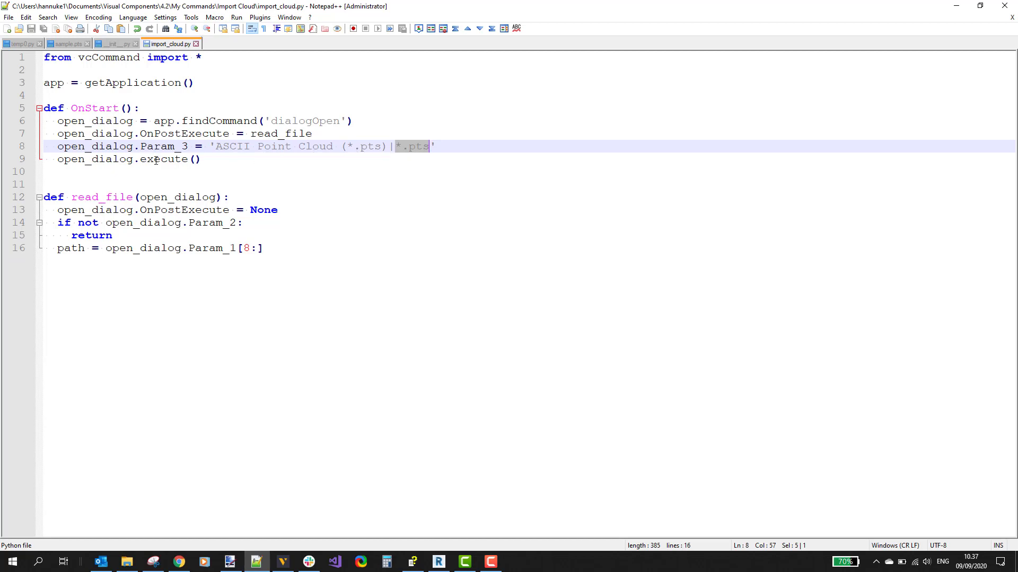
double_click(163, 159)
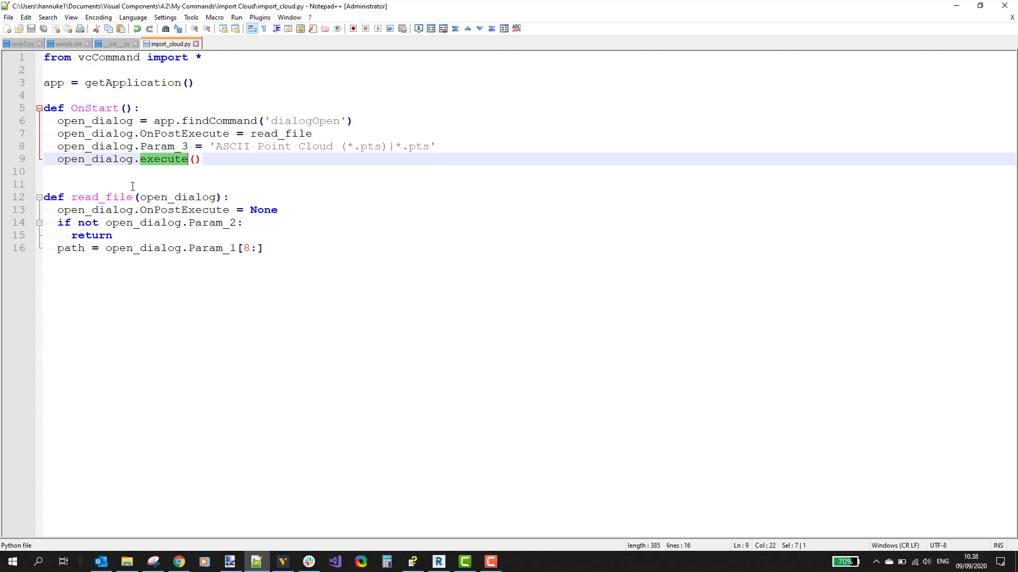
double_click(102, 197)
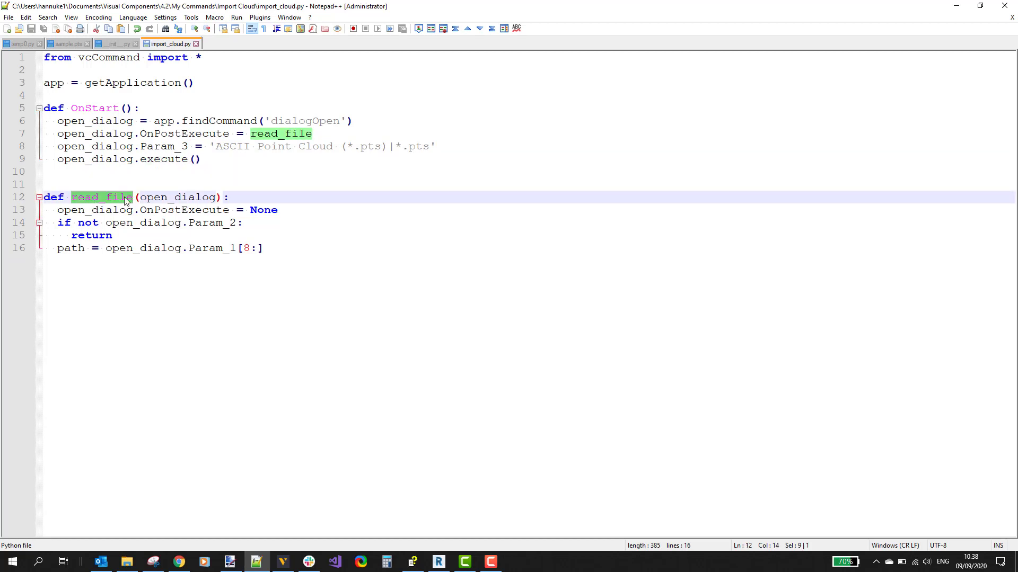
mouse_move(101, 206)
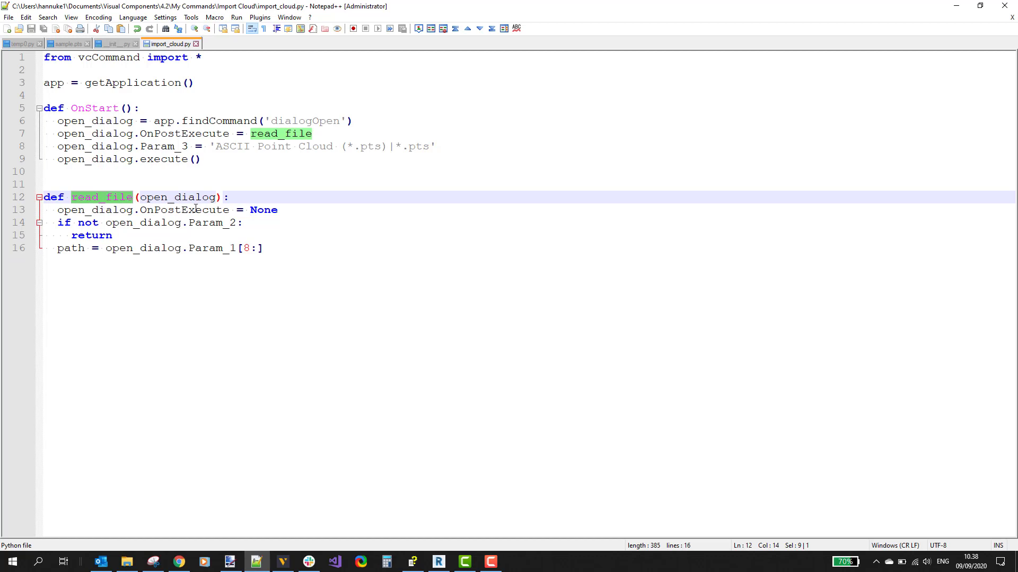
double_click(184, 209)
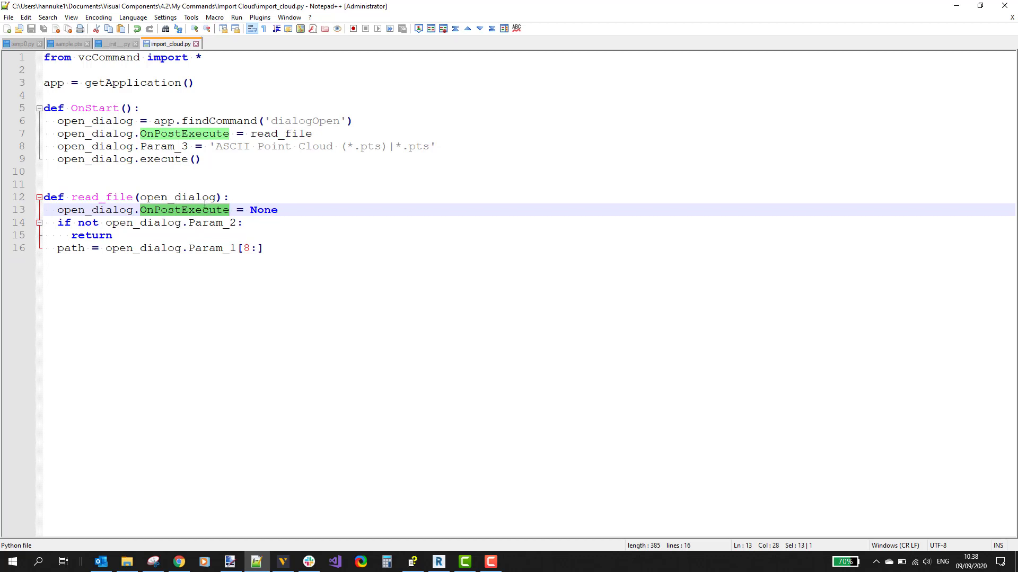
left_click(209, 223)
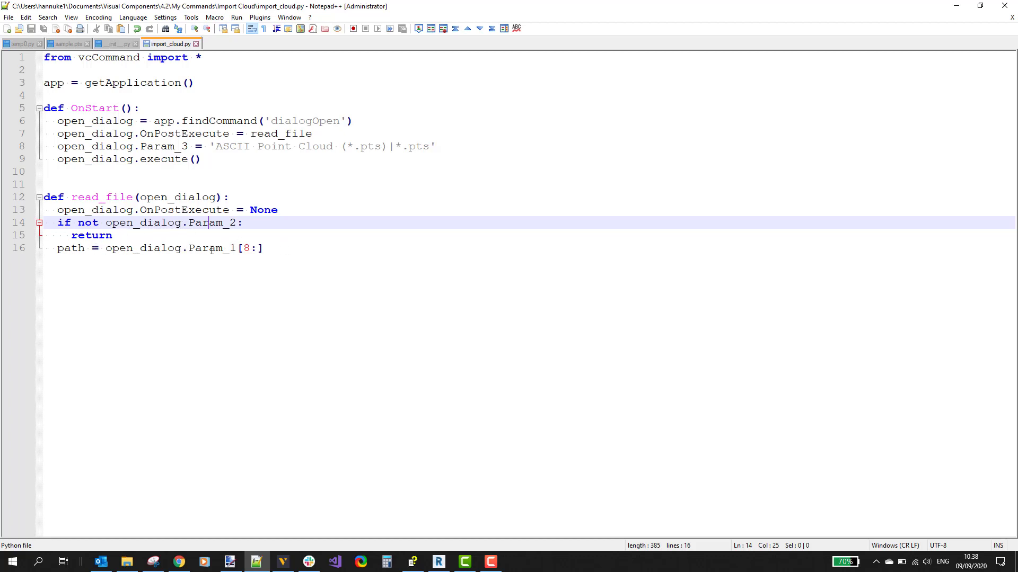
- Check the Param_1[8:] path slice, add 'print path' to read_file, save and go to Visual Components
double_click(209, 248)
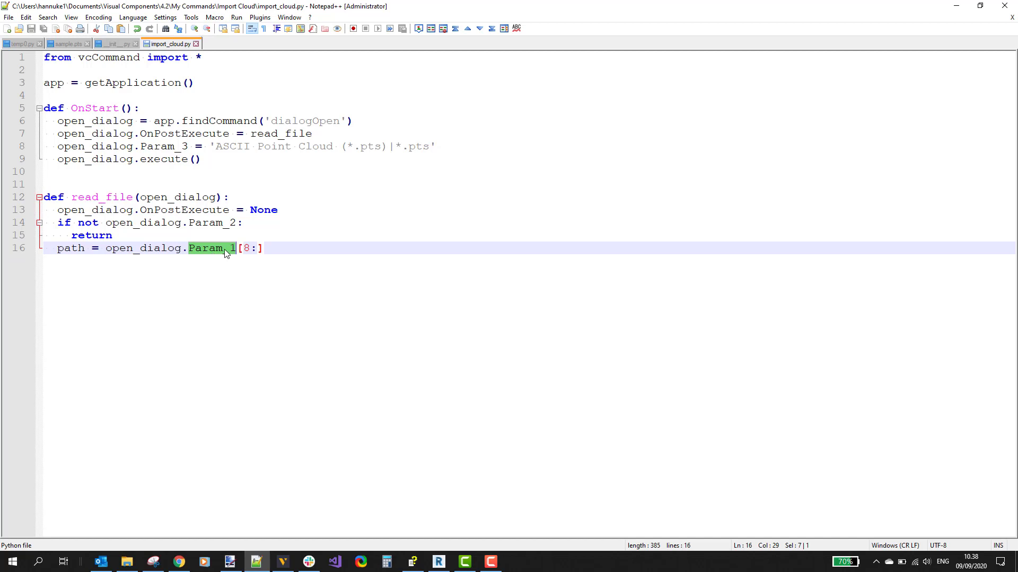
mouse_move(296, 244)
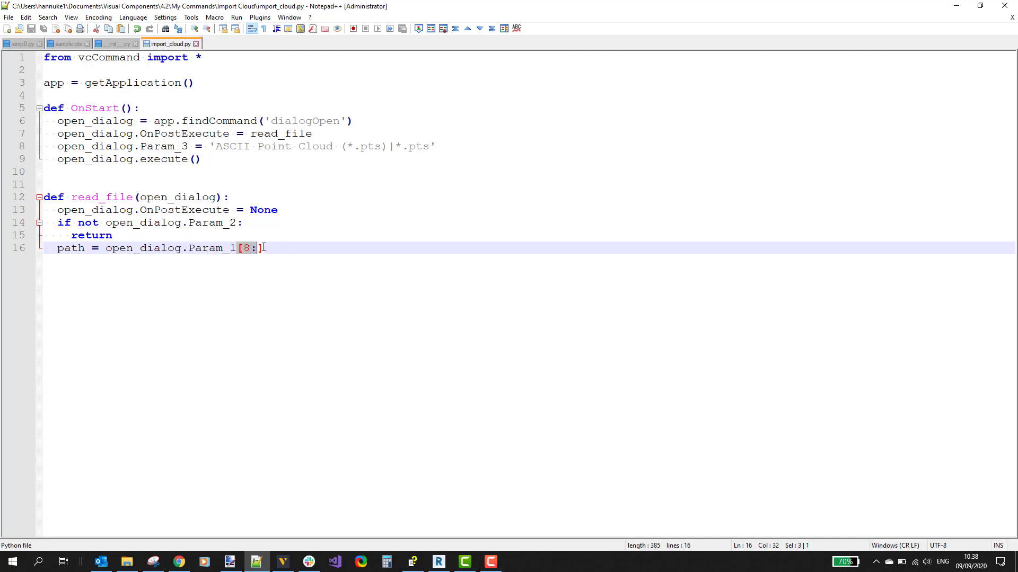
key("Right")
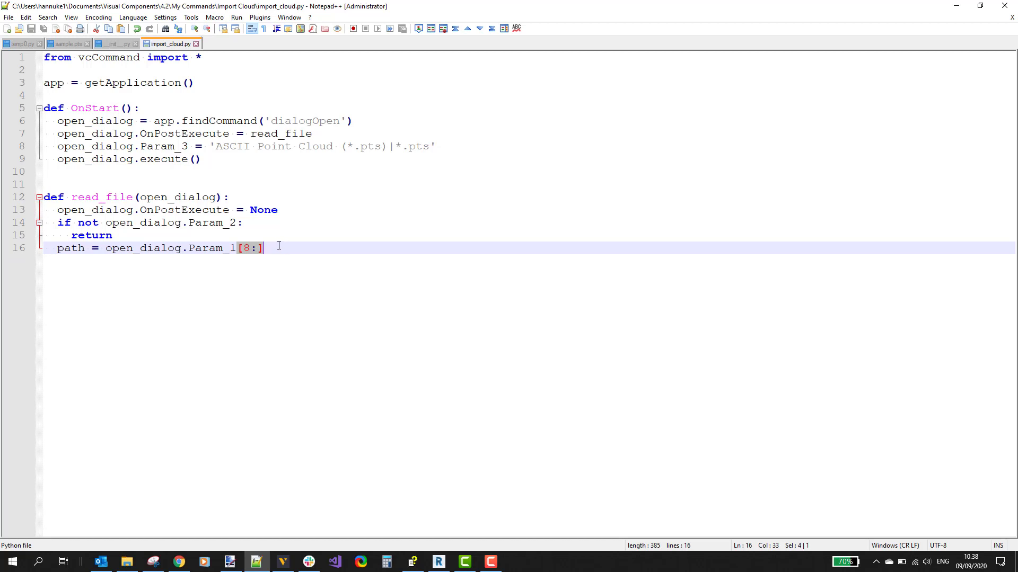
left_click(265, 248)
type("pr")
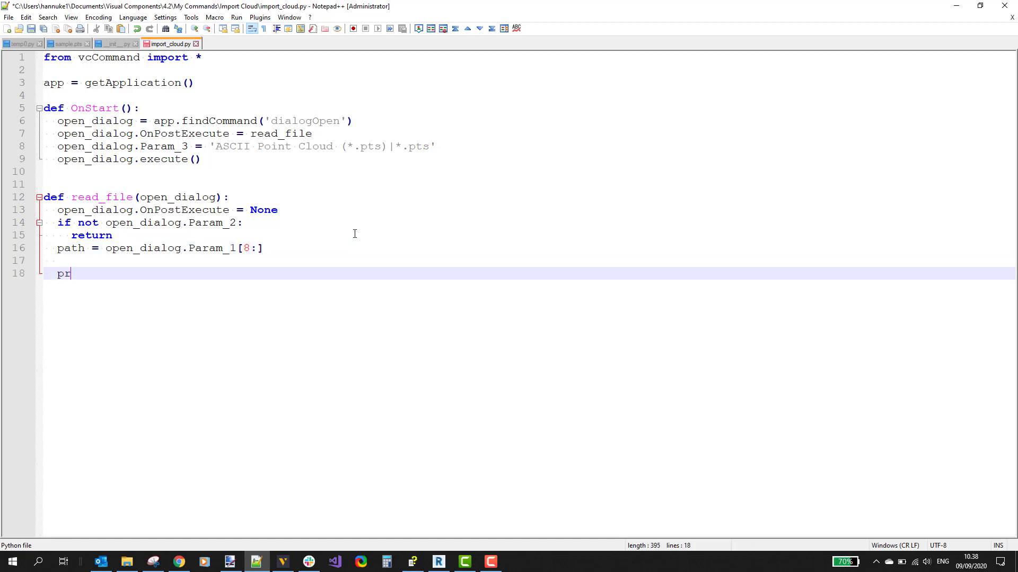
type("int path")
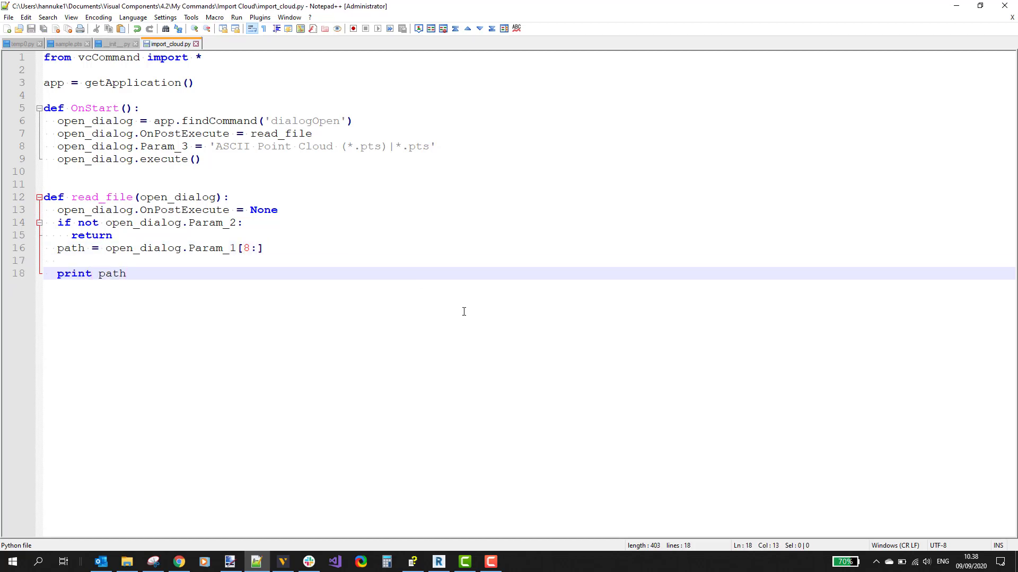
left_click(282, 561)
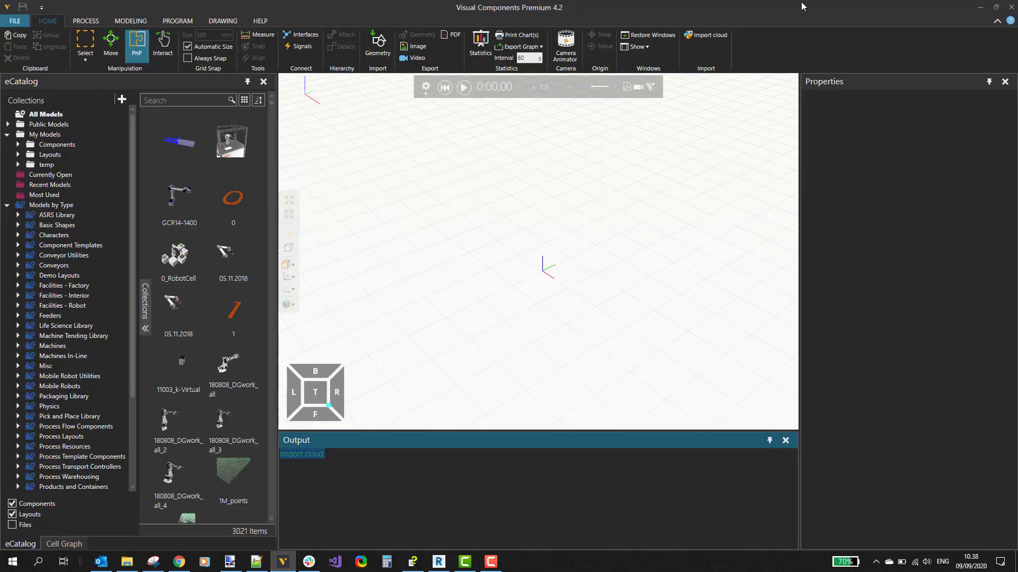
mouse_move(709, 35)
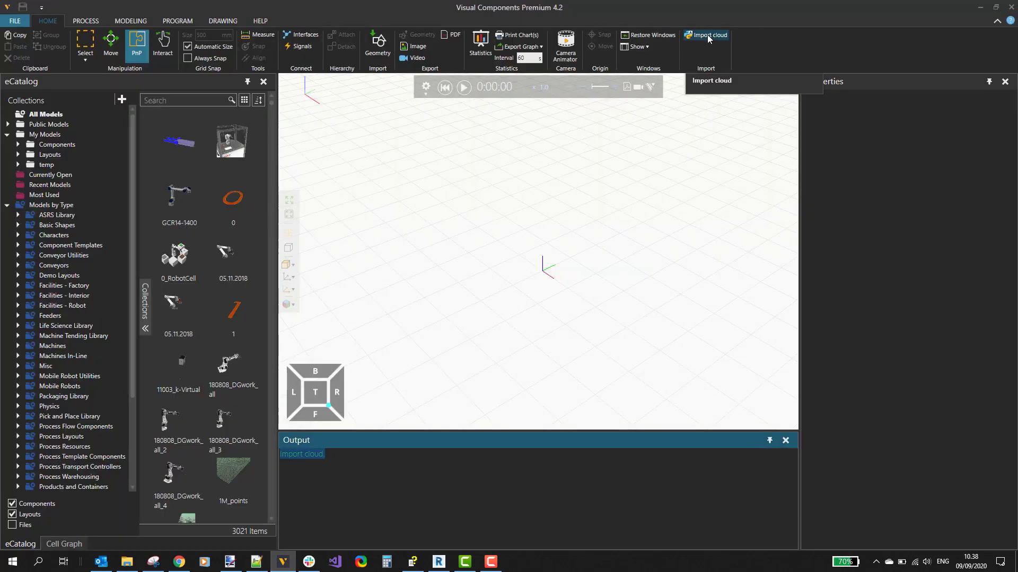
- Run Import cloud, pick clouds/sample.pts in the PTS dialog so its full path is printed, then return to the script
left_click(707, 35)
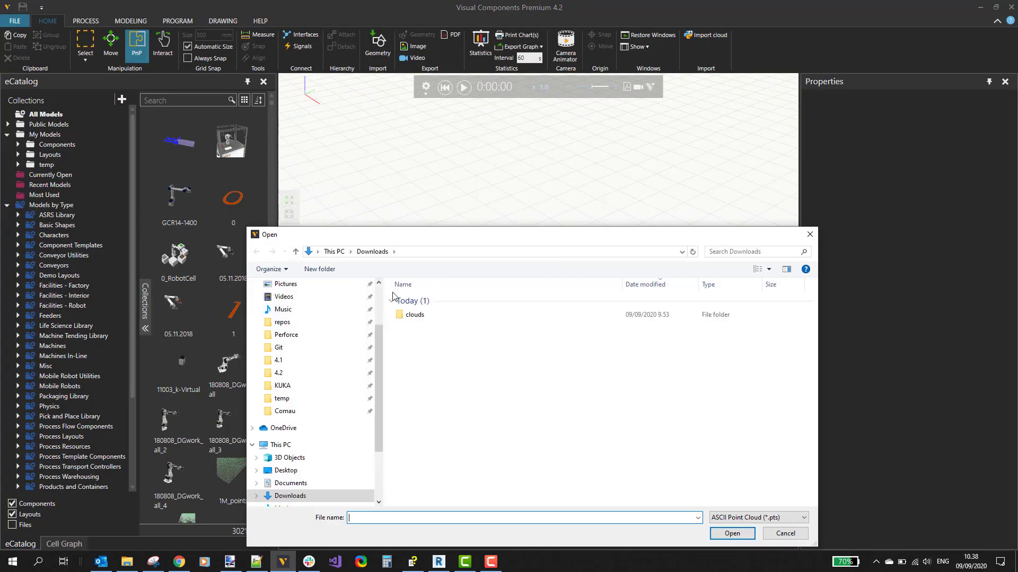
left_click(415, 314)
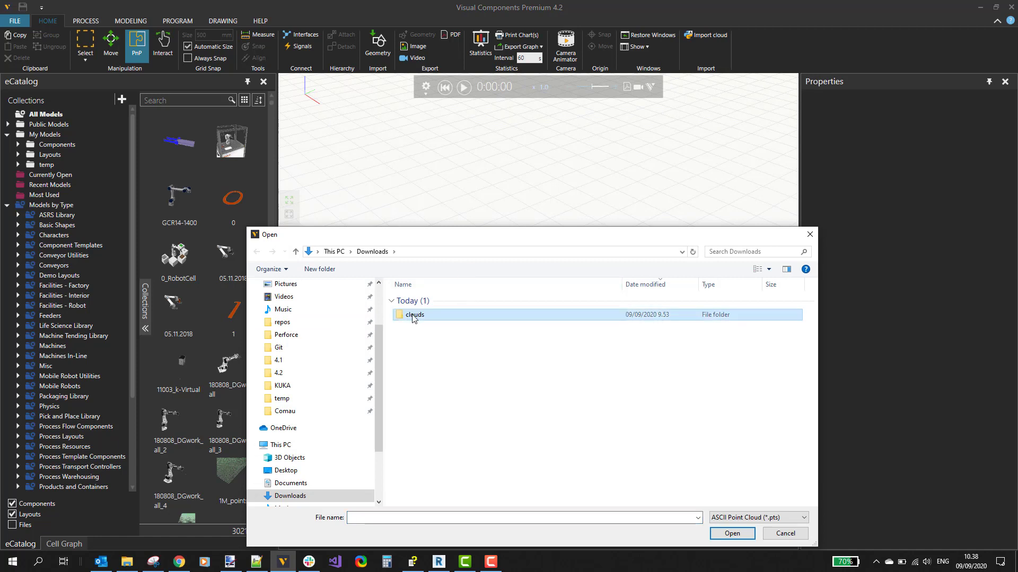
double_click(415, 314)
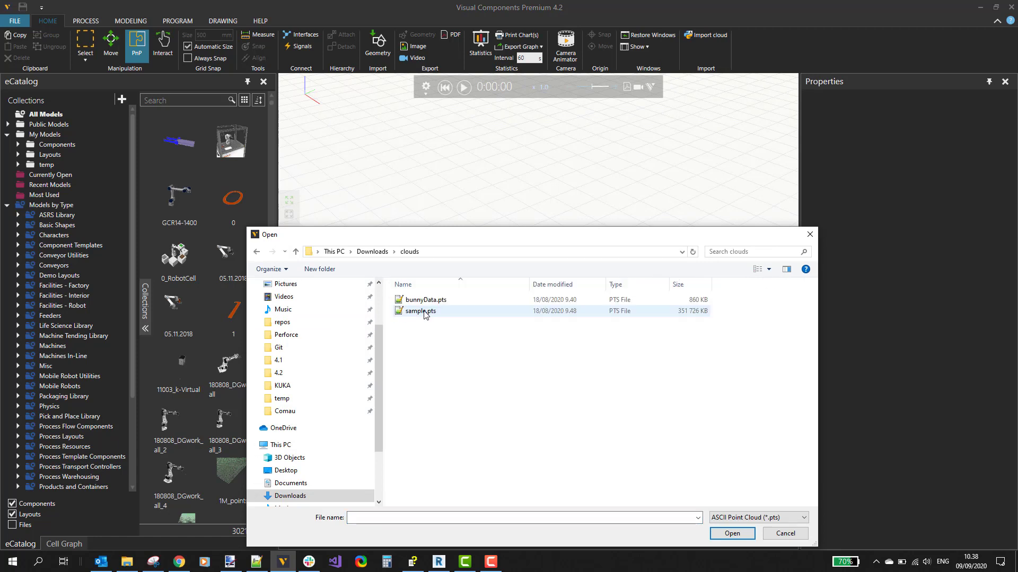
left_click(421, 310)
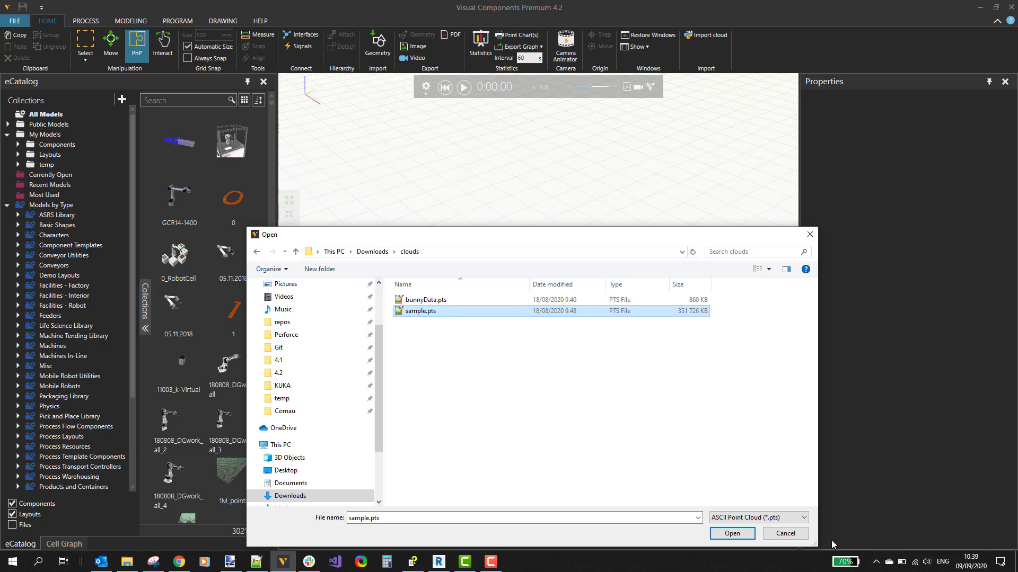
left_click(731, 533)
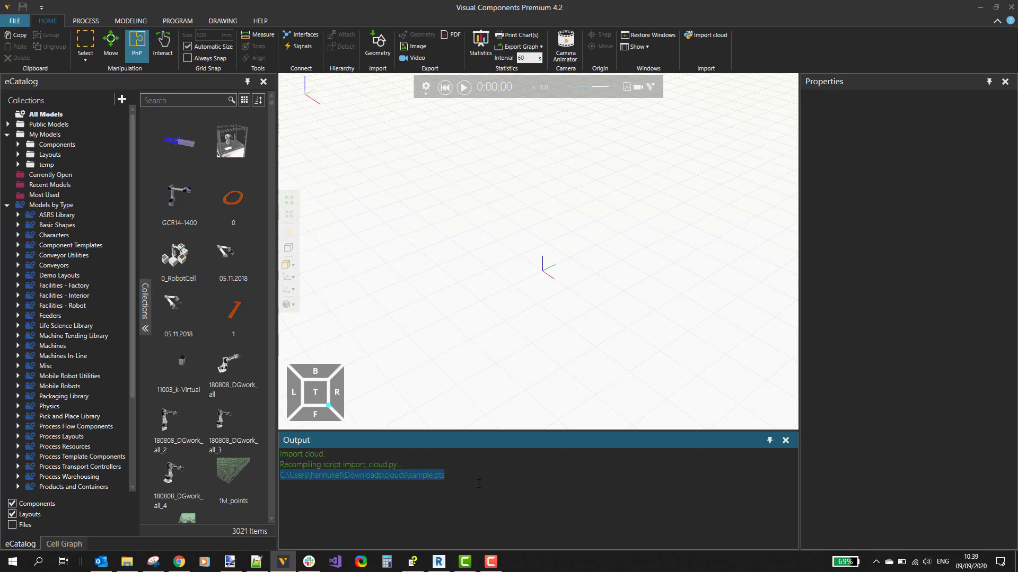
mouse_move(488, 468)
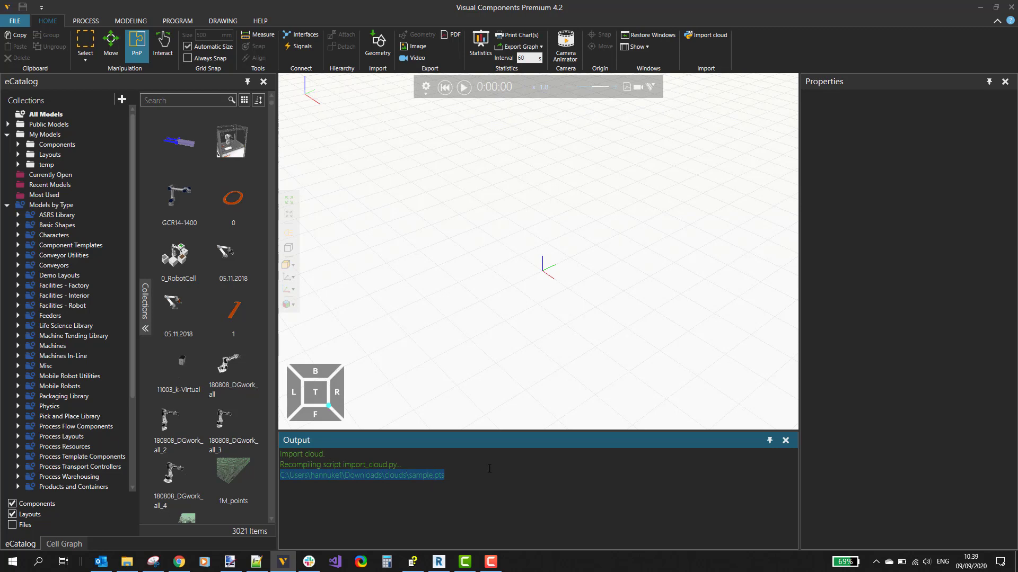
mouse_move(486, 463)
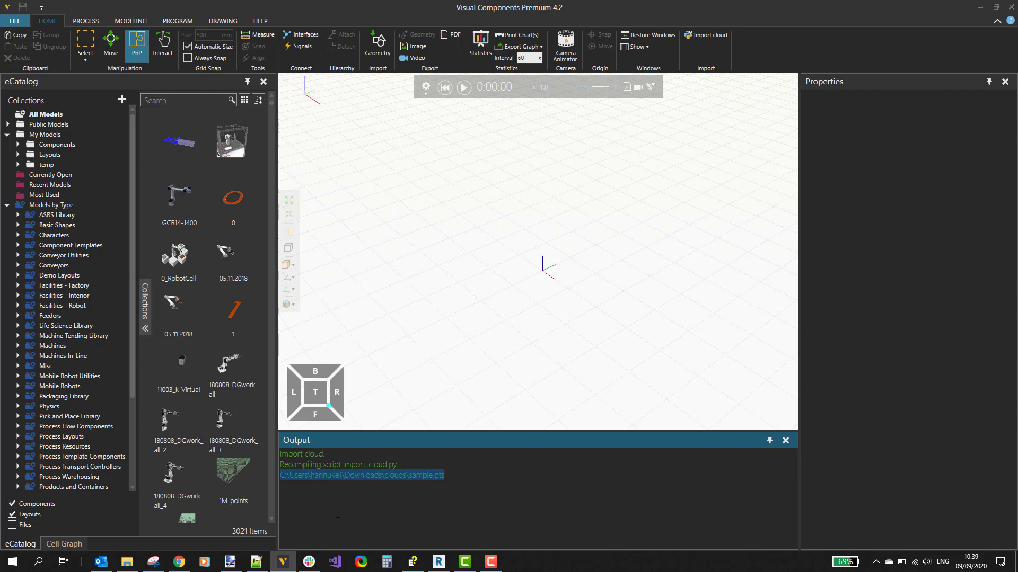
left_click(255, 562)
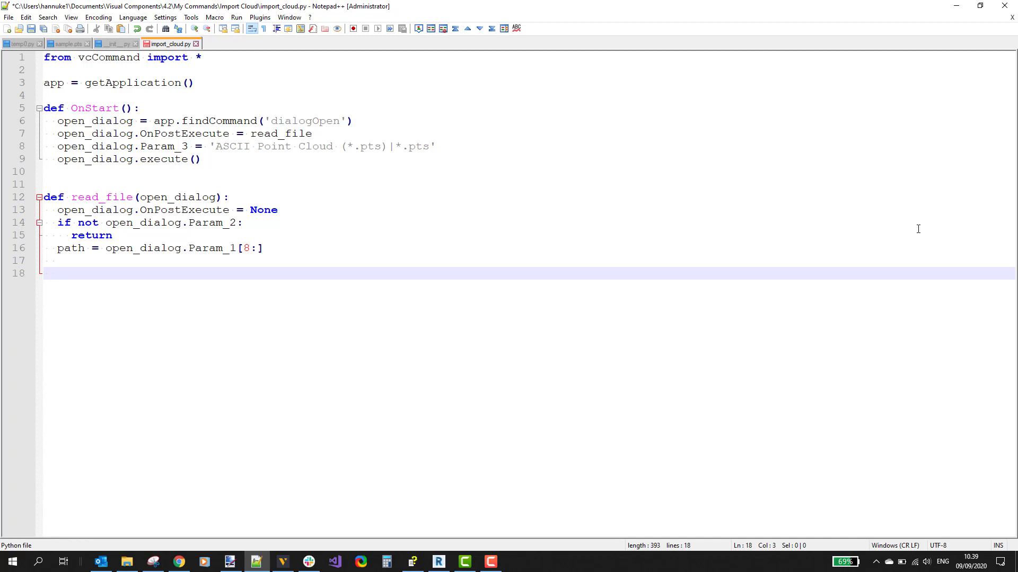
- Write code recreating a 'cloud' component with a Geometry feature and VC_POINTSET of RGBA points, size 3.0
type("comp = app.findComponent('cloud")
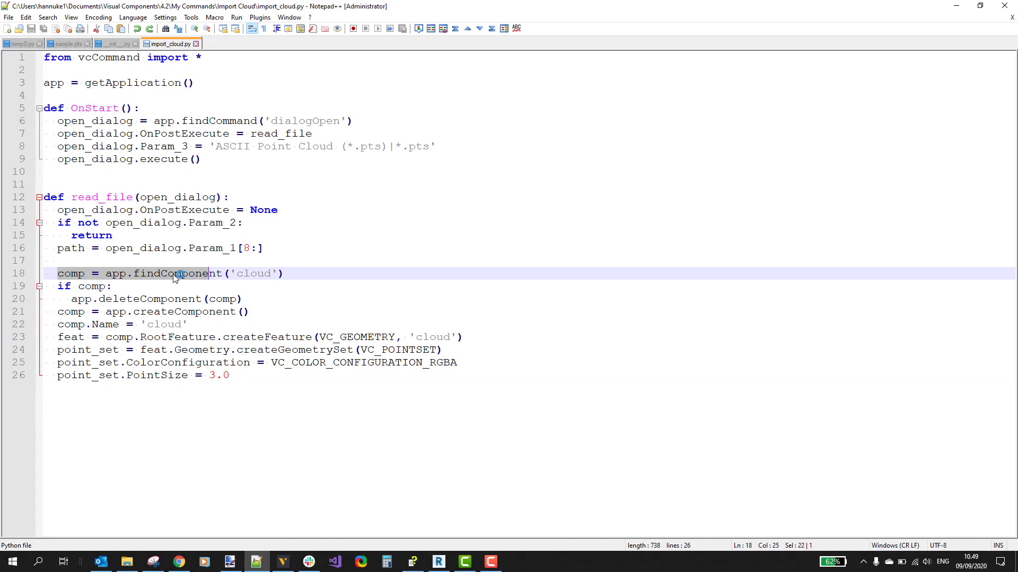
left_click(62, 287)
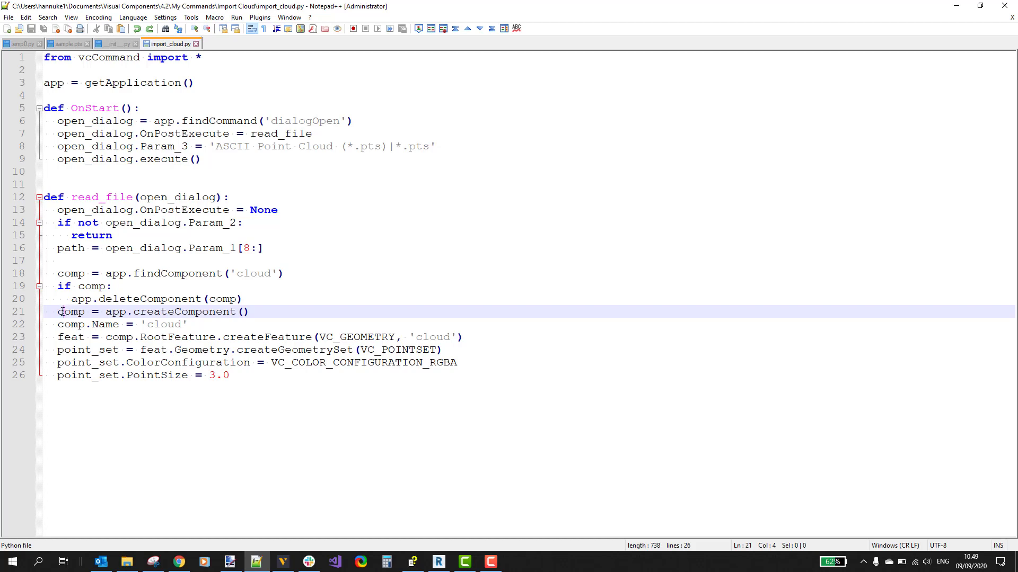
double_click(164, 325)
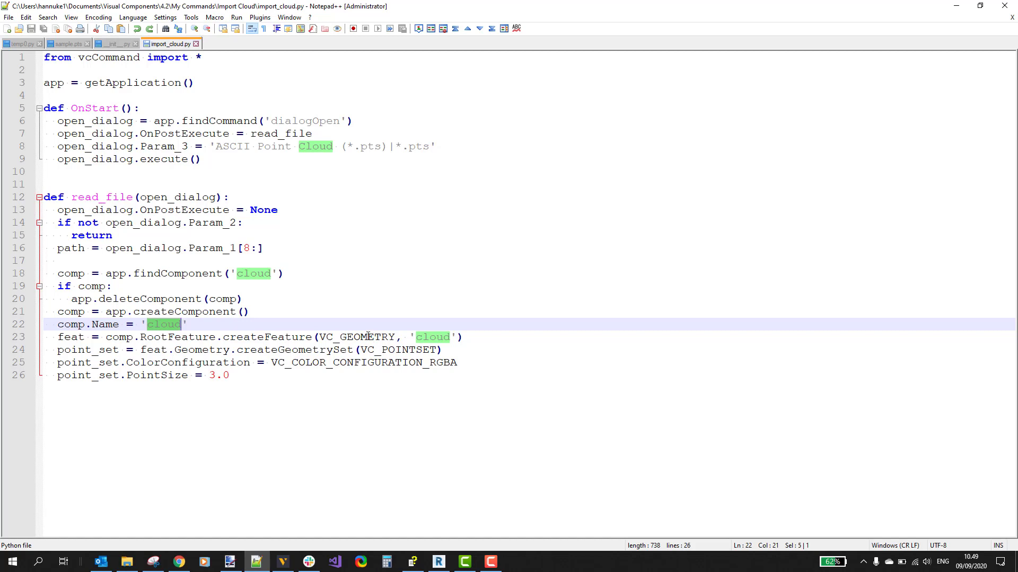
mouse_move(376, 337)
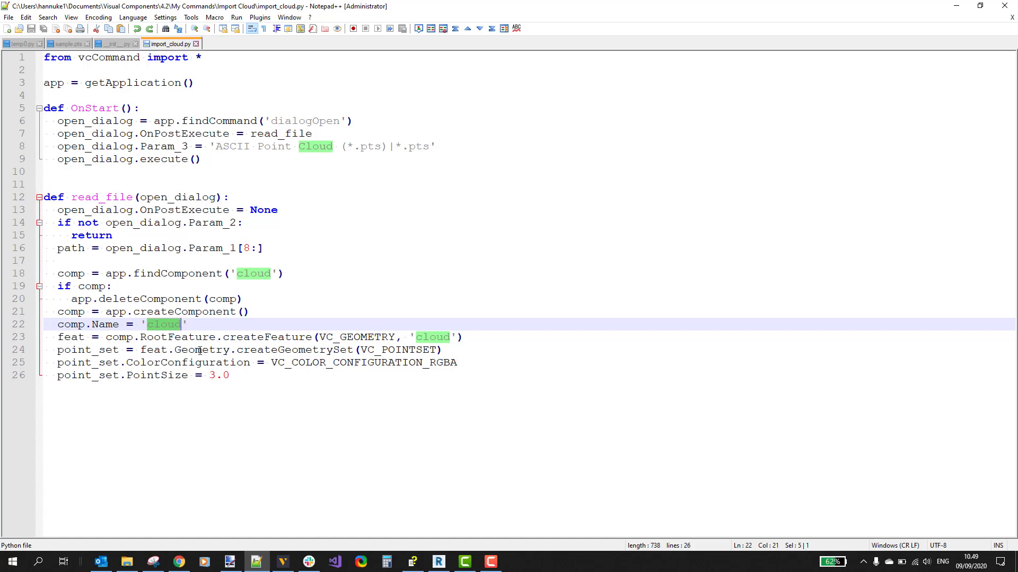
double_click(201, 350)
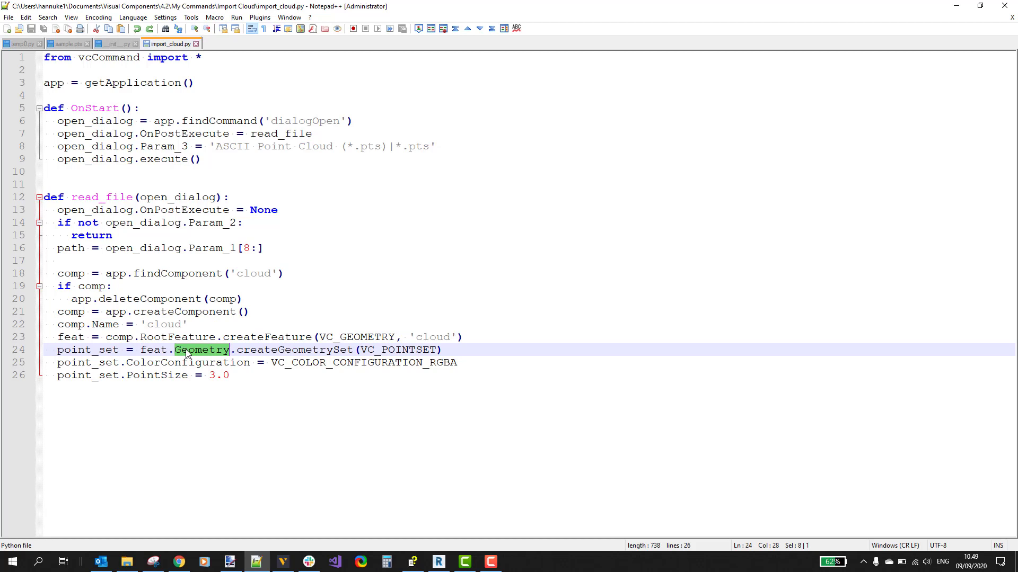
mouse_move(305, 351)
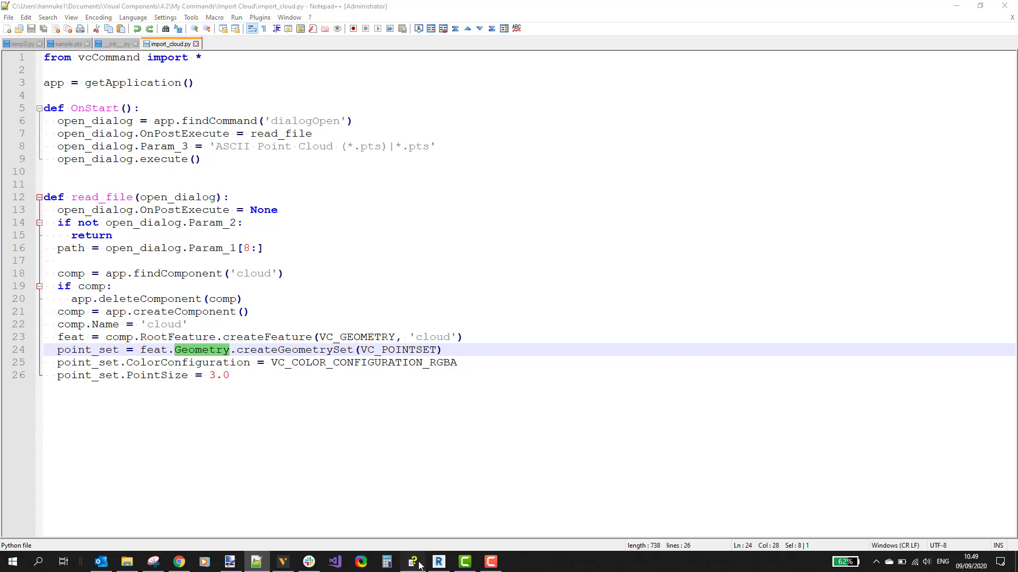
- Consult the vcPointSet help page for ColorConfiguration's RGBA/BGRA options and PointSize, then return to the script
left_click(413, 562)
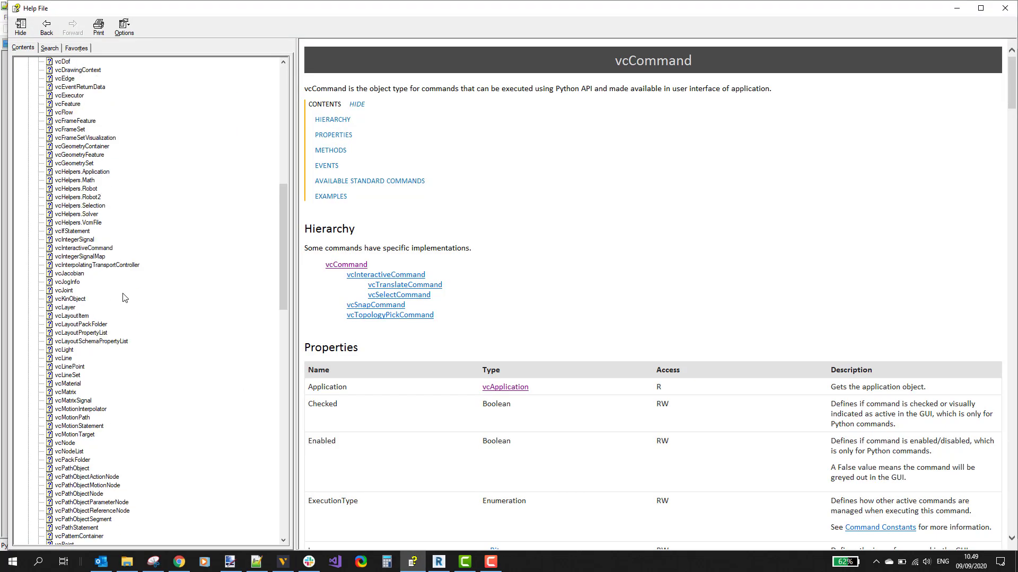
scroll("down", 3)
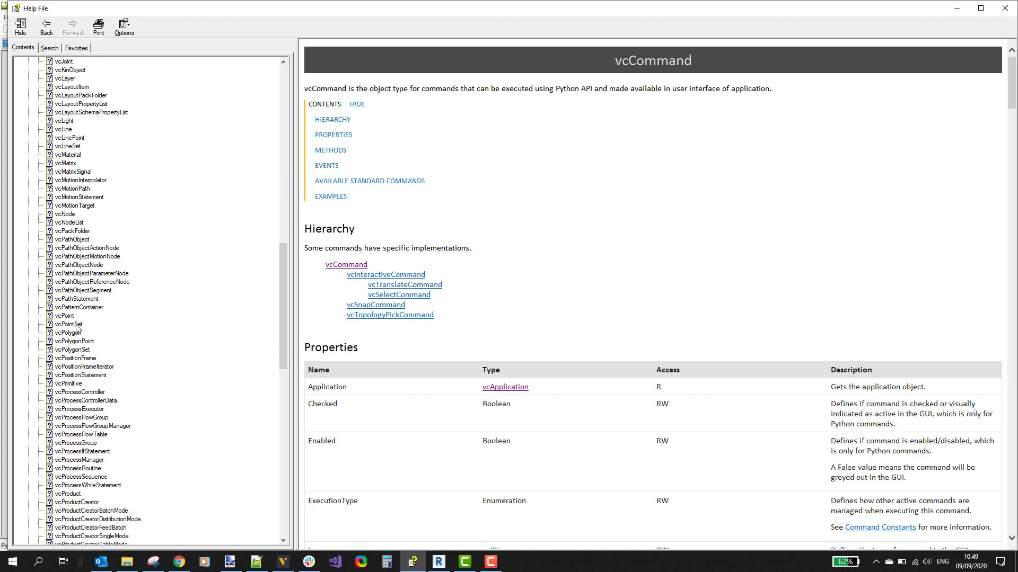
mouse_move(65, 324)
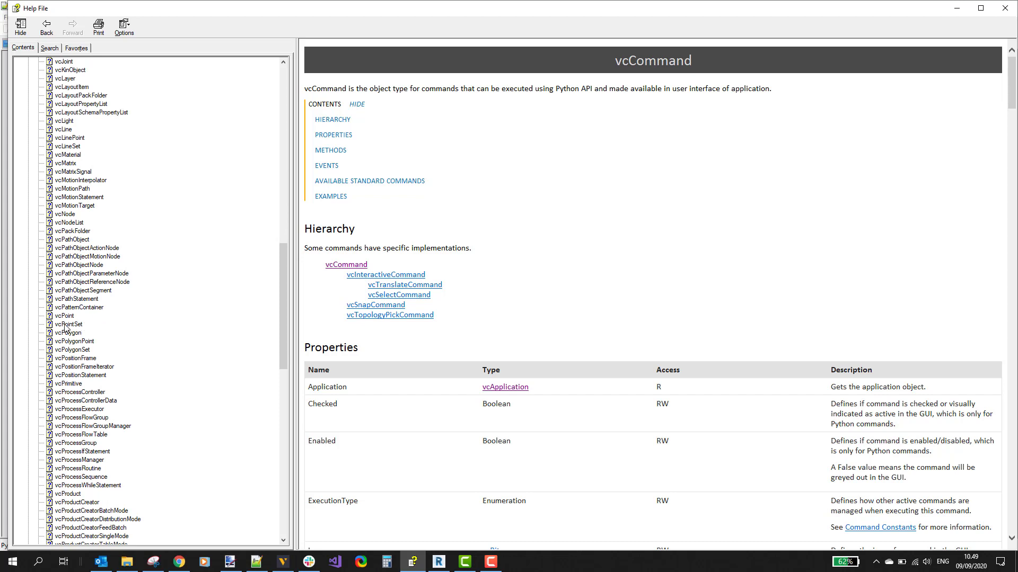
left_click(68, 325)
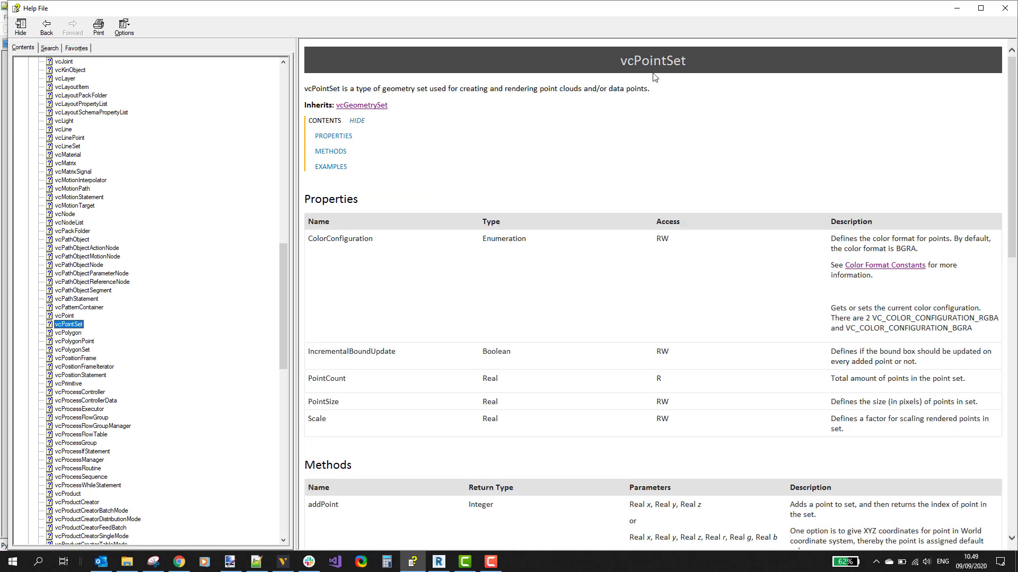
mouse_move(459, 161)
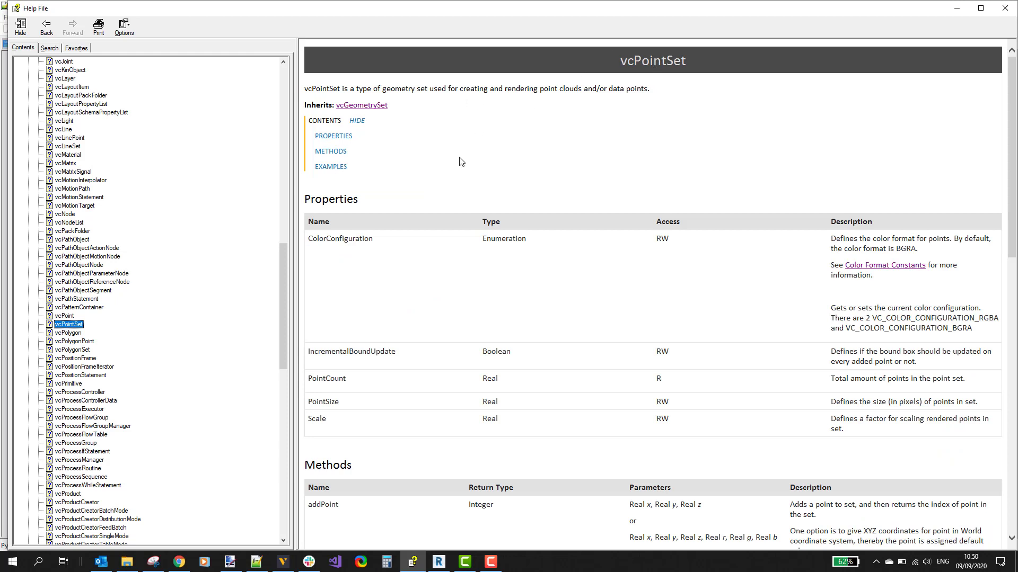
mouse_move(349, 235)
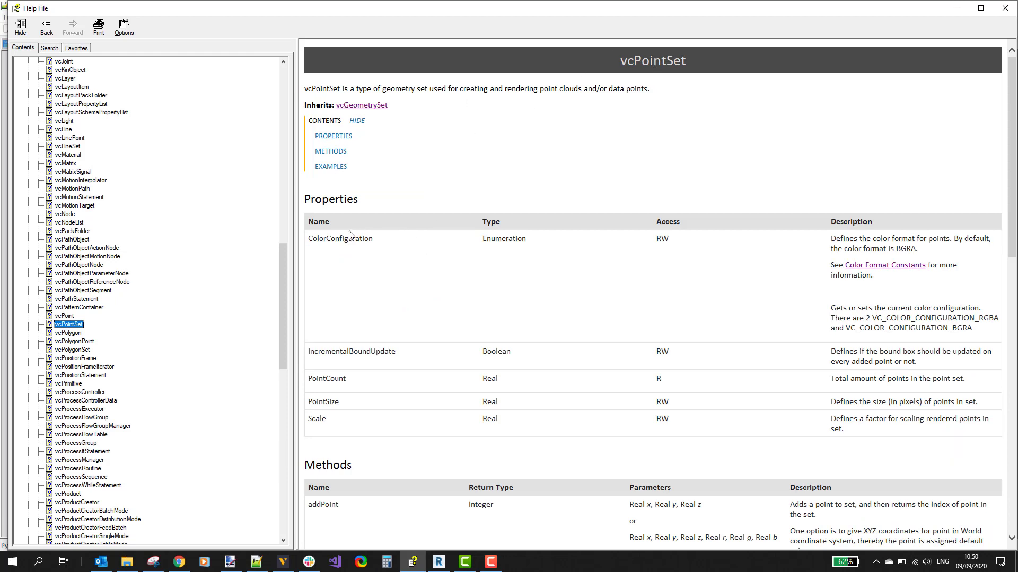
mouse_move(331, 396)
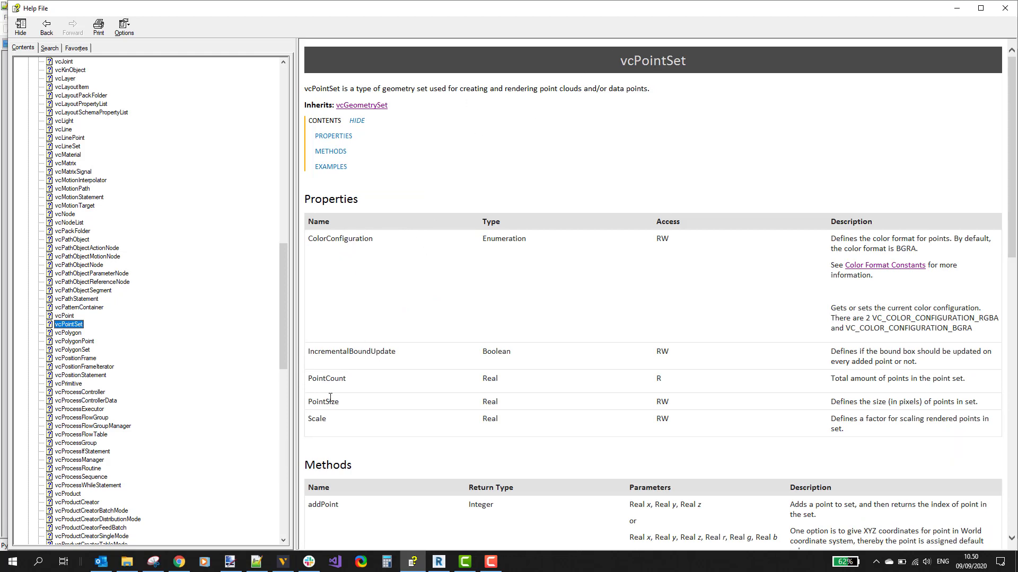
double_click(322, 401)
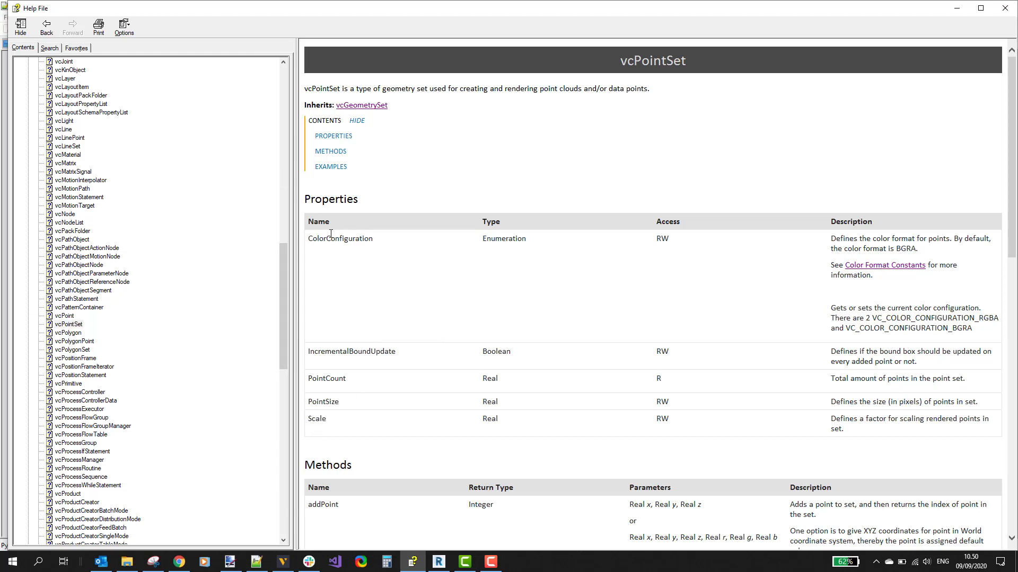
double_click(339, 239)
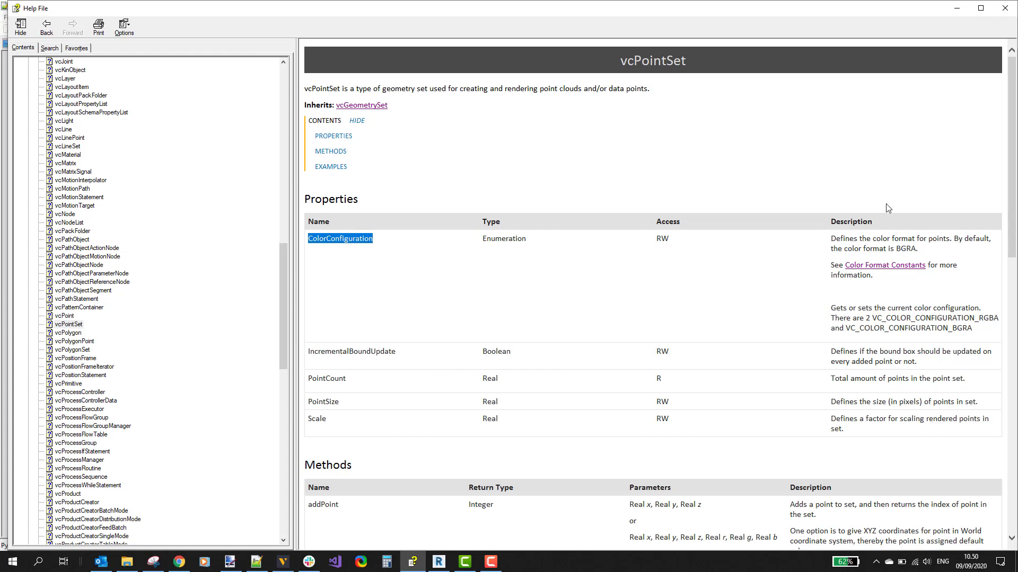
mouse_move(898, 248)
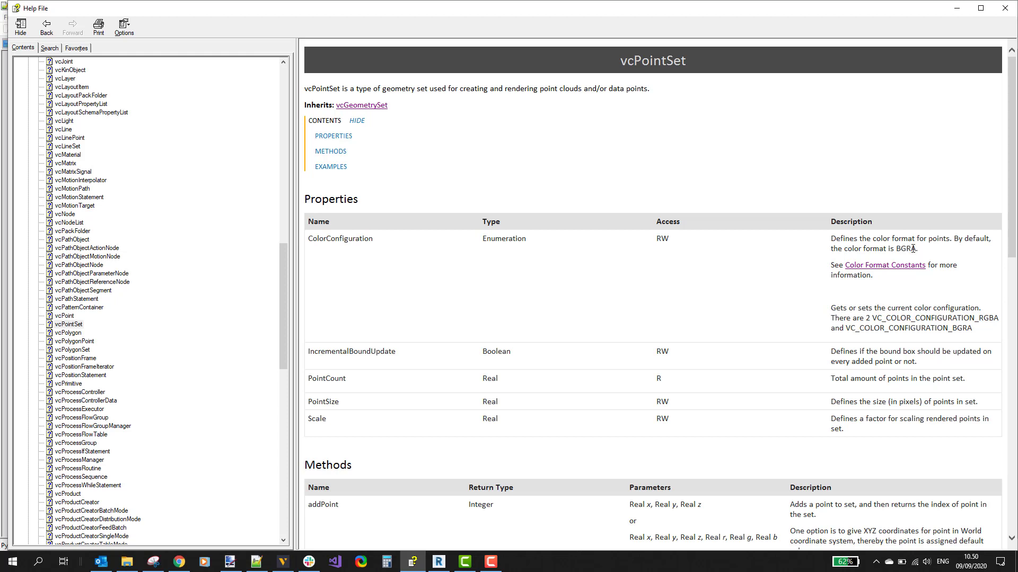
mouse_move(983, 316)
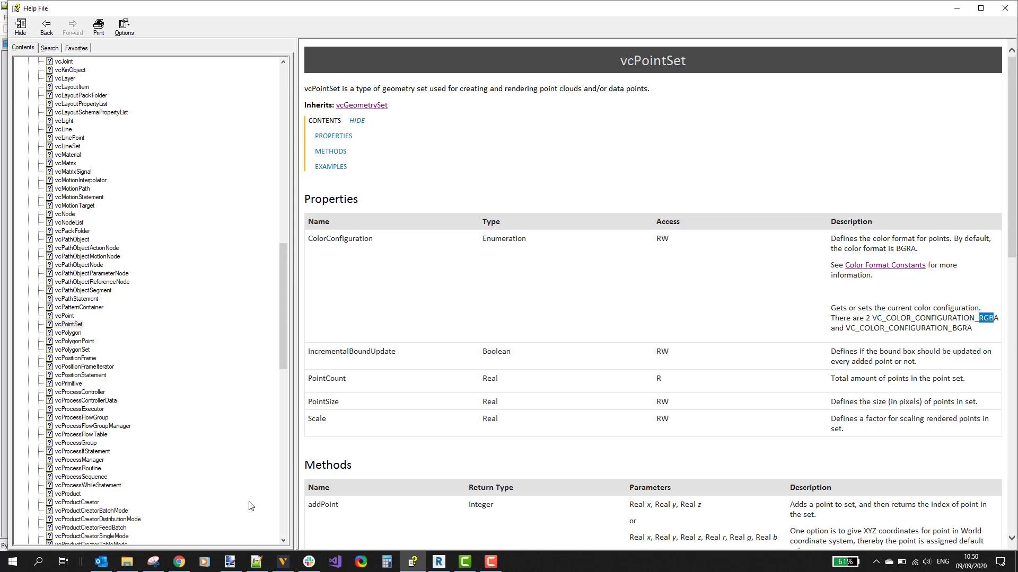
left_click(256, 561)
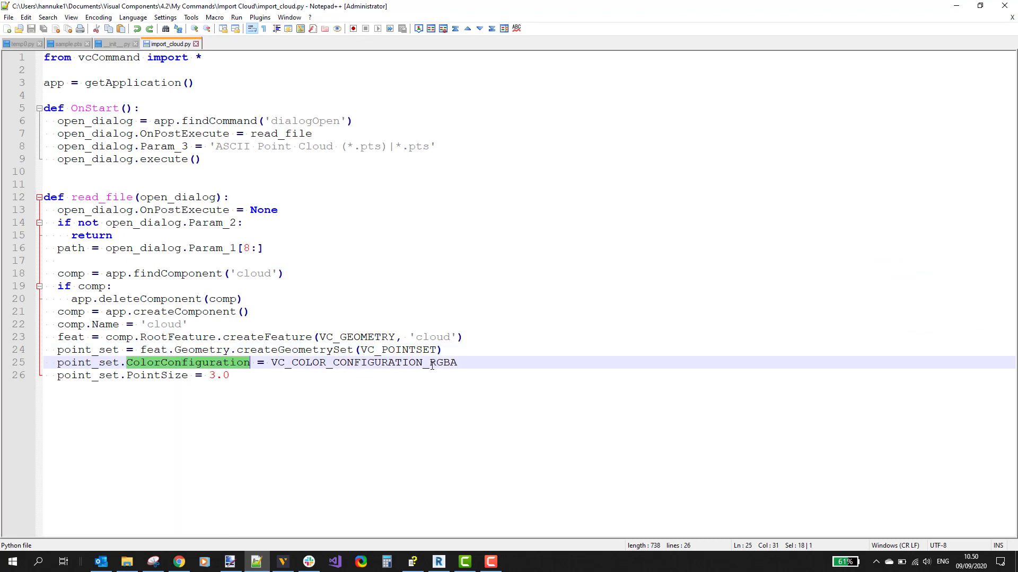
left_click(435, 362)
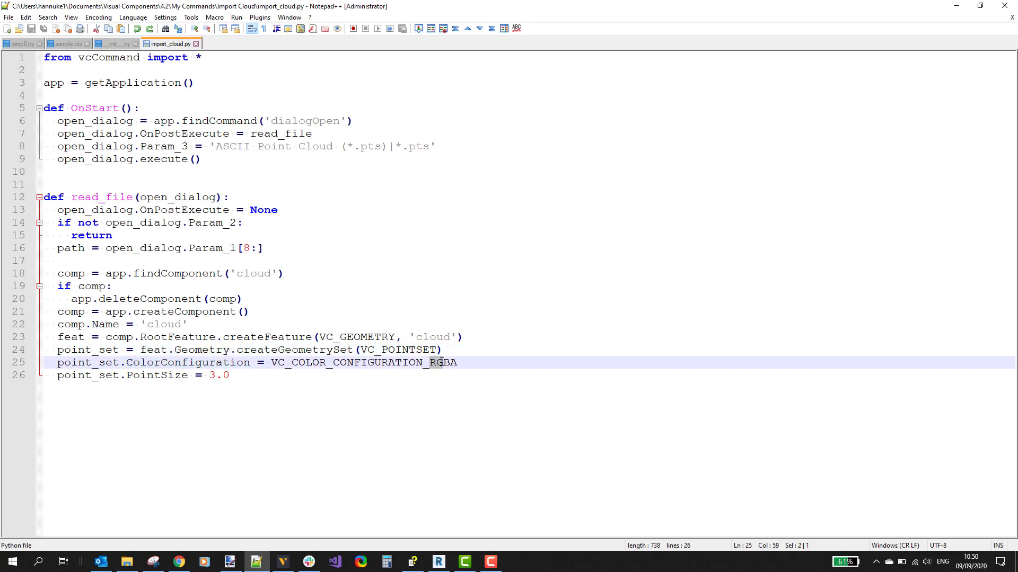
left_click(456, 362)
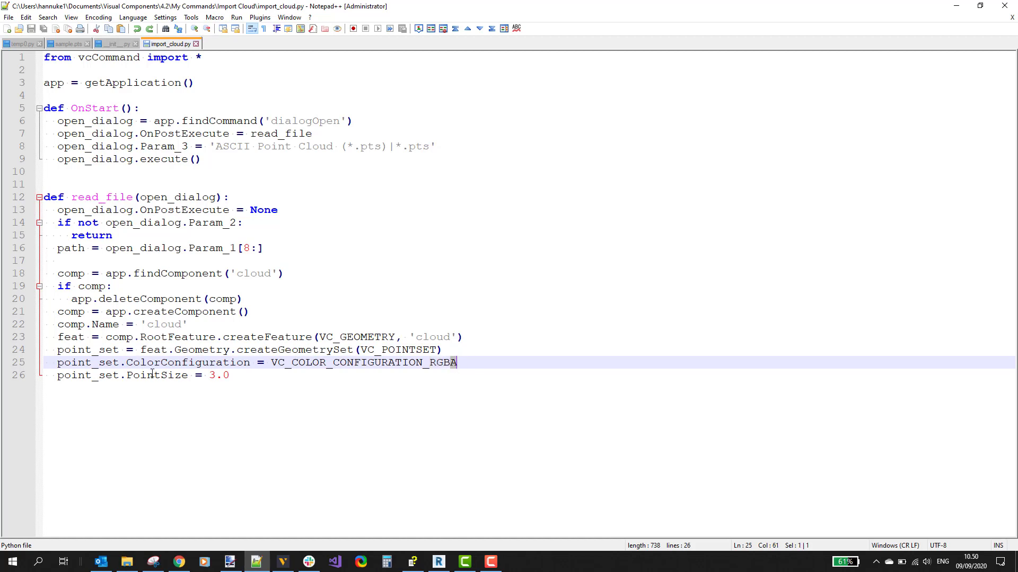
double_click(156, 375)
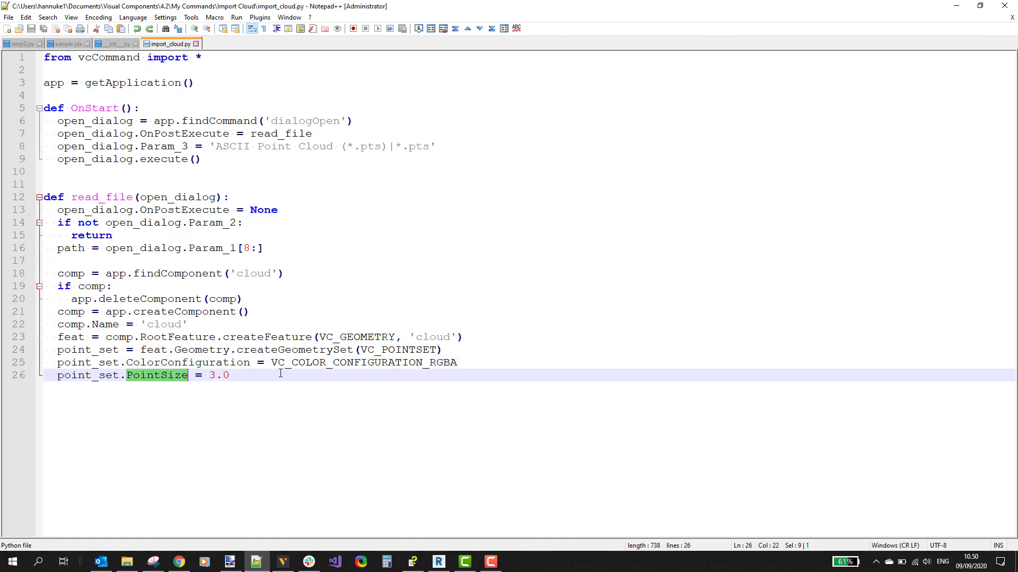
mouse_move(292, 375)
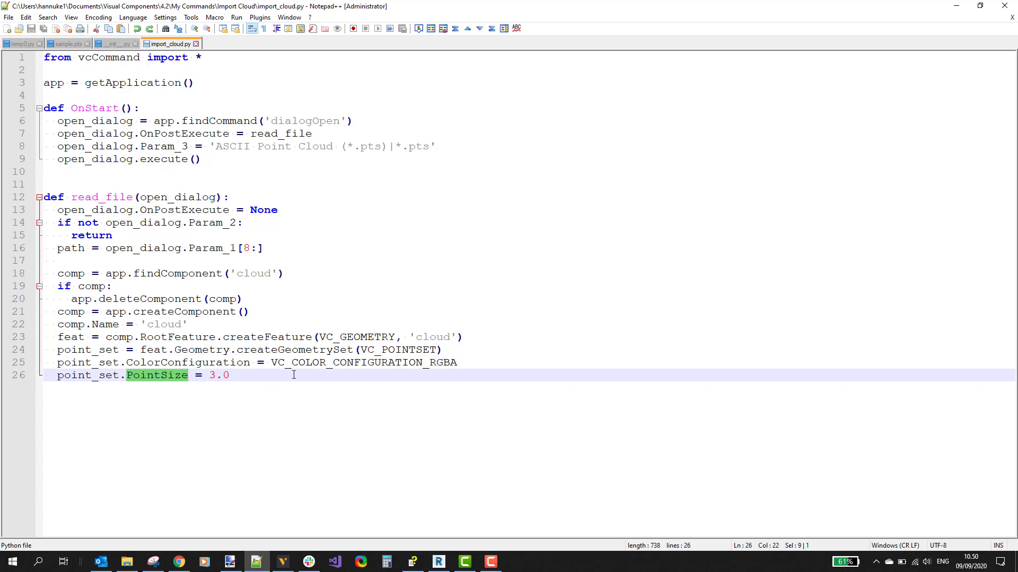
left_click(229, 375)
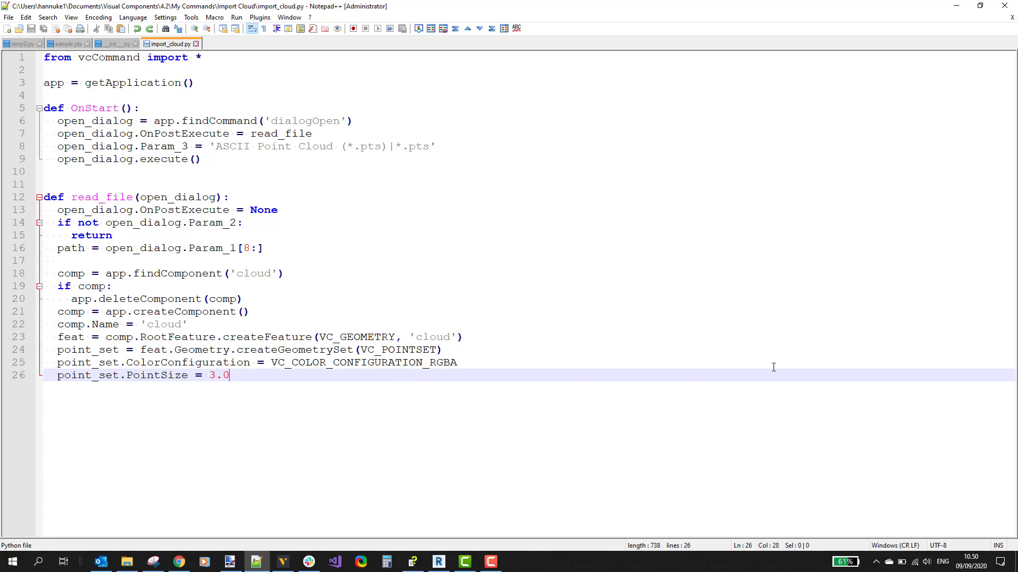
key("enter")
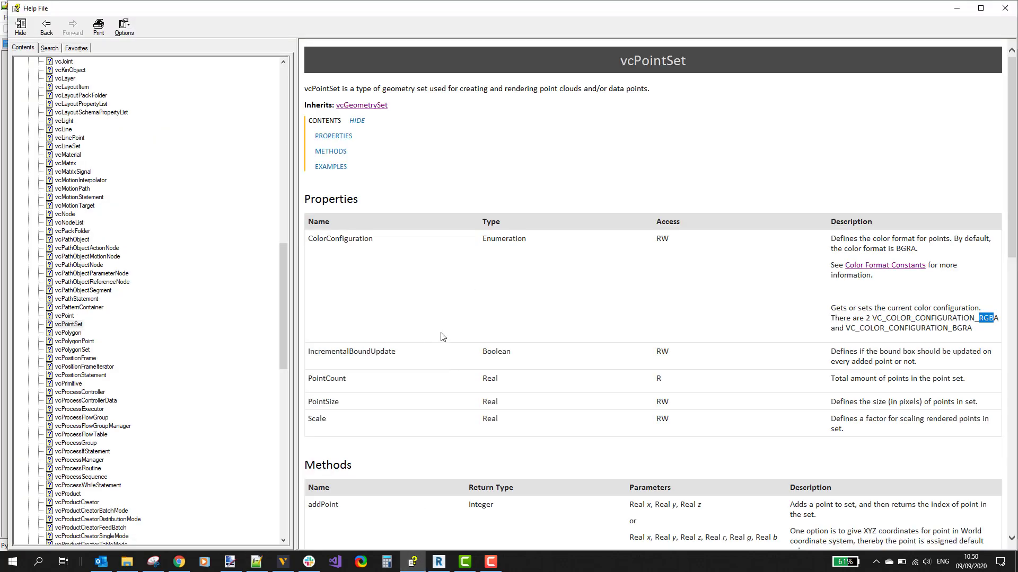
scroll("down", 3)
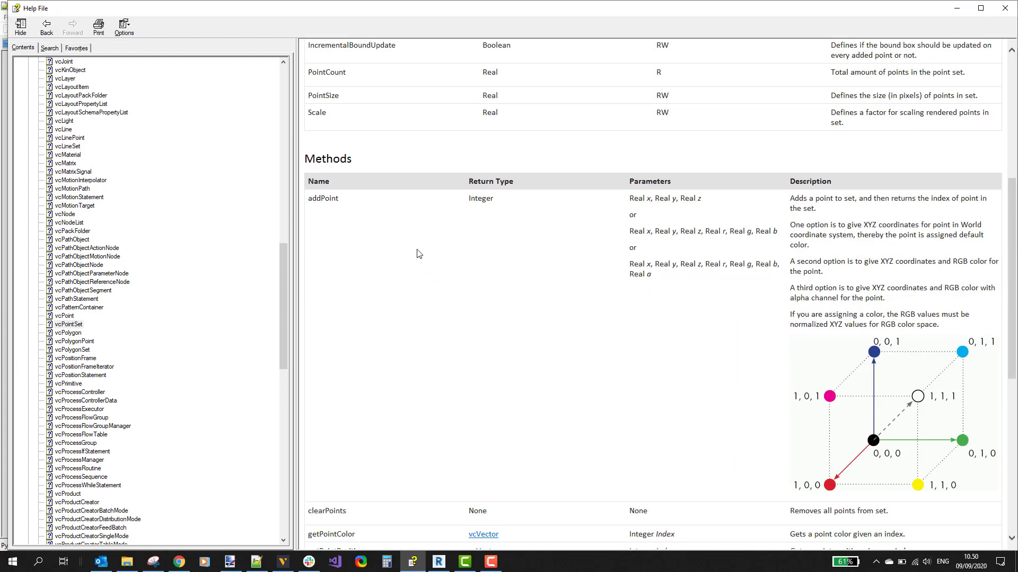
double_click(322, 198)
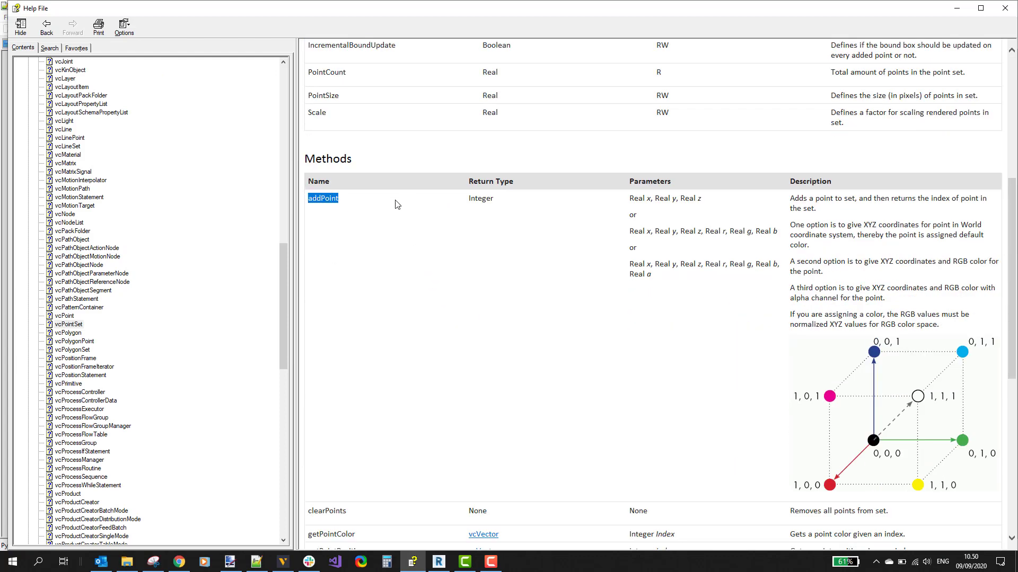
double_click(642, 231)
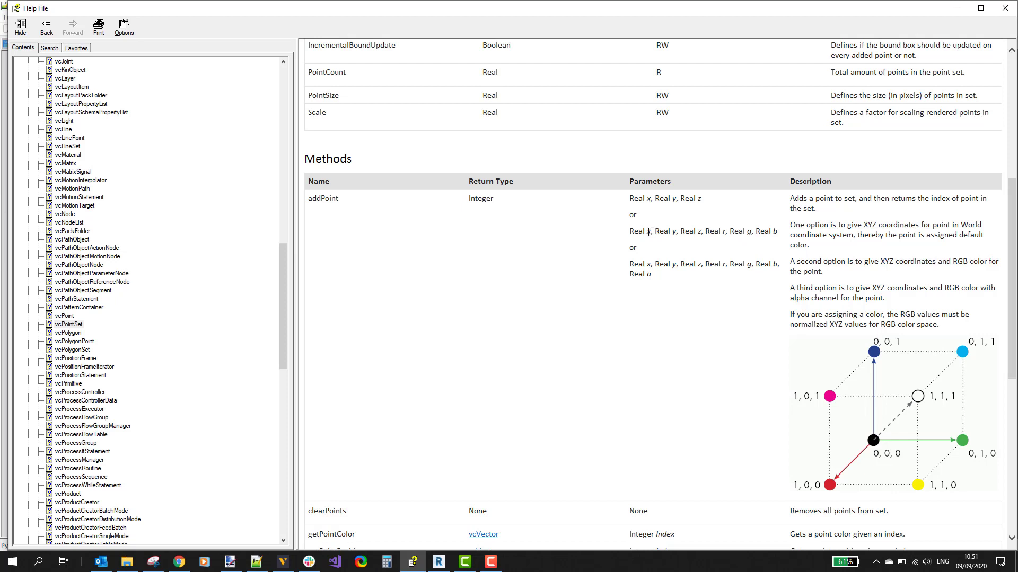
mouse_move(772, 227)
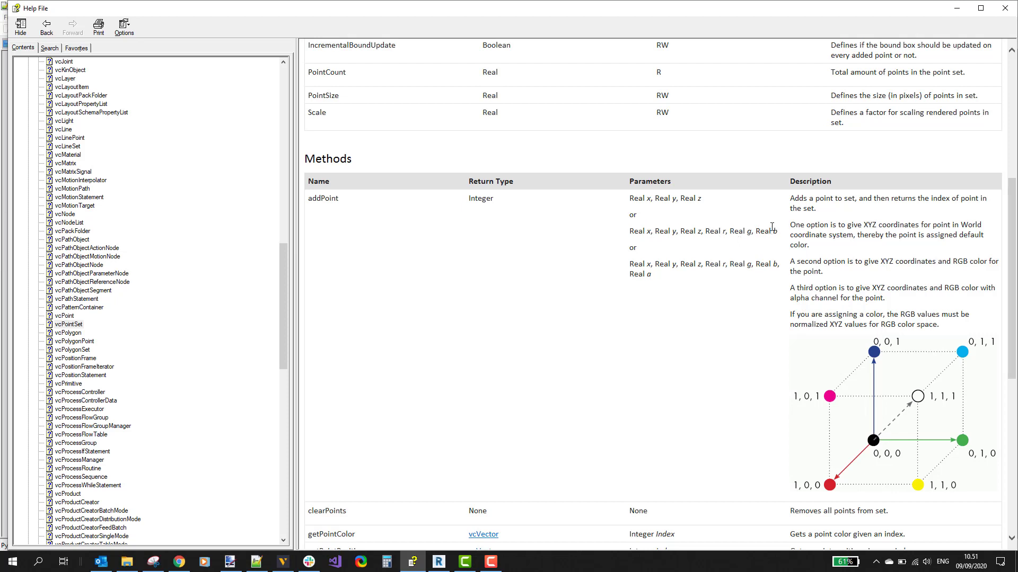
mouse_move(580, 319)
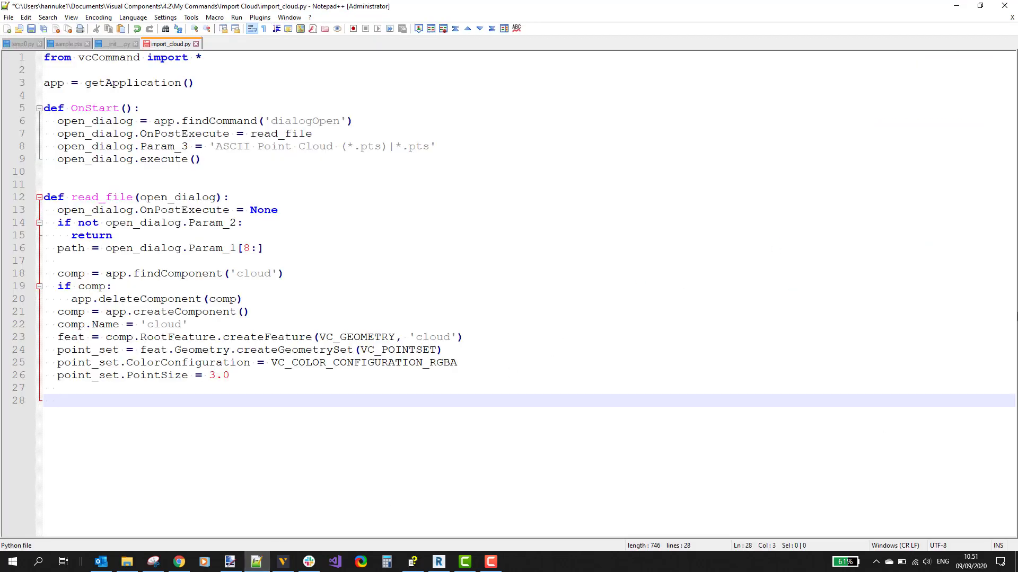
type("with open(path, 'r') as file:")
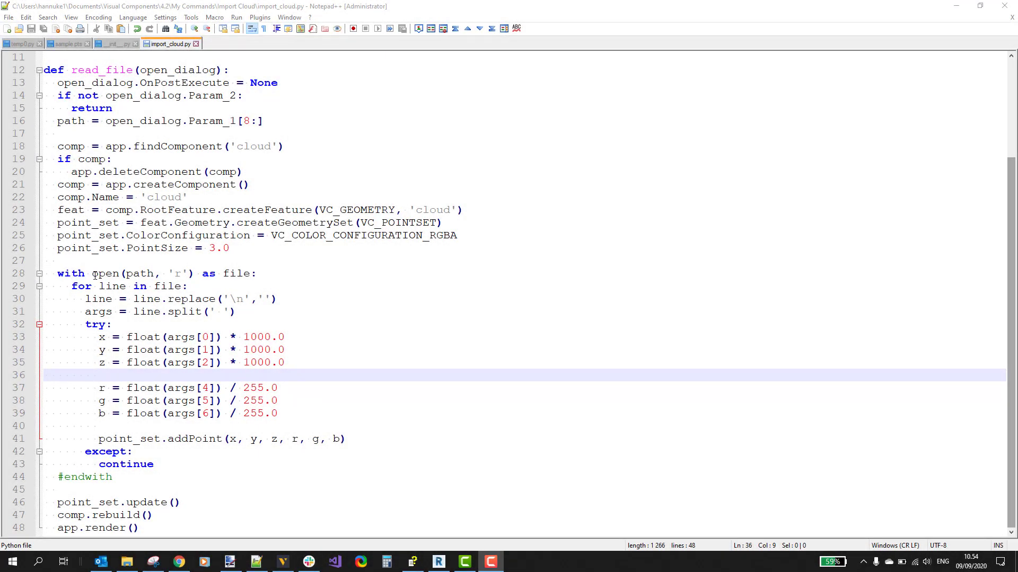
double_click(103, 273)
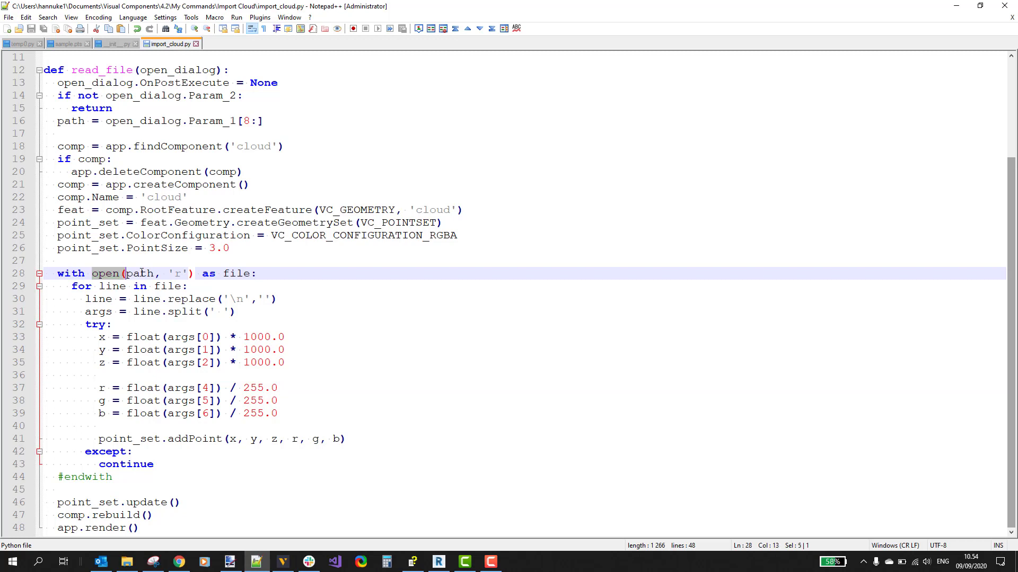
double_click(140, 273)
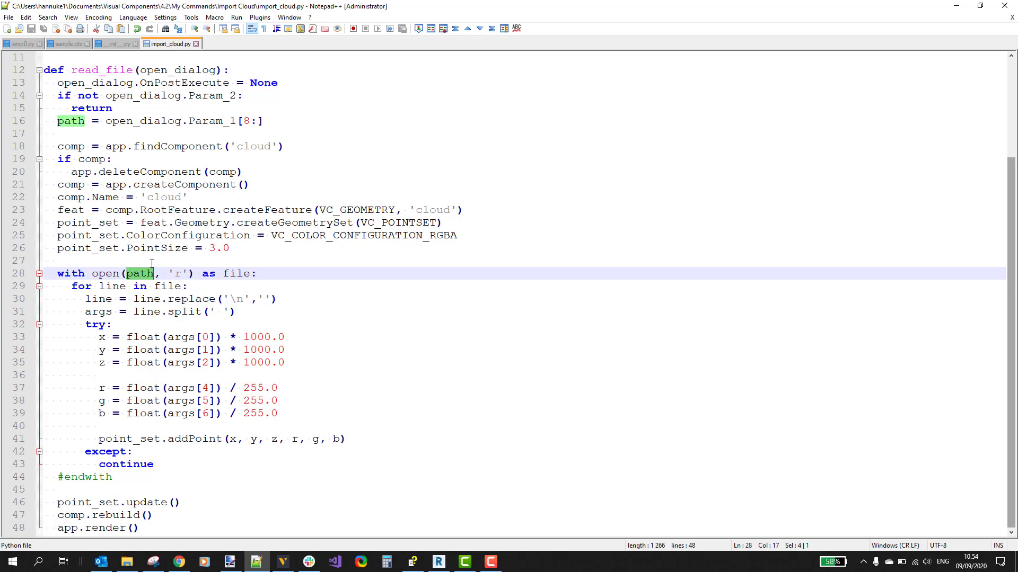
double_click(236, 274)
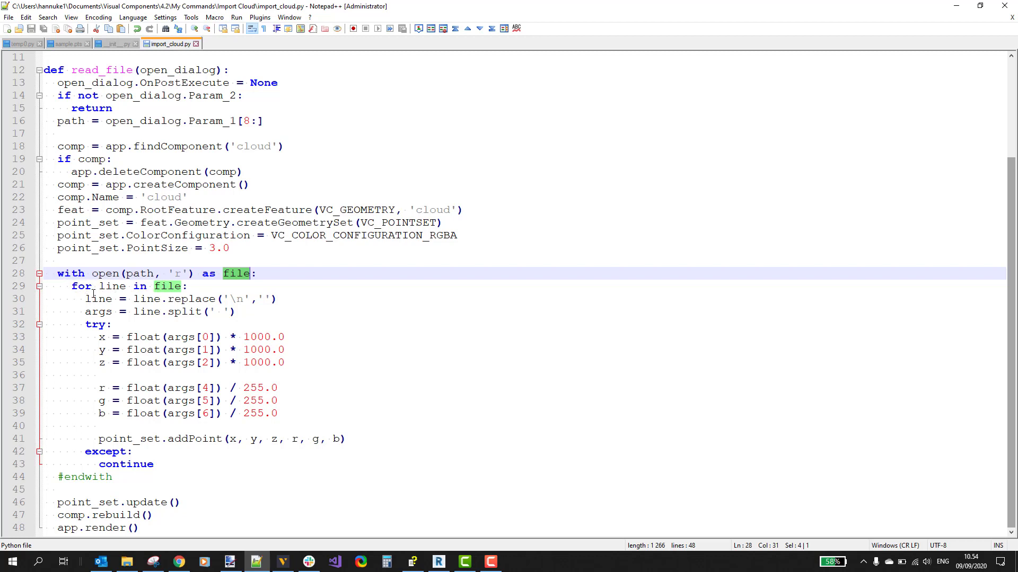
double_click(98, 299)
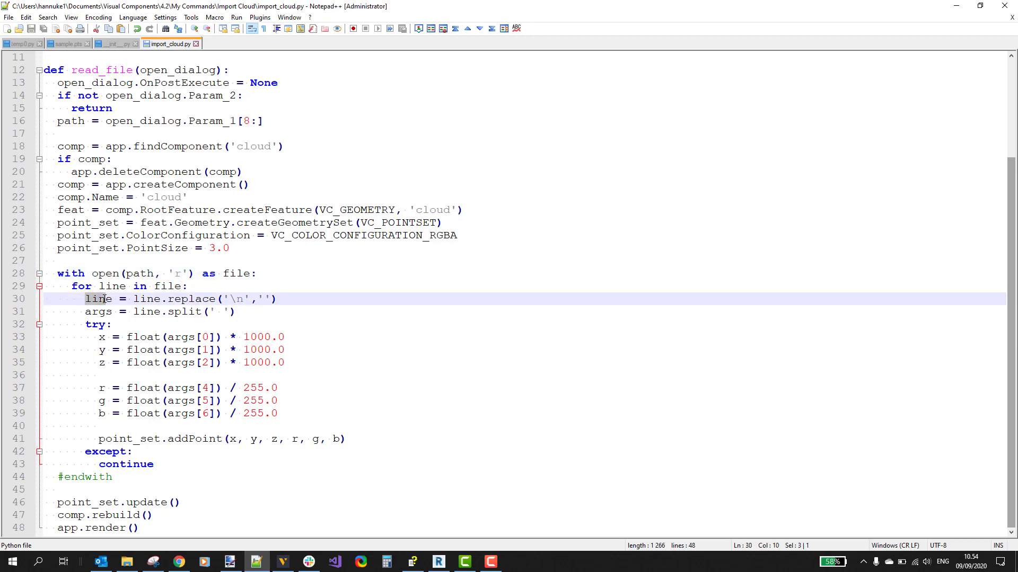
double_click(98, 299)
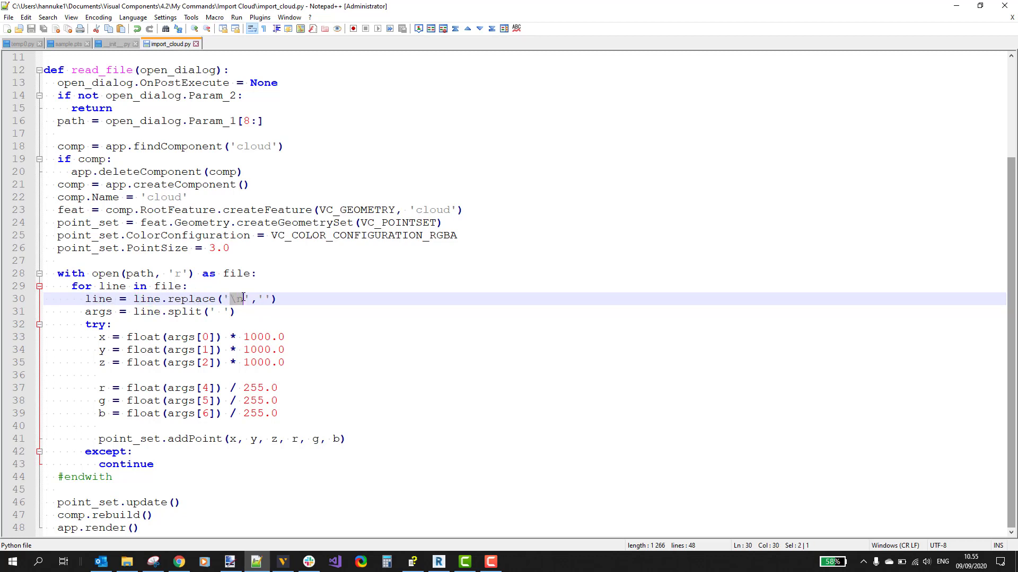
mouse_move(245, 299)
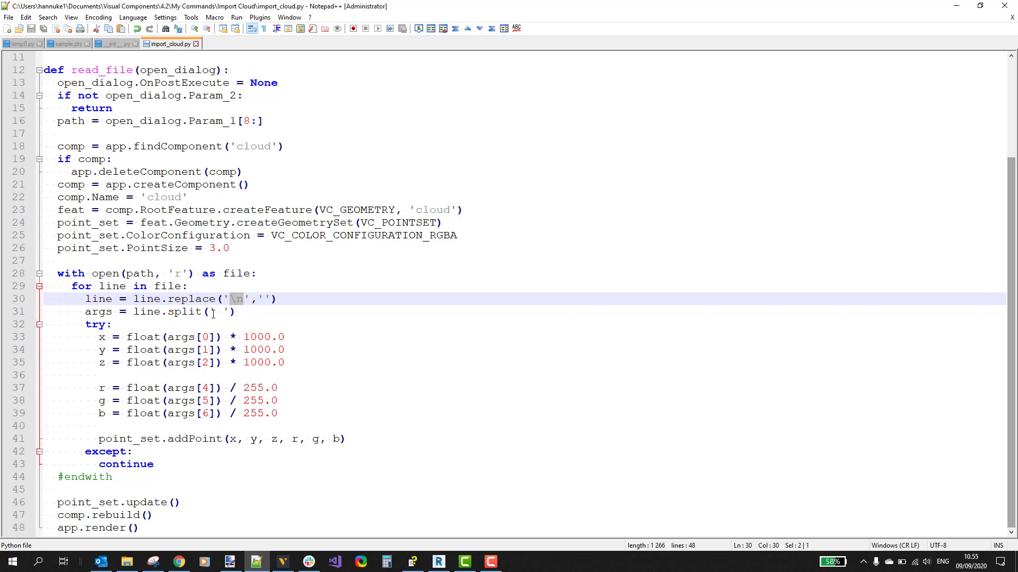
left_click(223, 311)
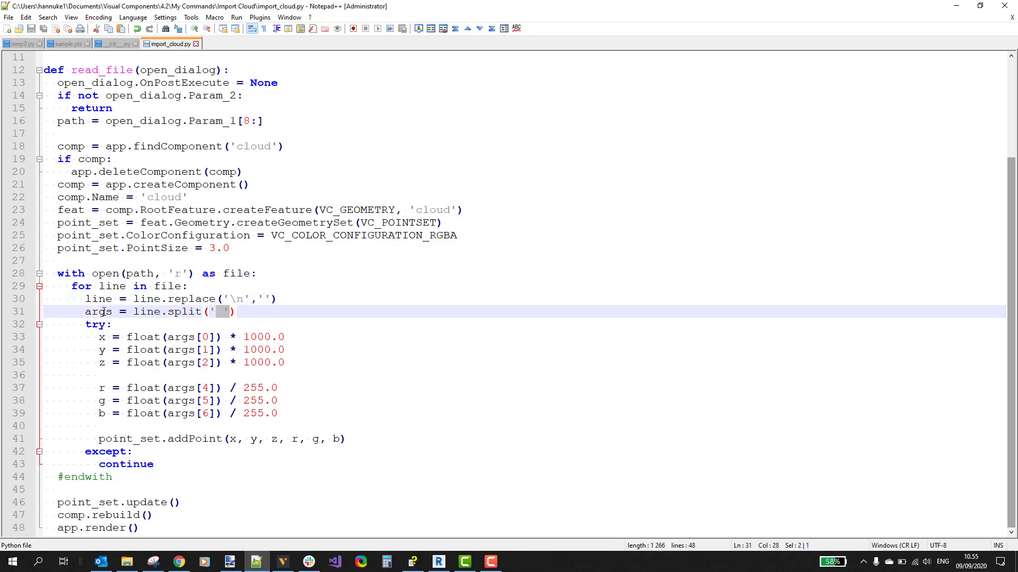
double_click(98, 312)
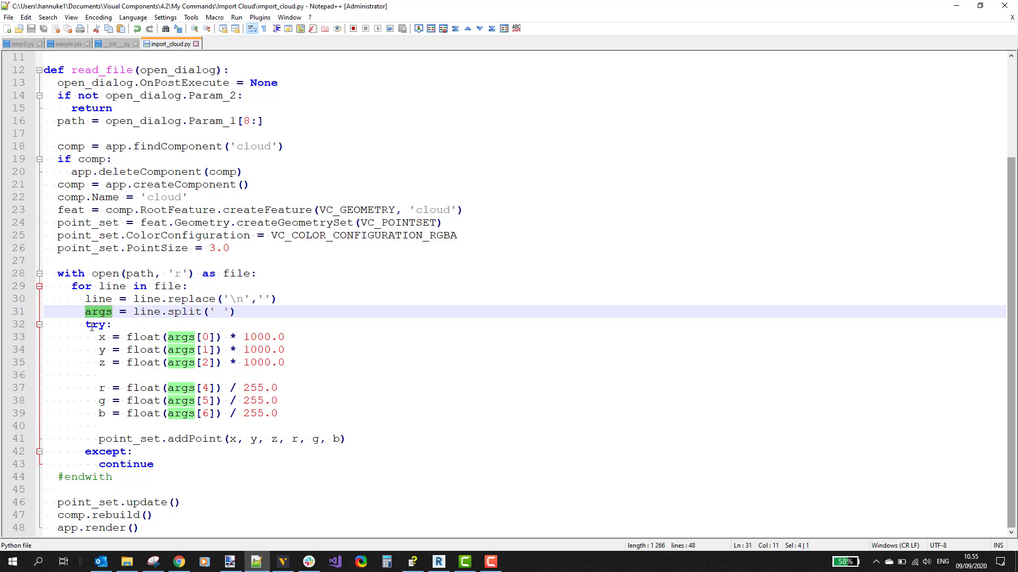
left_click(97, 325)
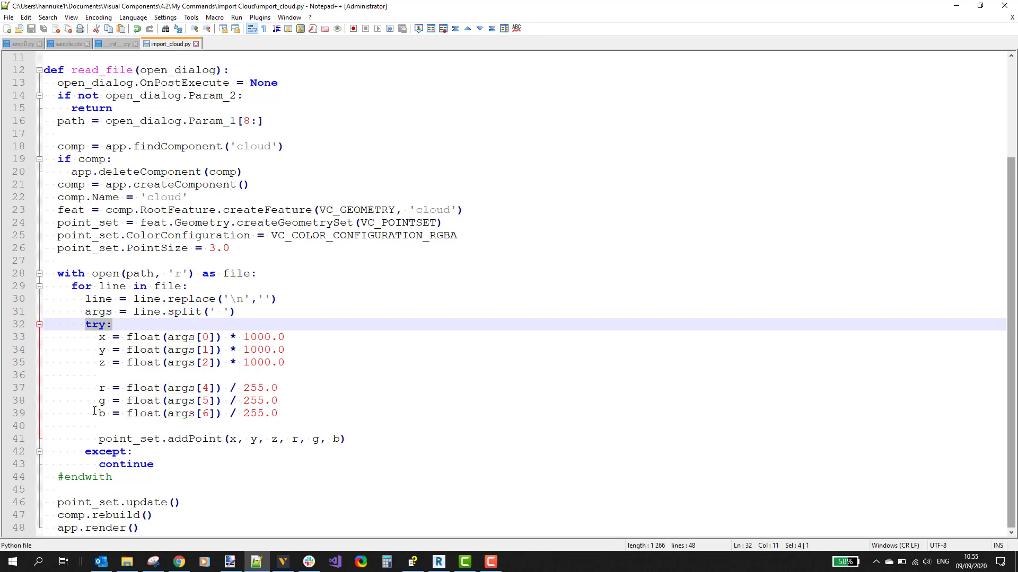
left_click(153, 464)
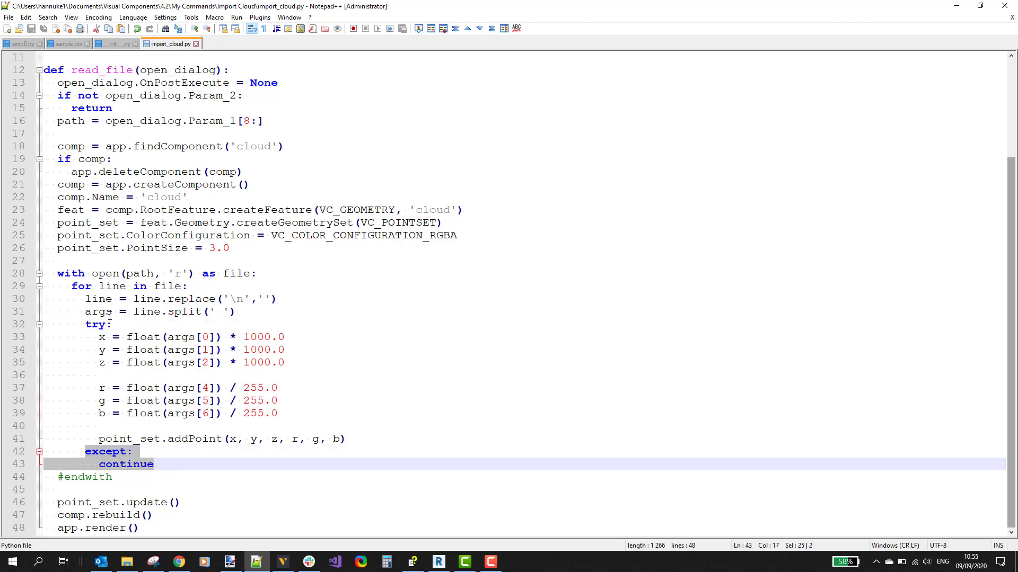
mouse_move(101, 337)
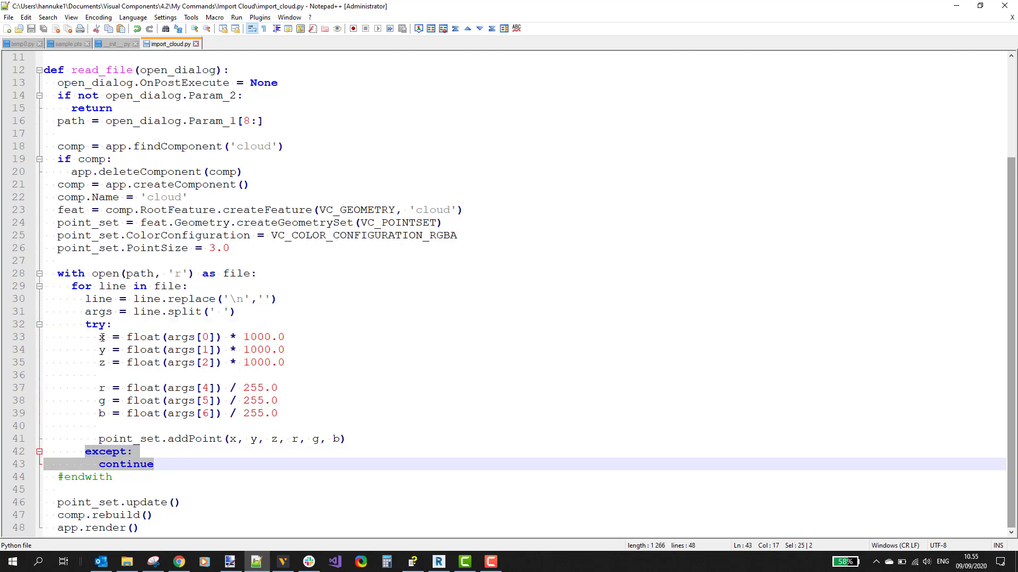
double_click(97, 312)
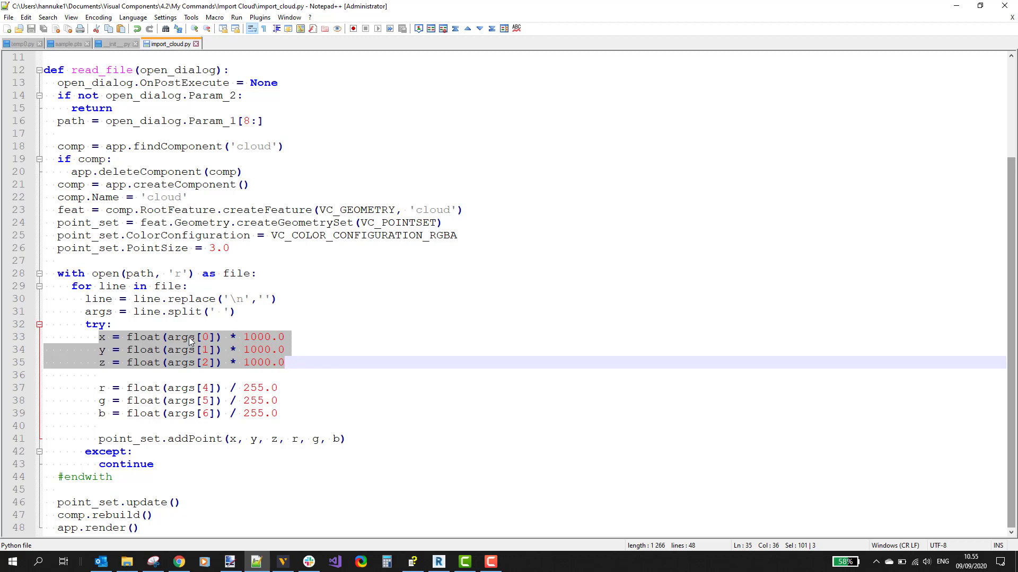
double_click(181, 337)
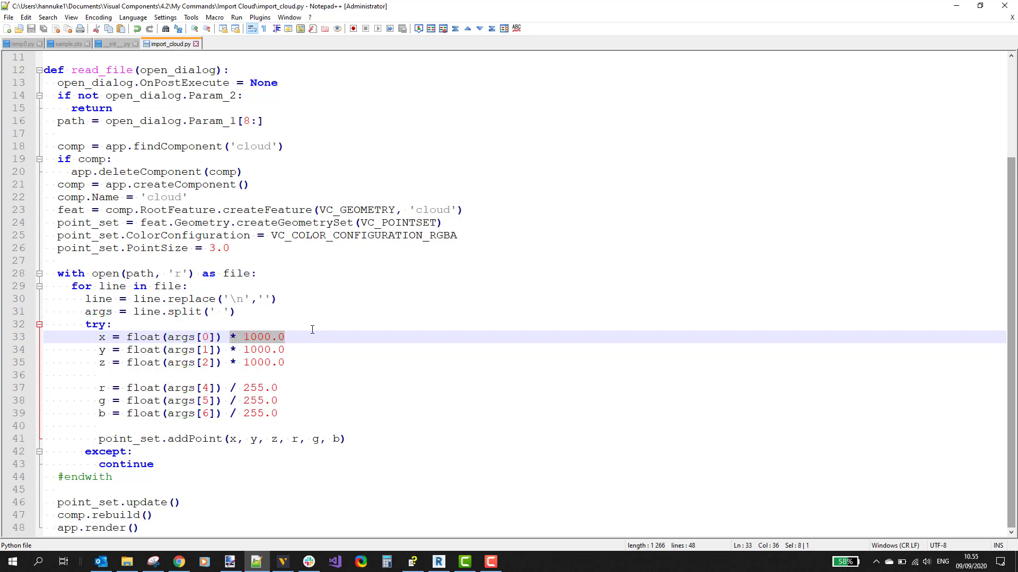
mouse_move(304, 325)
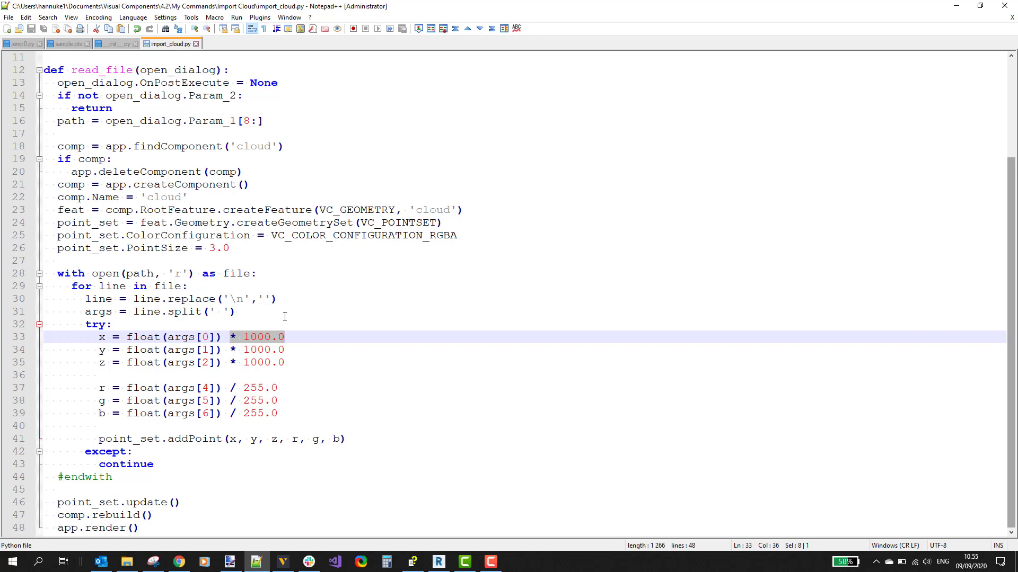
mouse_move(251, 327)
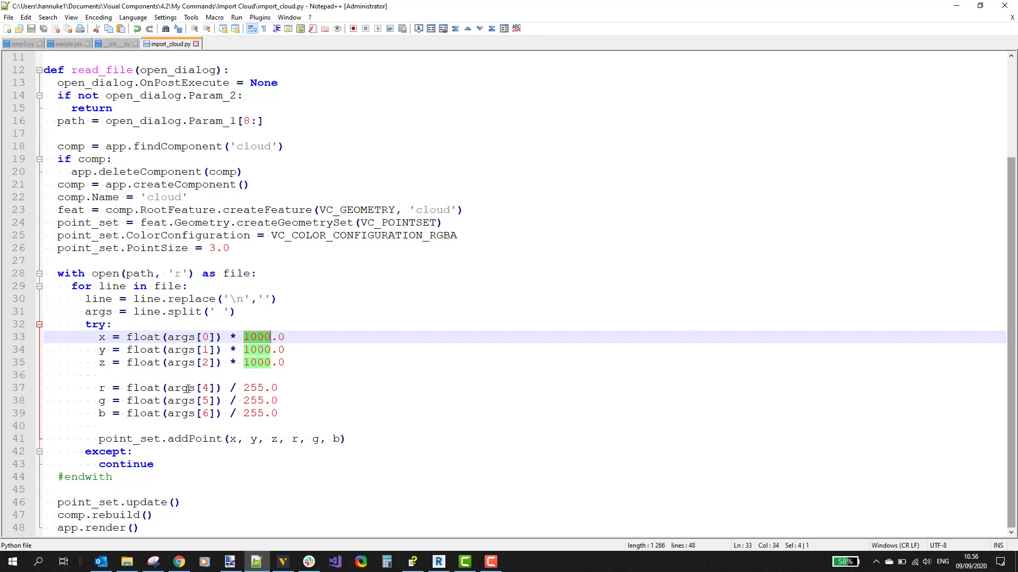
left_click(208, 388)
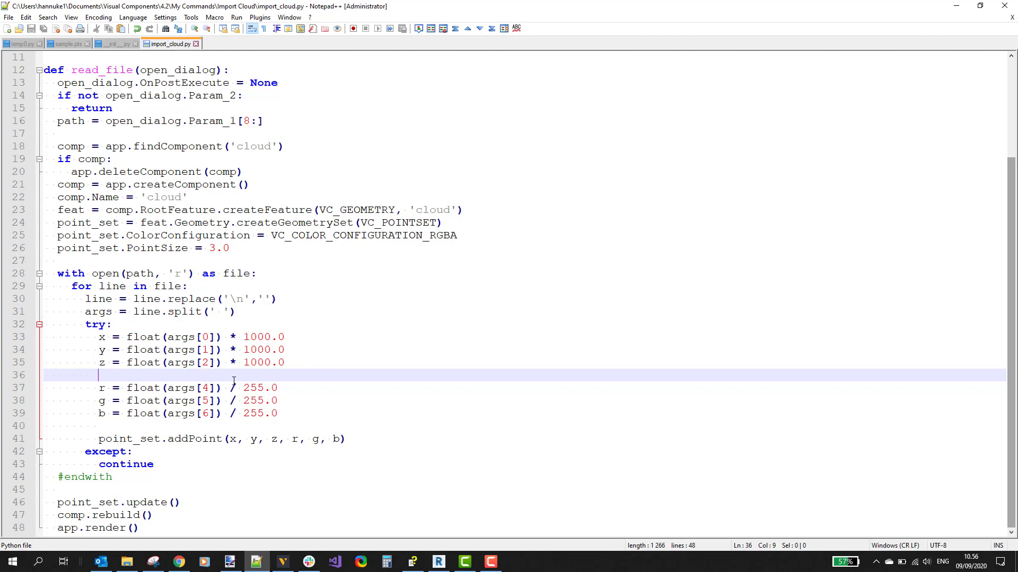
mouse_move(170, 388)
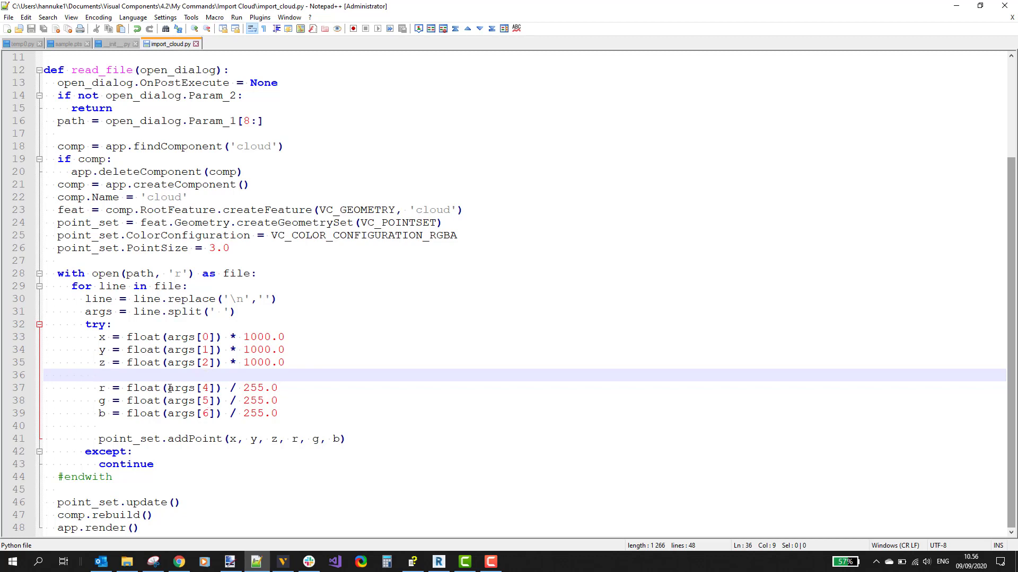
mouse_move(216, 413)
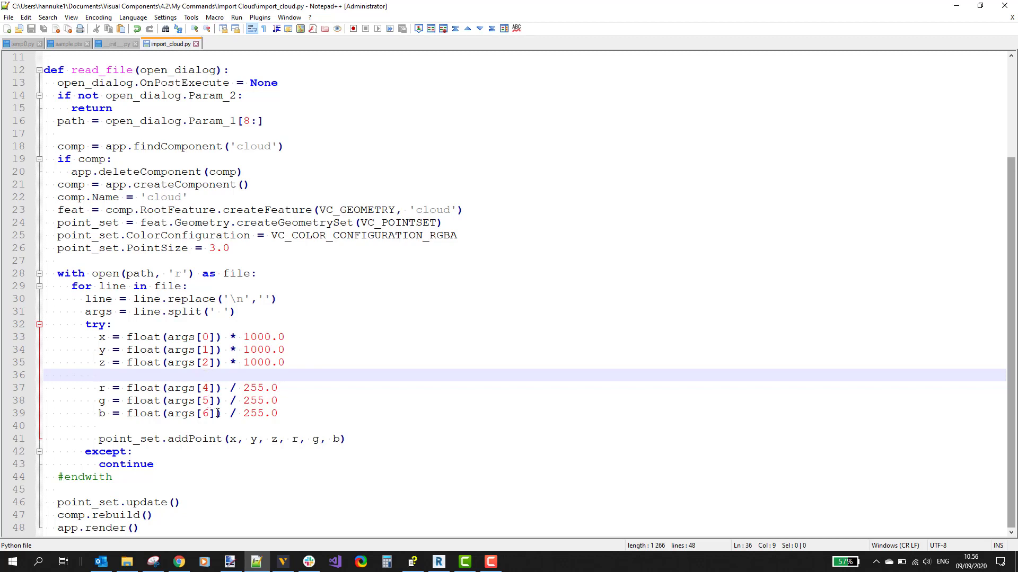
left_click(104, 375)
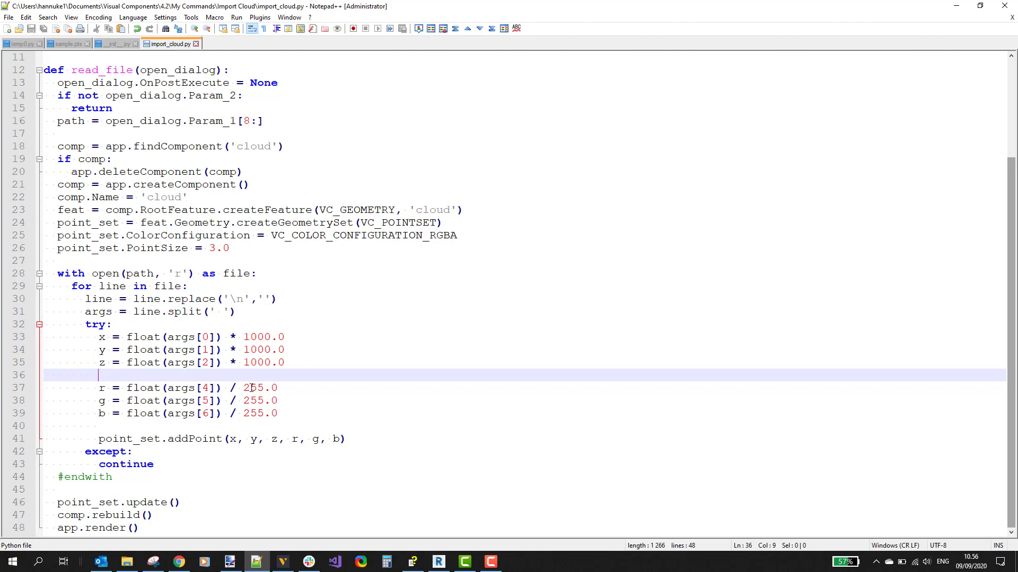
- Check the addPoint entry's normalized RGB colour cube and highlight the 255 divisor back in the script
double_click(253, 388)
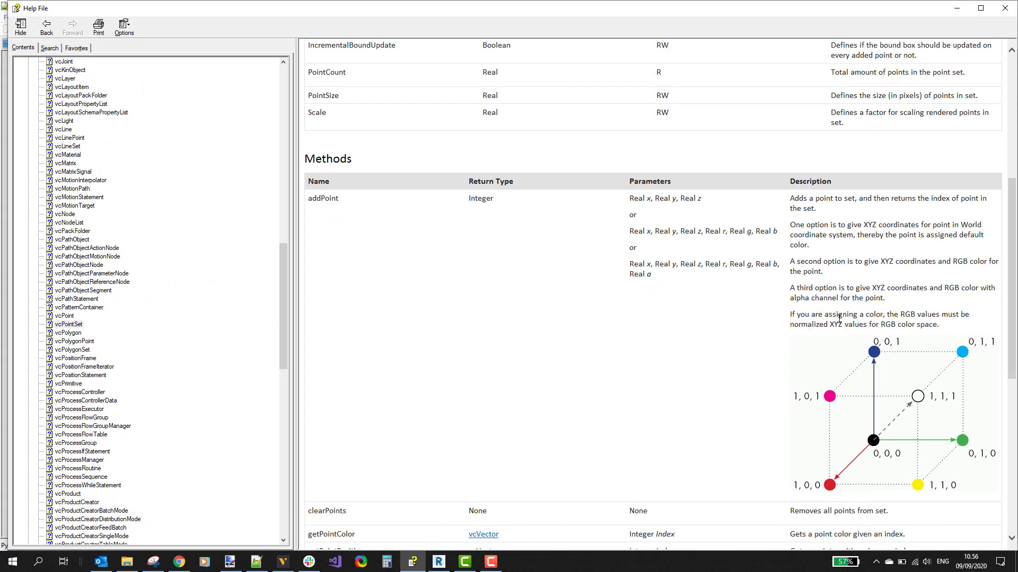
mouse_move(809, 396)
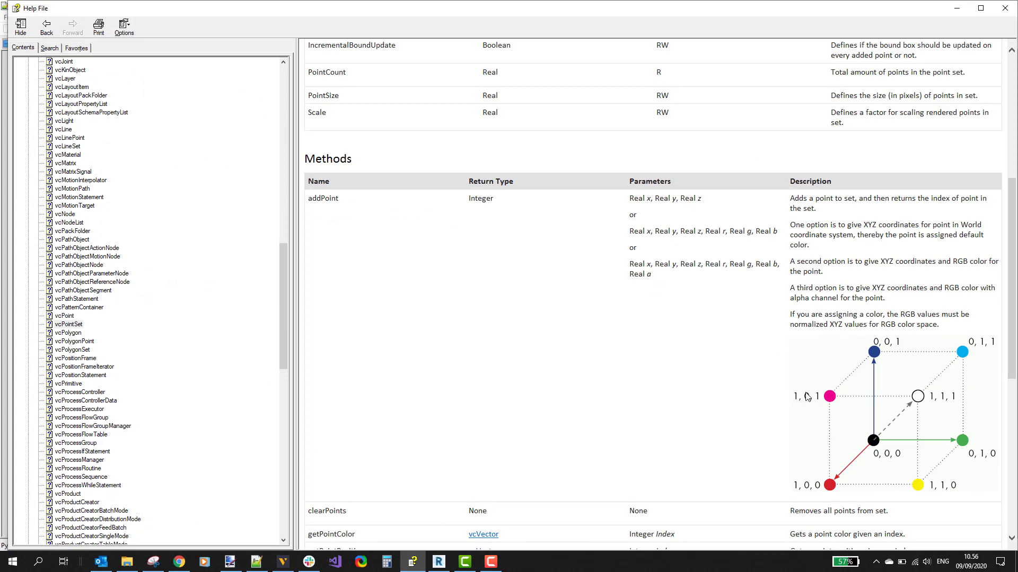
mouse_move(587, 479)
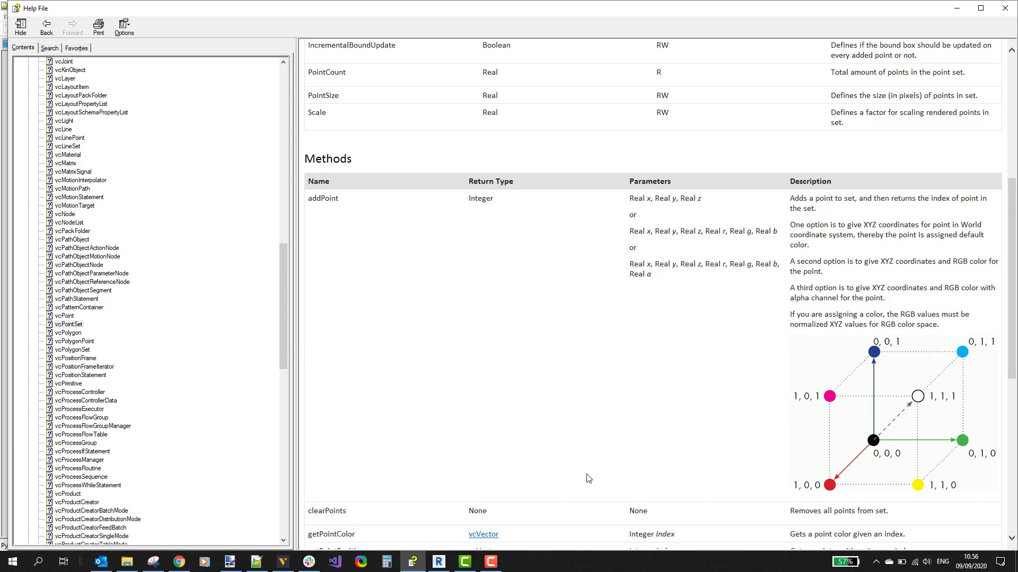
left_click(256, 561)
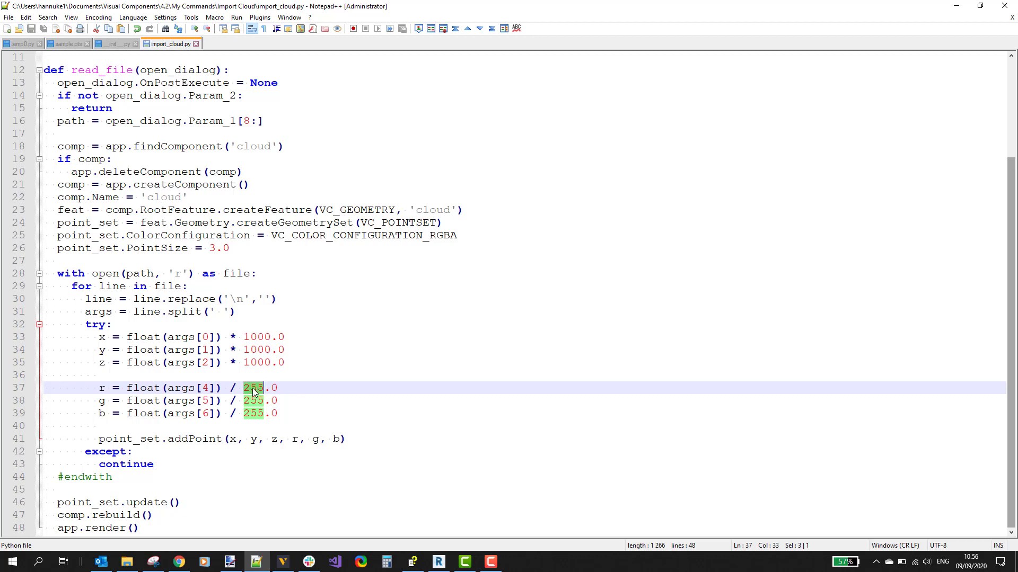
- Review the r,g,b division by 255.0, the addPoint call, and the closing update, rebuild and render lines
left_click(278, 414)
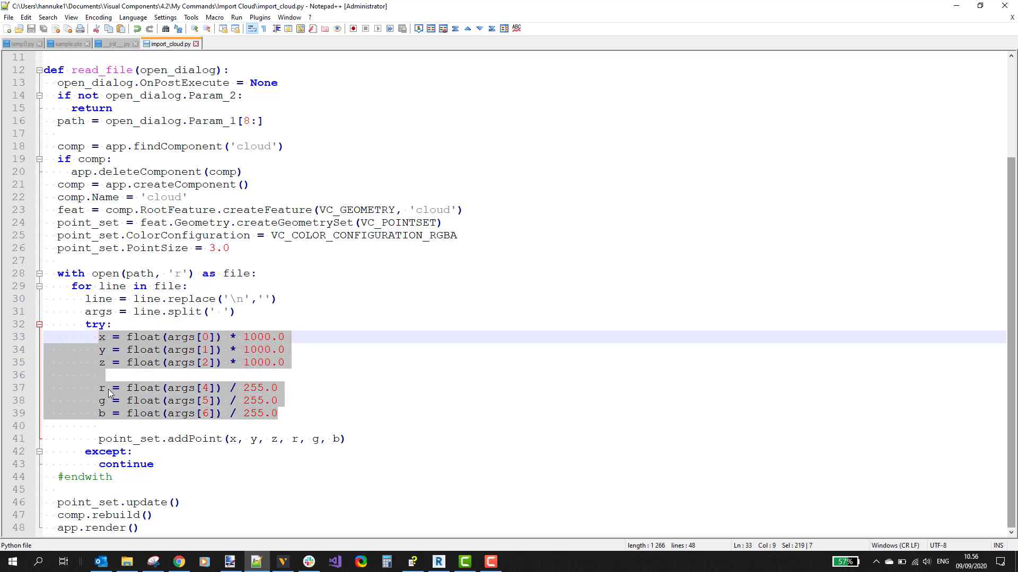
mouse_move(296, 441)
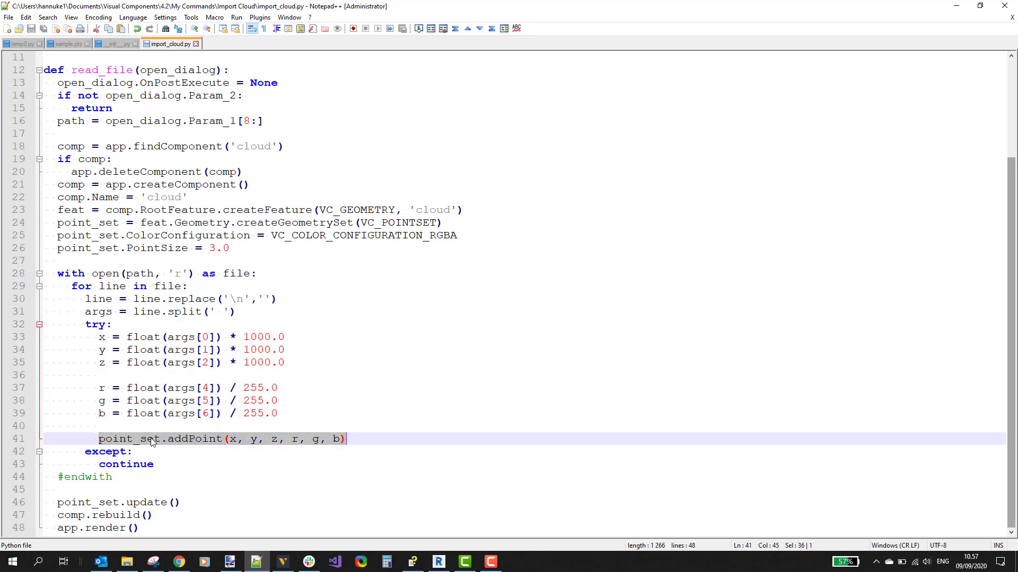
left_click(229, 439)
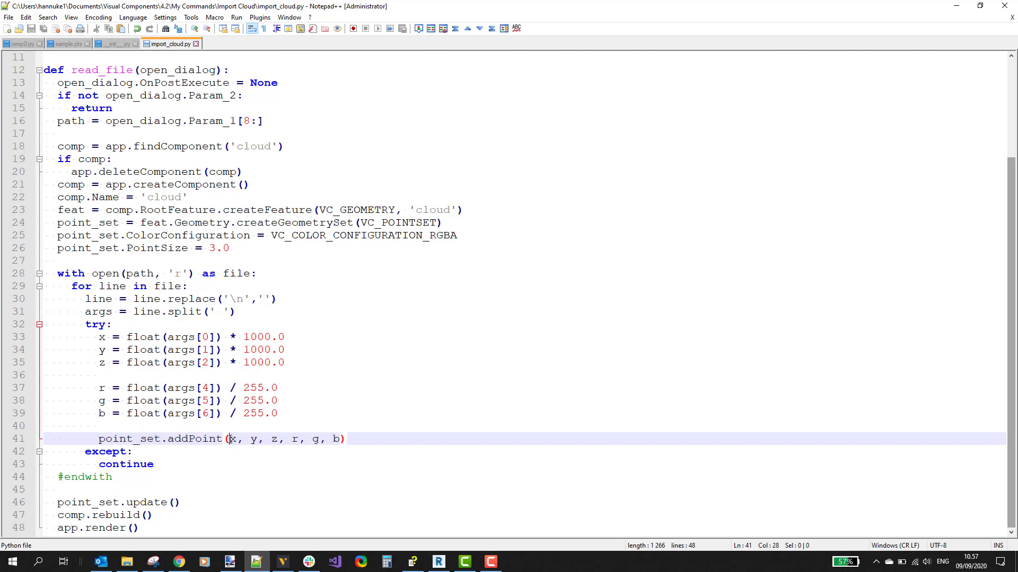
mouse_move(118, 404)
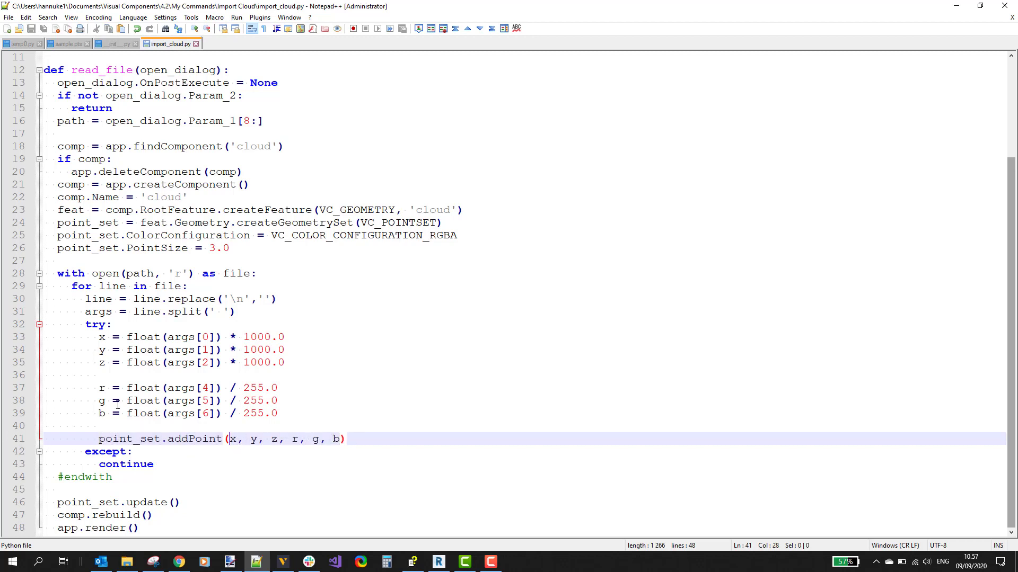
left_click(129, 489)
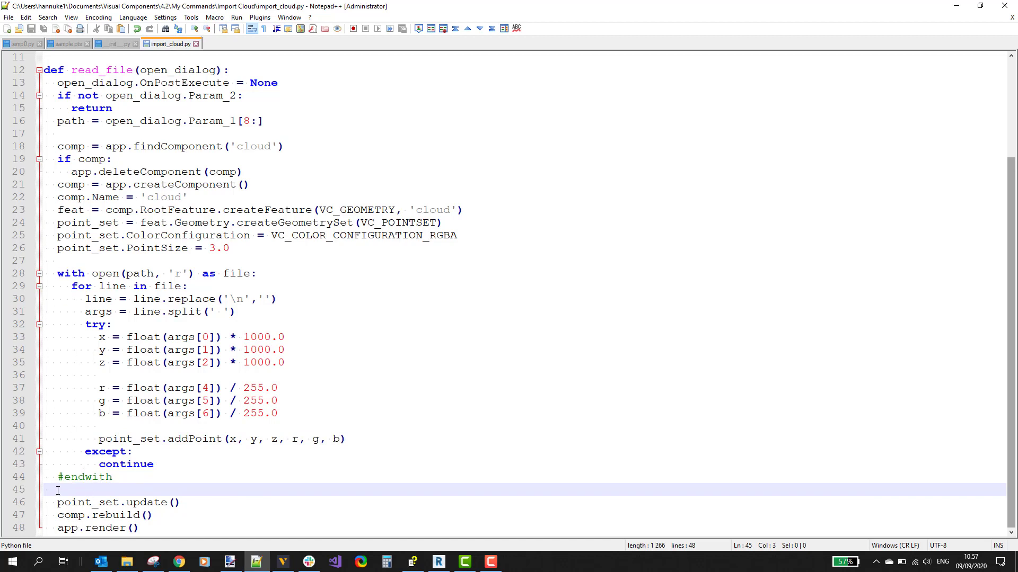
left_click(77, 502)
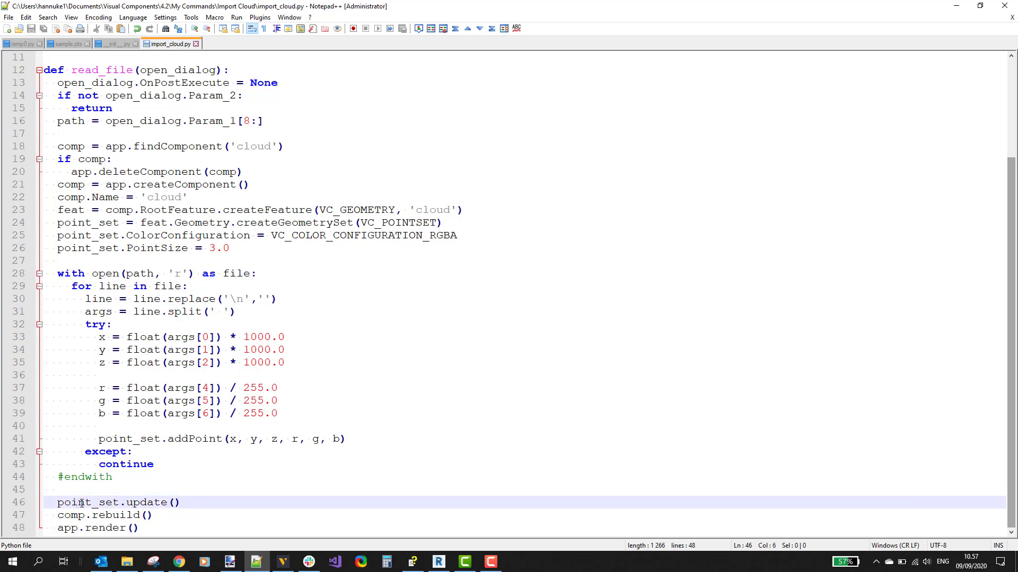
left_click(74, 516)
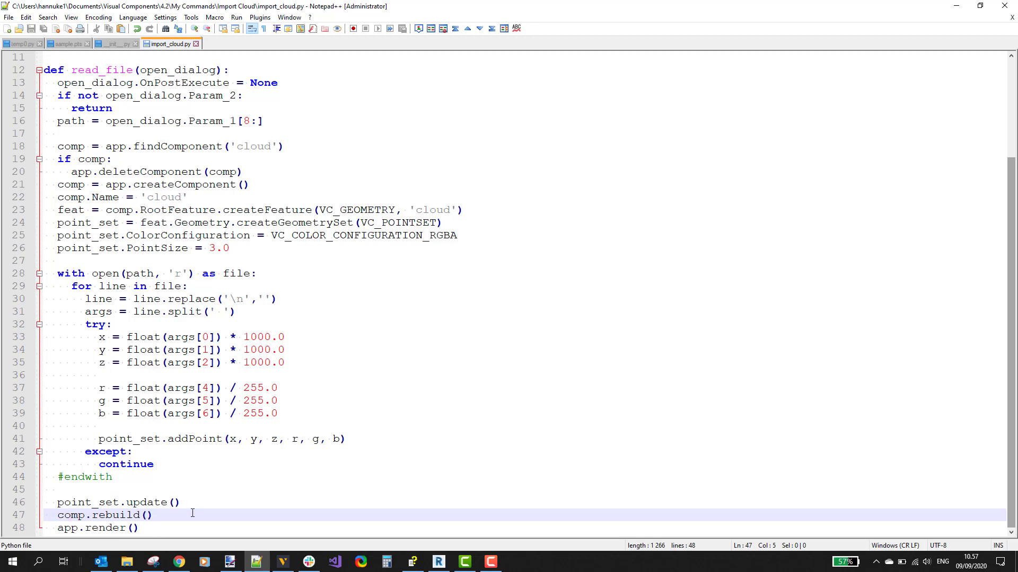
mouse_move(221, 475)
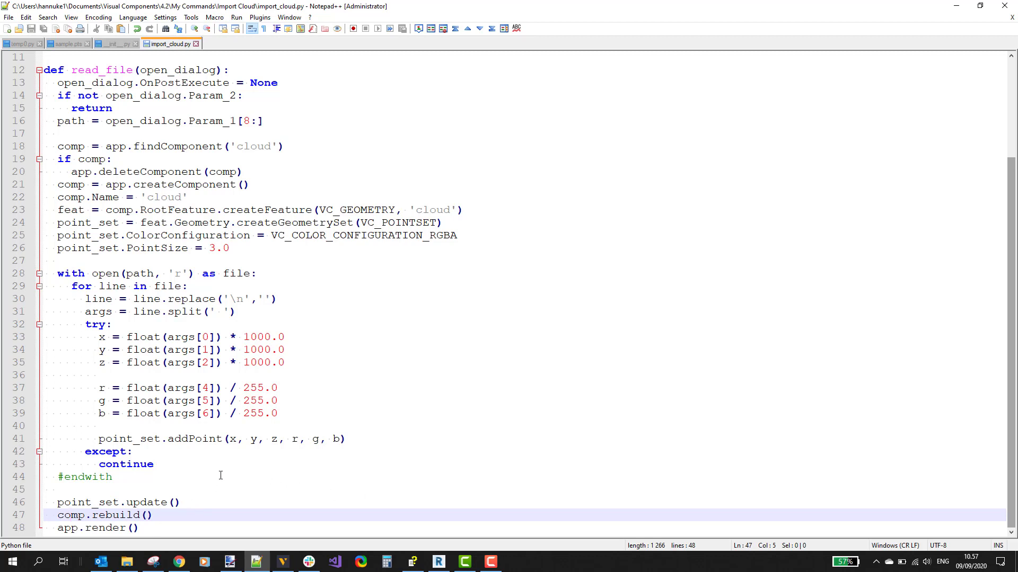
mouse_move(282, 562)
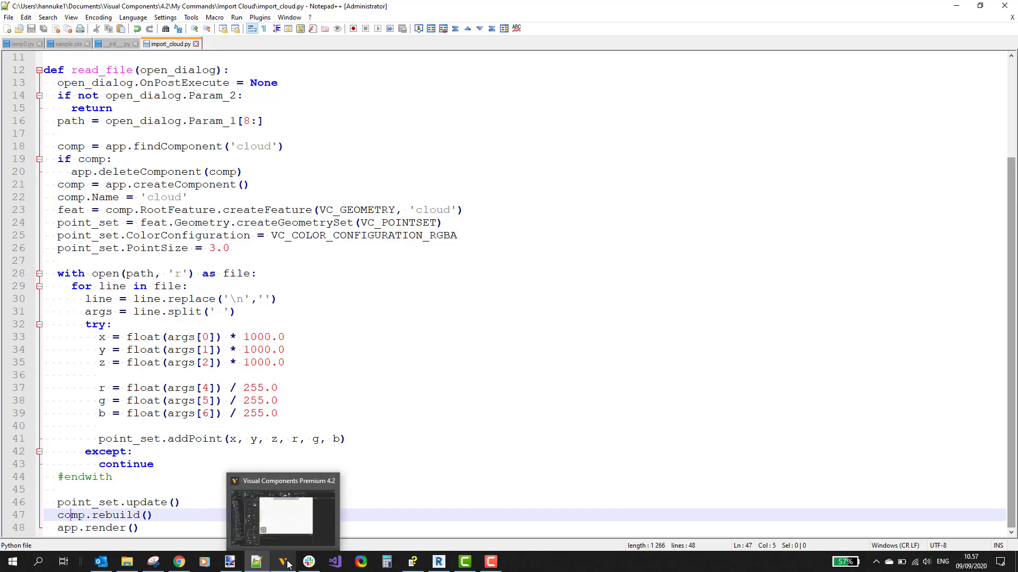
- Clear the Output log and run Import cloud on sample.pts to load the coloured room scan
left_click(282, 561)
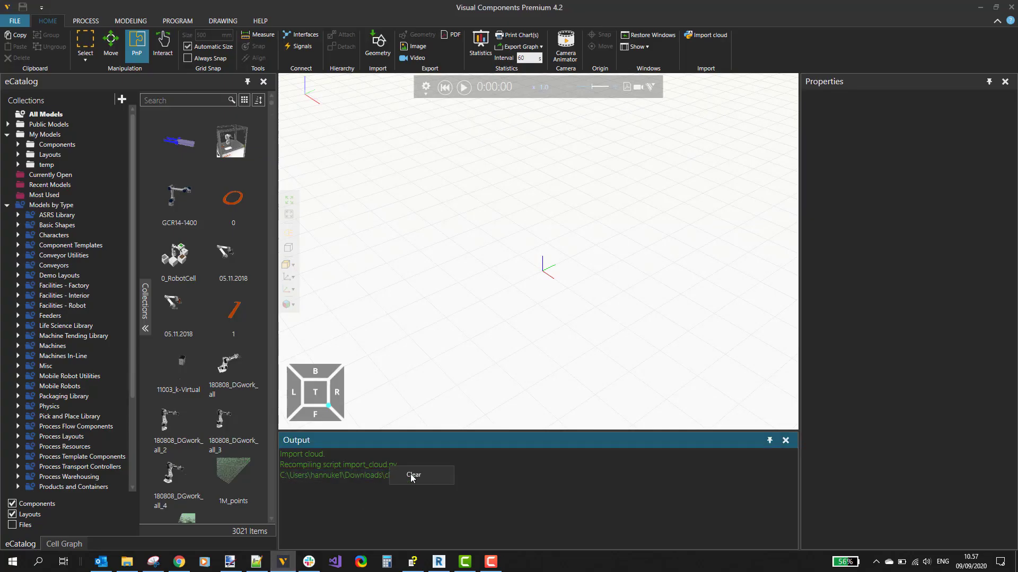
left_click(412, 475)
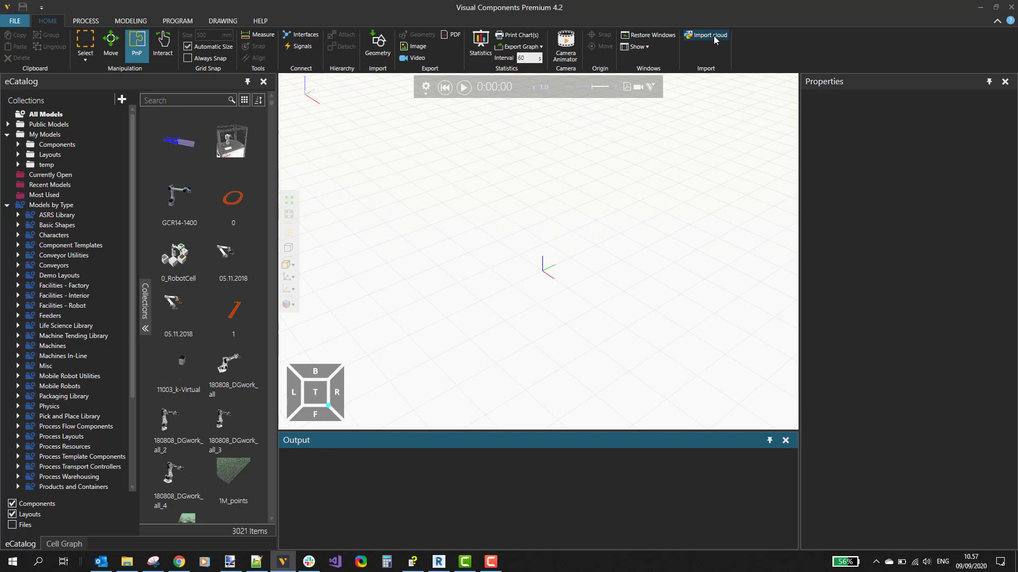
left_click(706, 35)
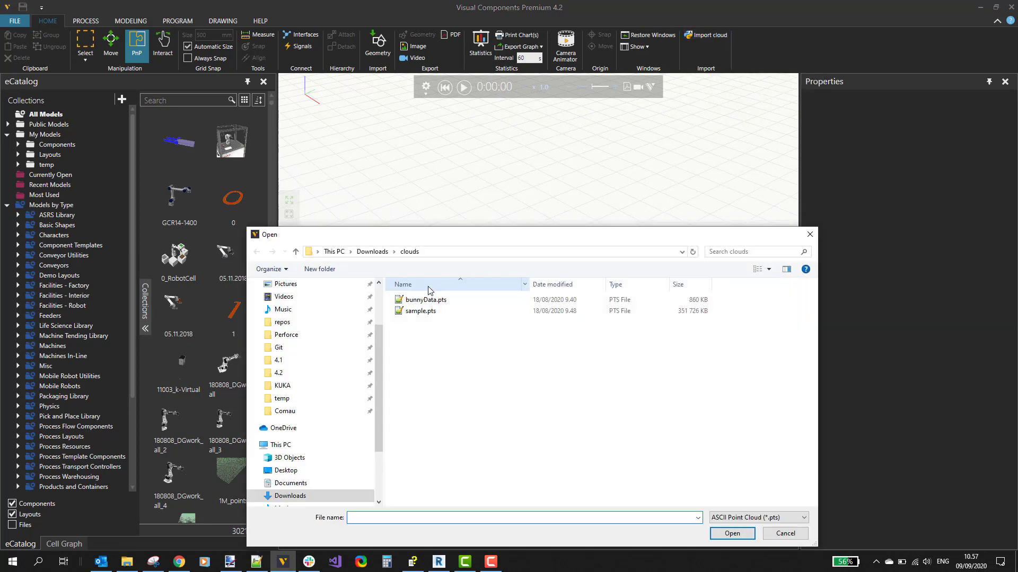
left_click(421, 310)
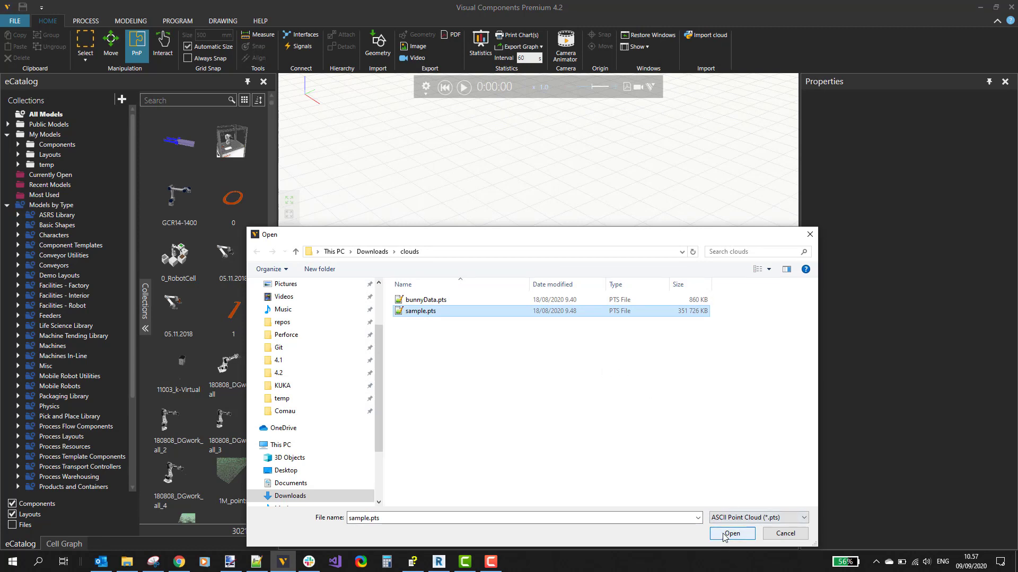
left_click(730, 533)
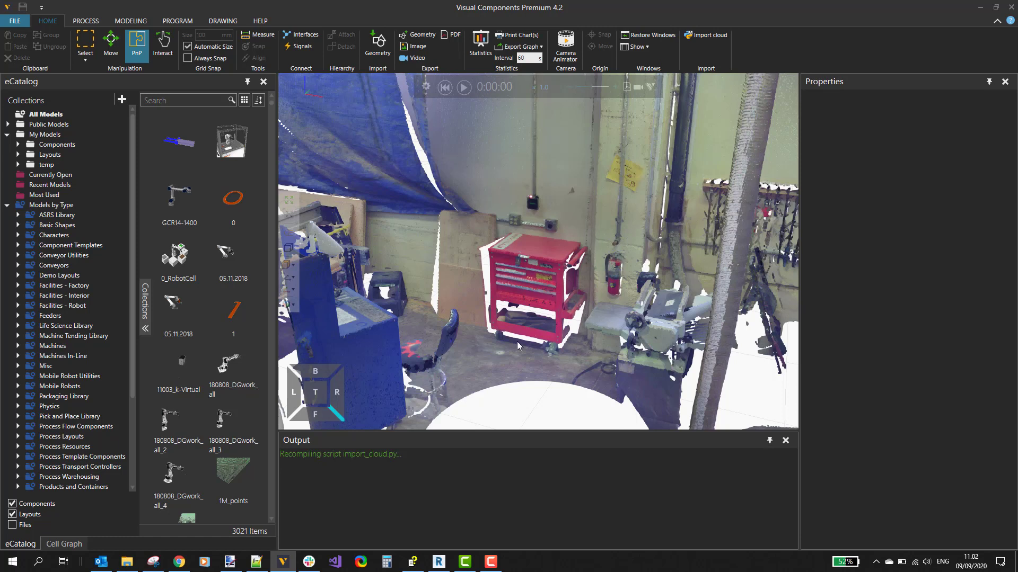
mouse_move(438, 562)
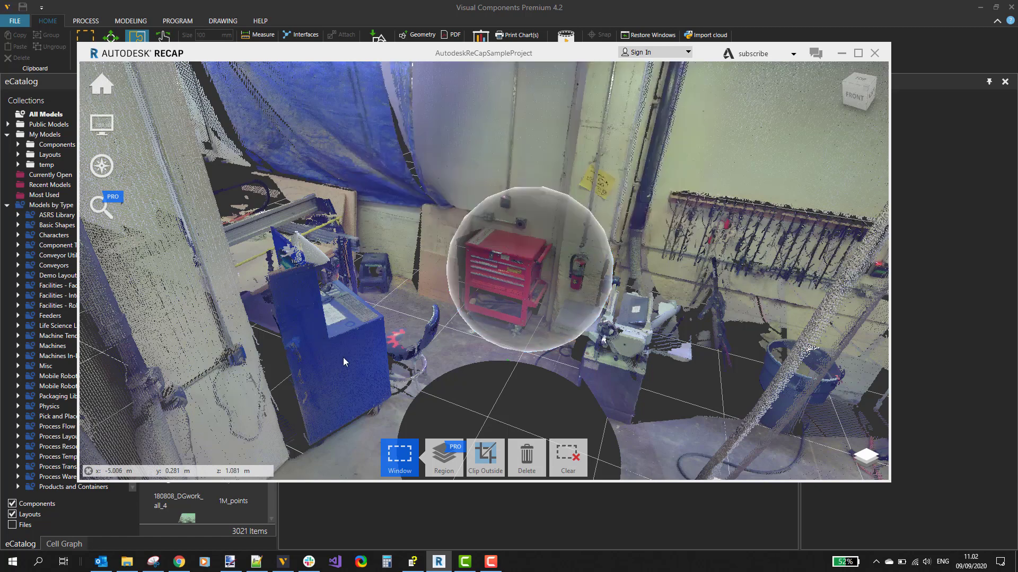
mouse_move(593, 182)
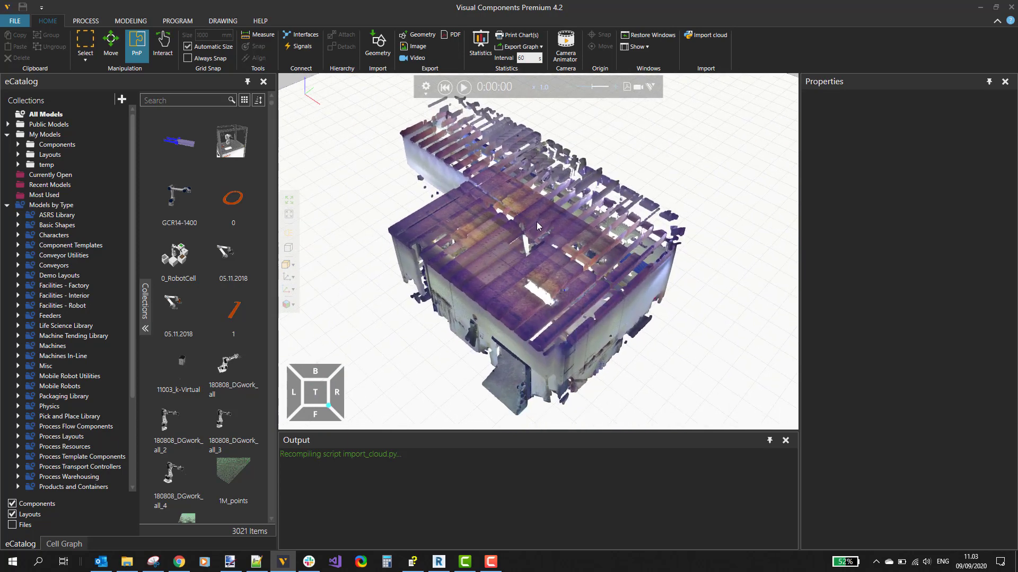
mouse_move(539, 246)
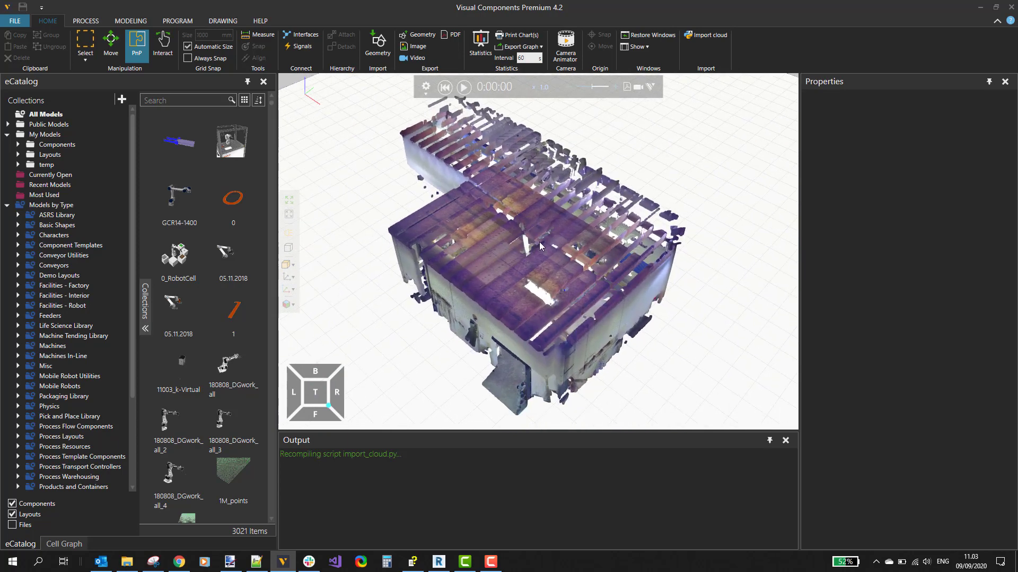